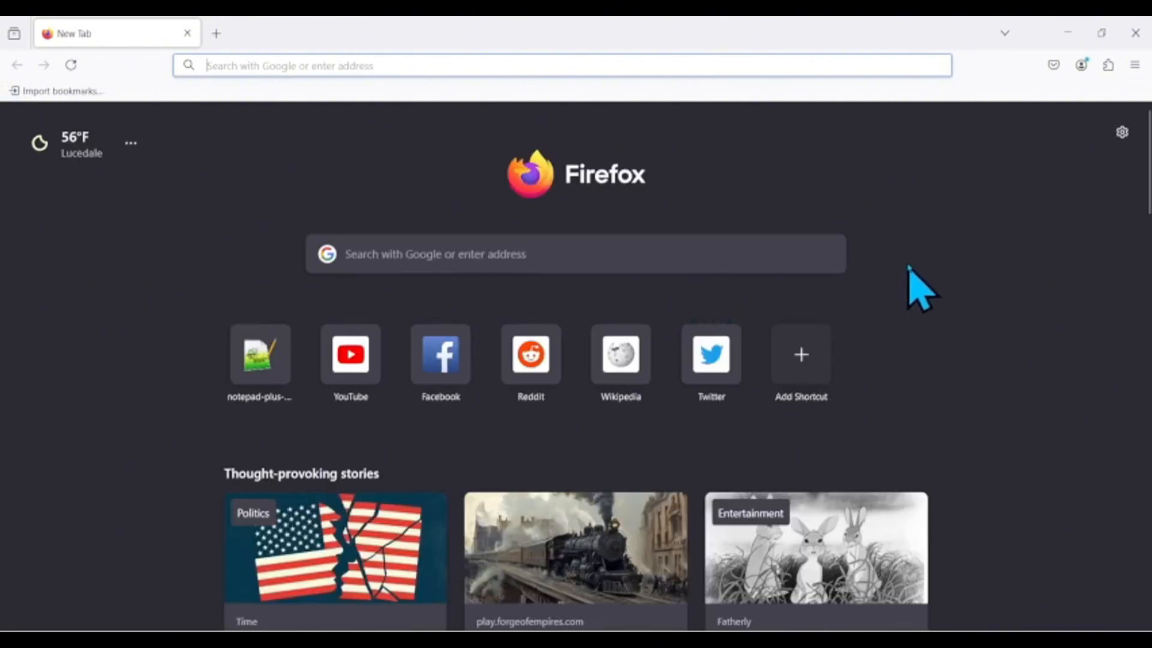
{"action": "mouse_move", "coordinate": [477, 580]}
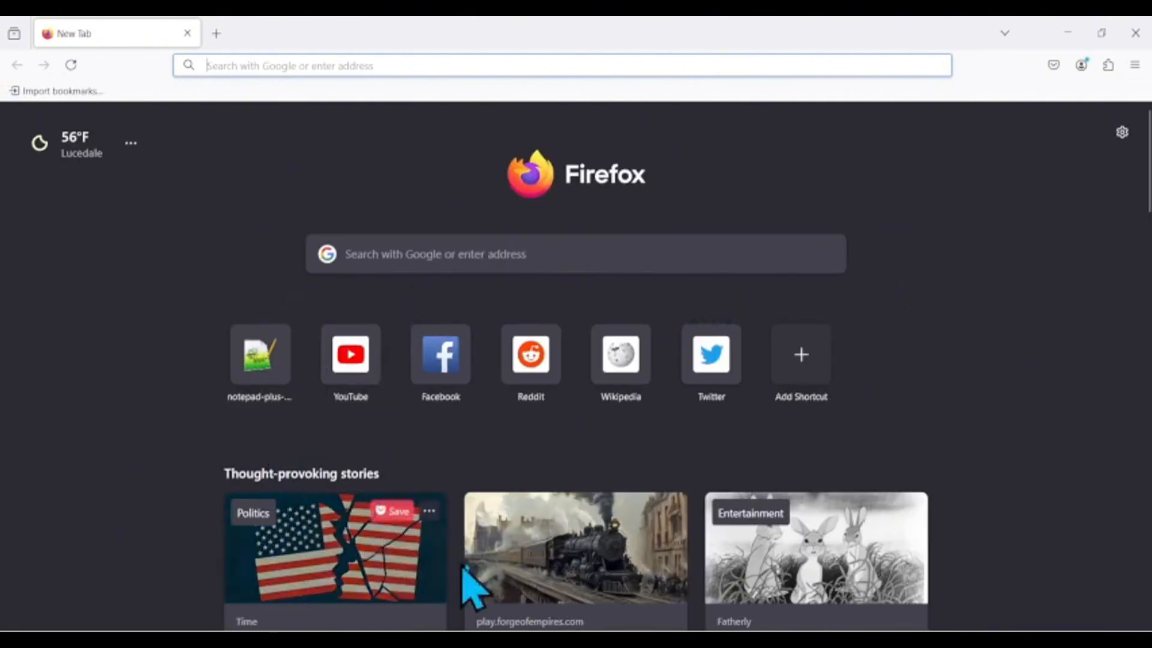
{"action": "mouse_move", "coordinate": [440, 364]}
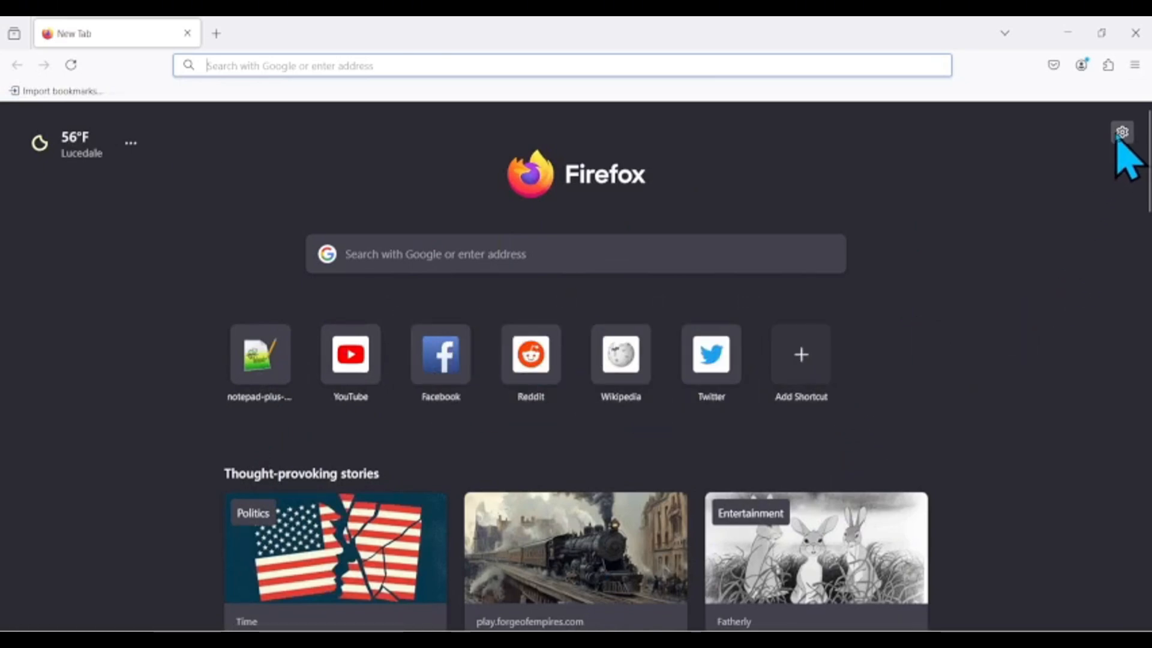
Step: Switch off Shortcuts, Recommended stories, Recent activity and Weather in the new tab gear panel
{"action": "left_click", "coordinate": [1122, 132]}
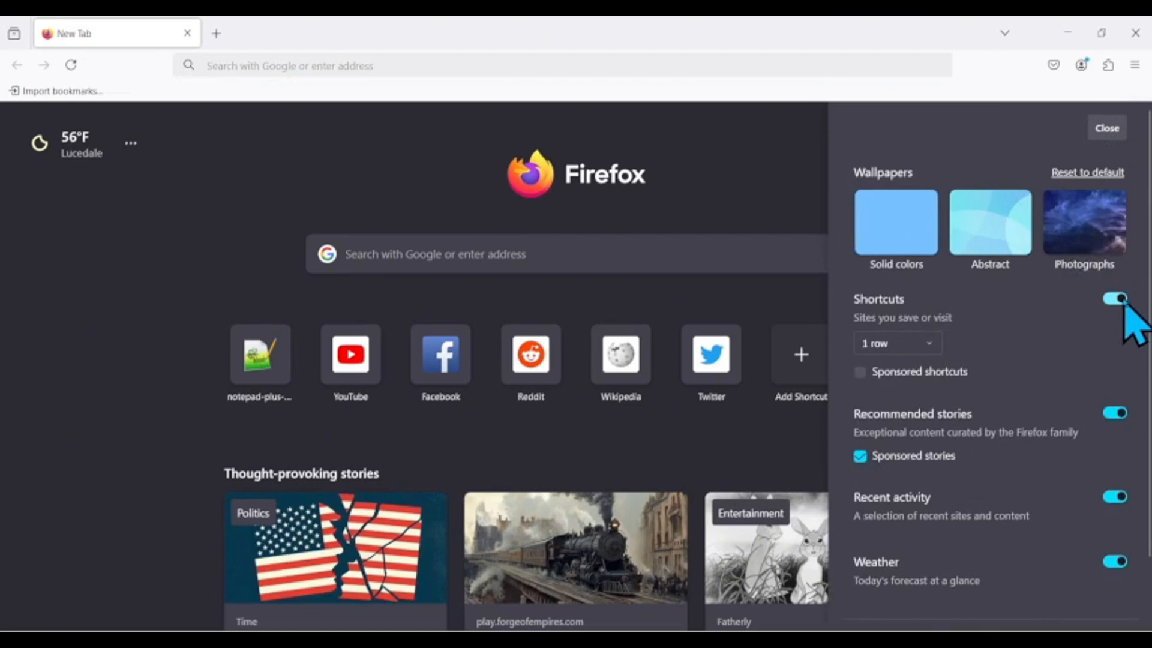
{"action": "left_click", "coordinate": [1115, 298]}
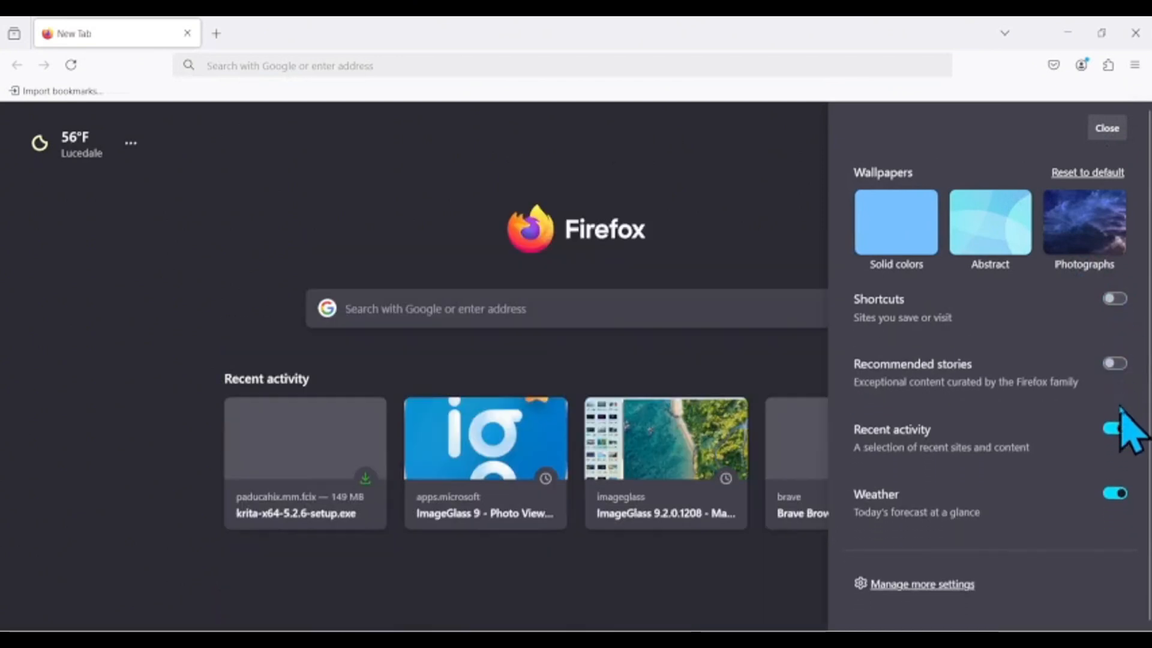
{"action": "left_click", "coordinate": [1115, 428]}
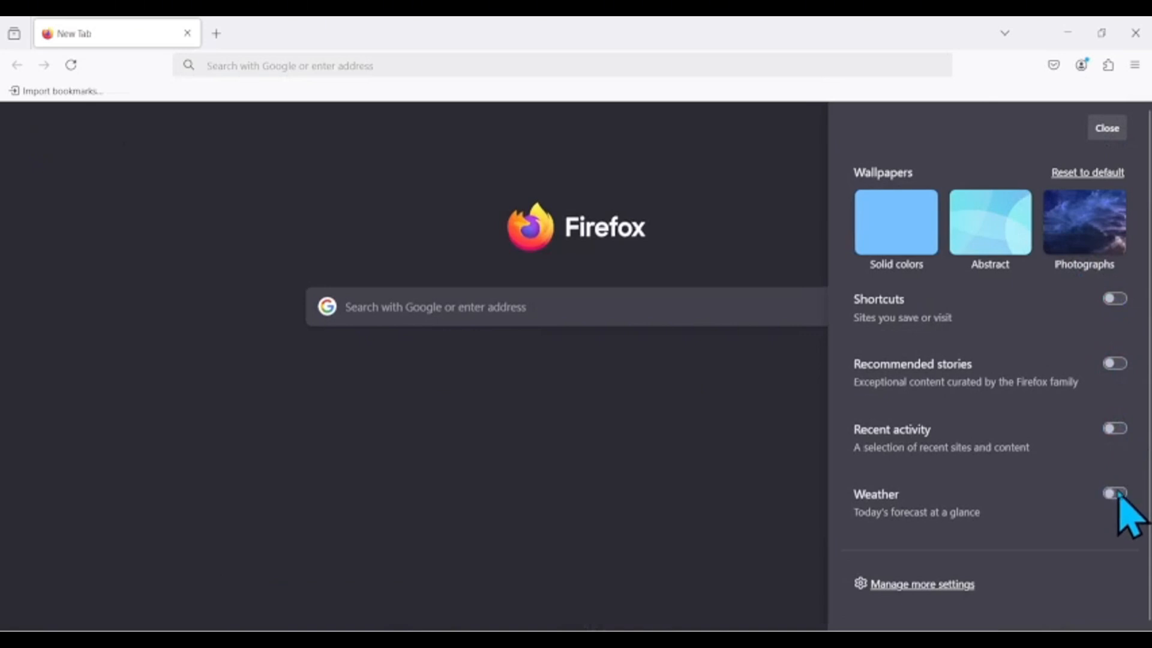
{"action": "left_click", "coordinate": [1106, 127]}
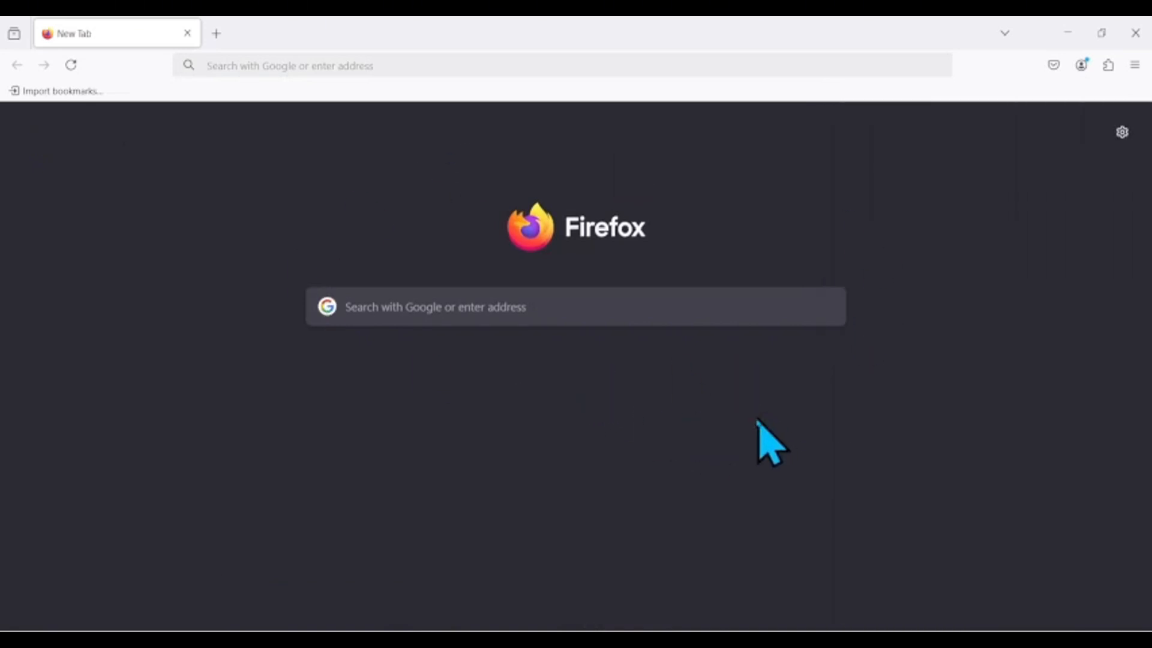
{"action": "mouse_move", "coordinate": [342, 382]}
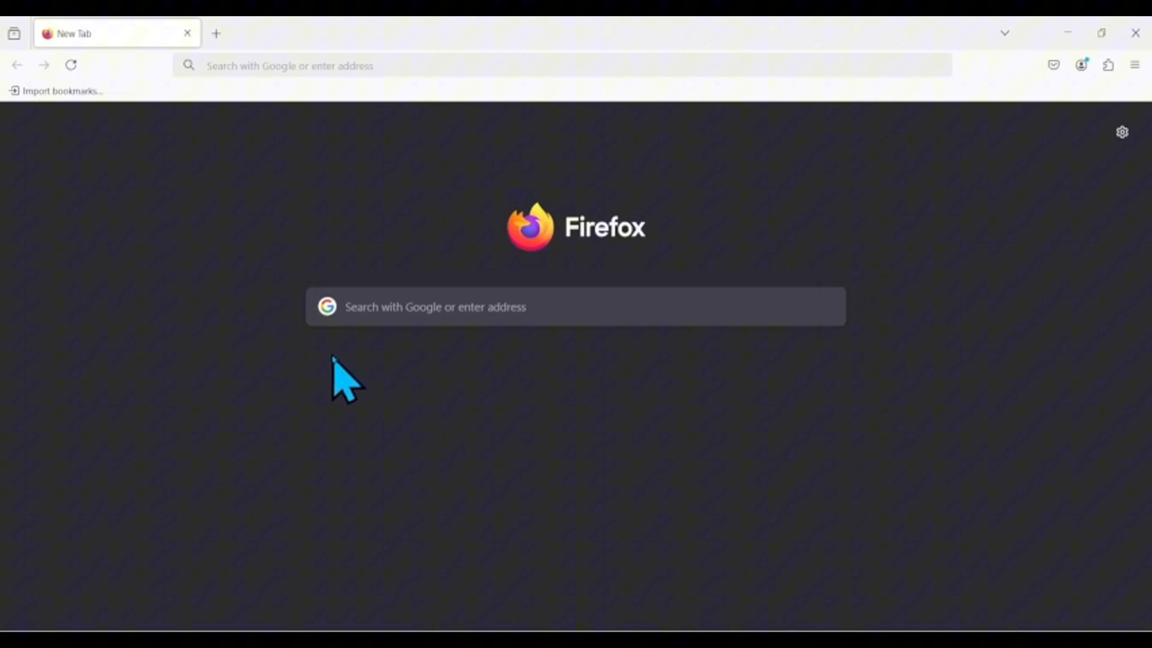
{"action": "mouse_move", "coordinate": [305, 338]}
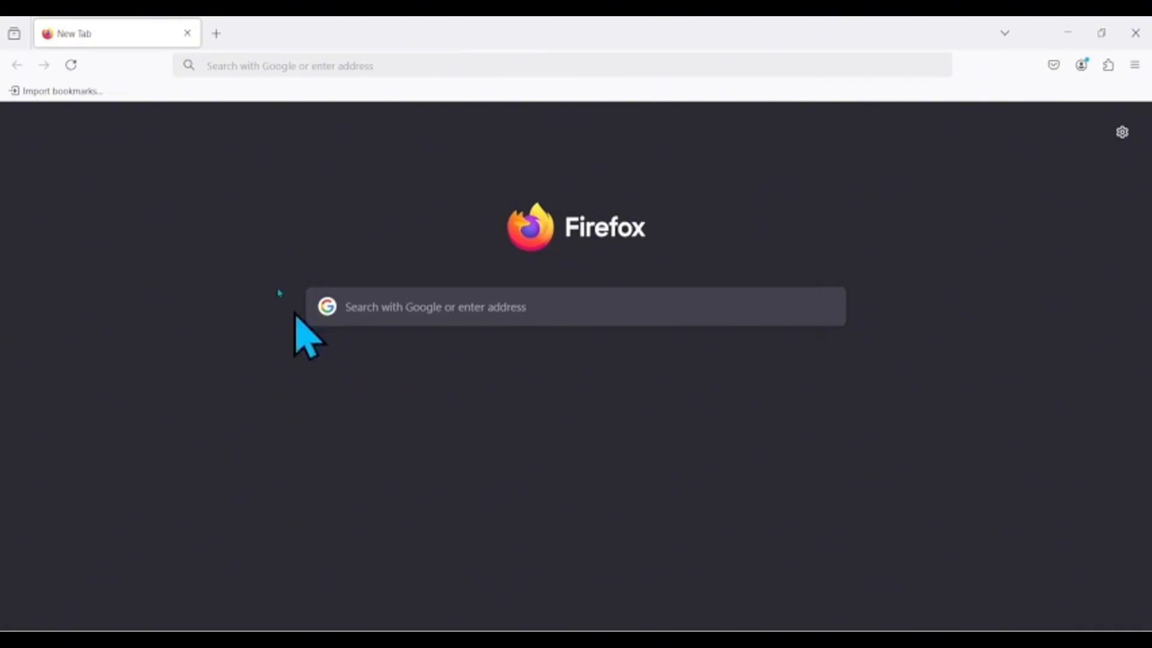
{"action": "mouse_move", "coordinate": [132, 95]}
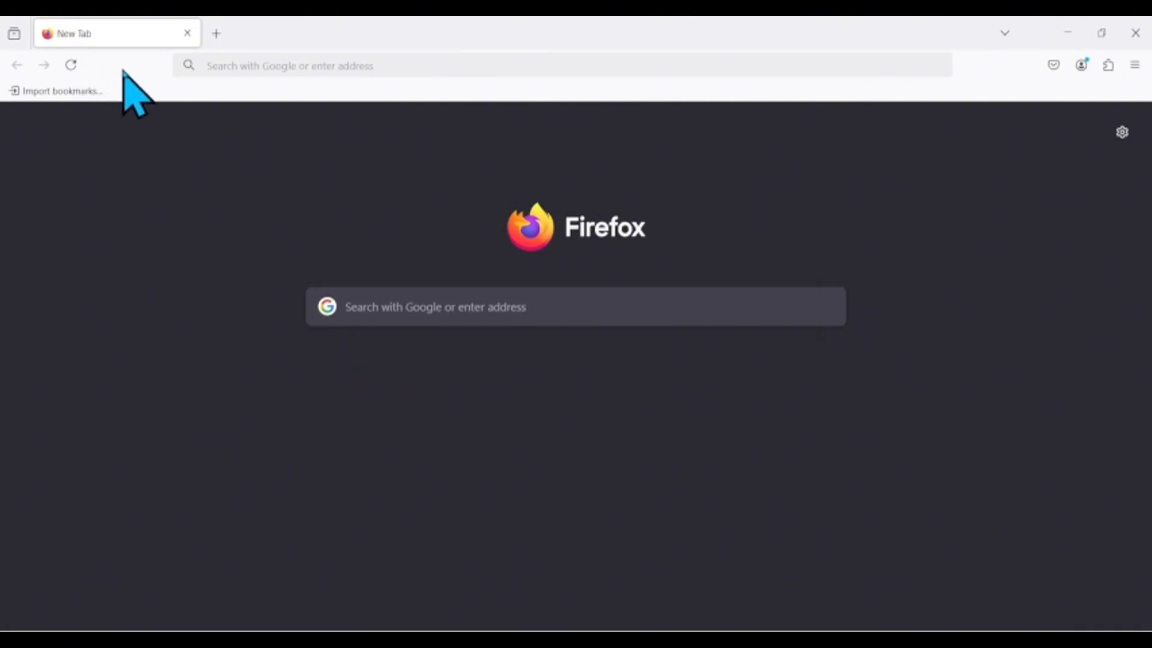
Step: Drag the Home button onto the toolbar using the Customize Toolbar page
{"action": "right_click", "coordinate": [137, 81]}
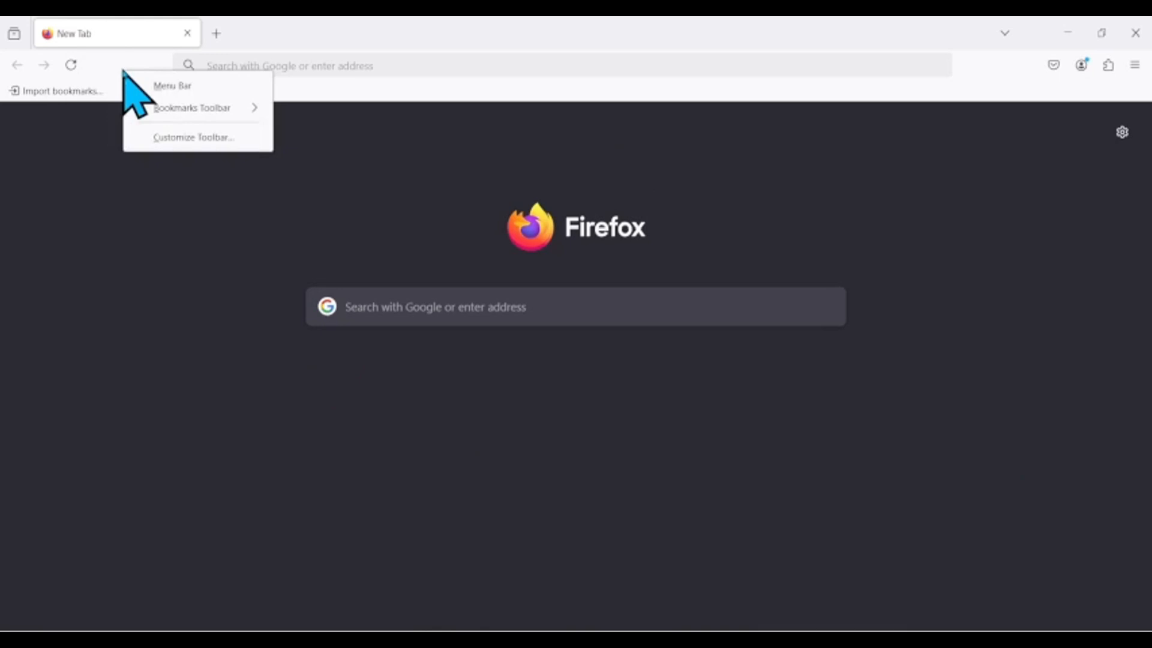
{"action": "left_click", "coordinate": [194, 137]}
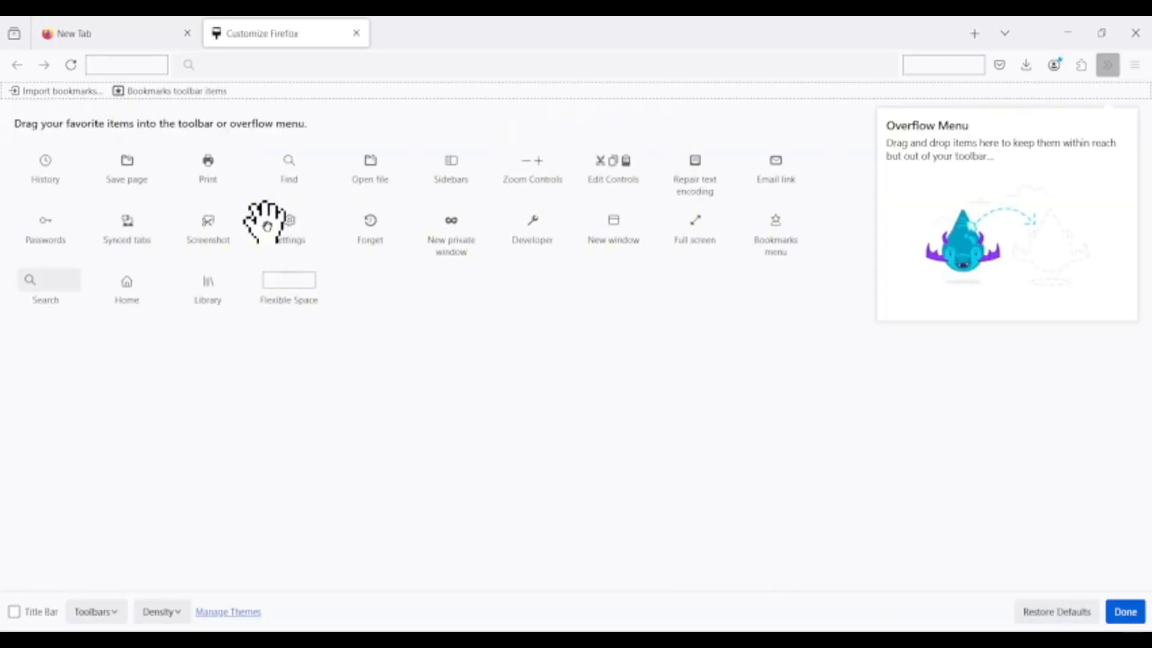
{"action": "mouse_move", "coordinate": [583, 224]}
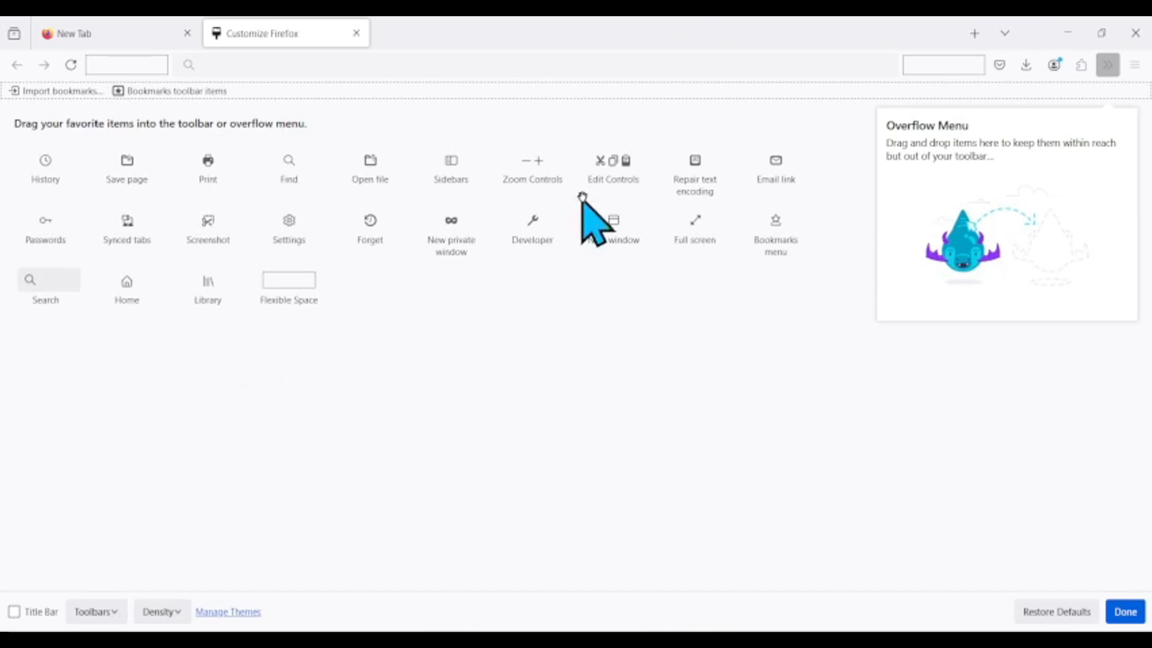
{"action": "left_click_drag", "start_coordinate": [127, 287], "coordinate": [82, 95]}
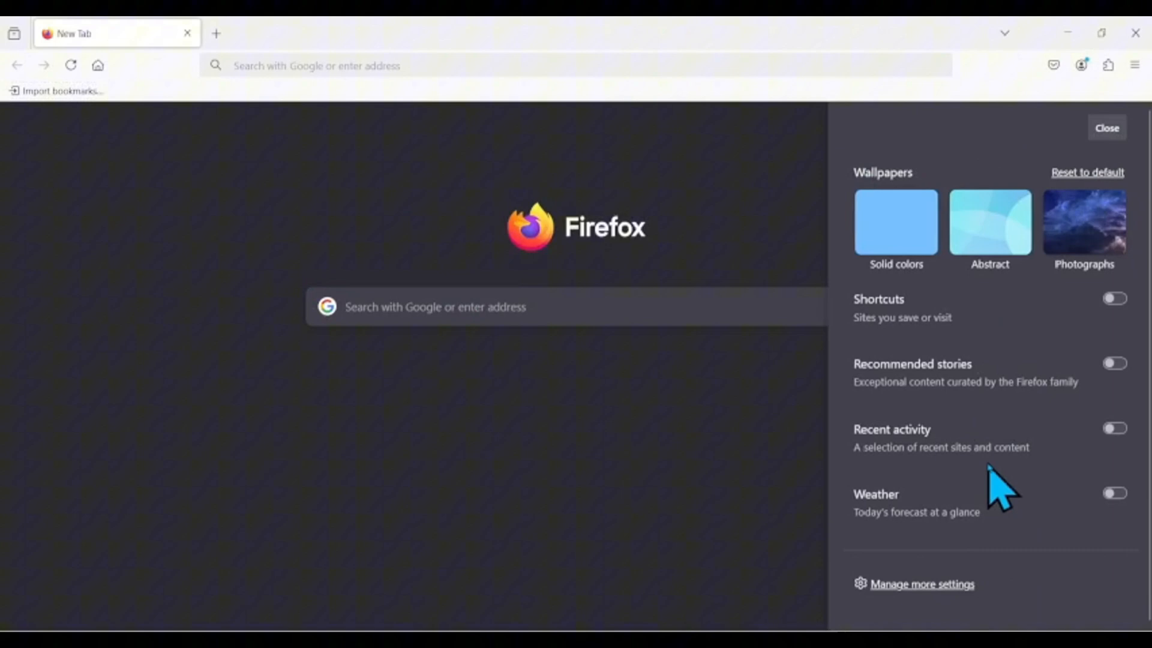
Step: Open Privacy & Security settings and scroll down to Website Privacy Preferences
{"action": "left_click", "coordinate": [921, 584]}
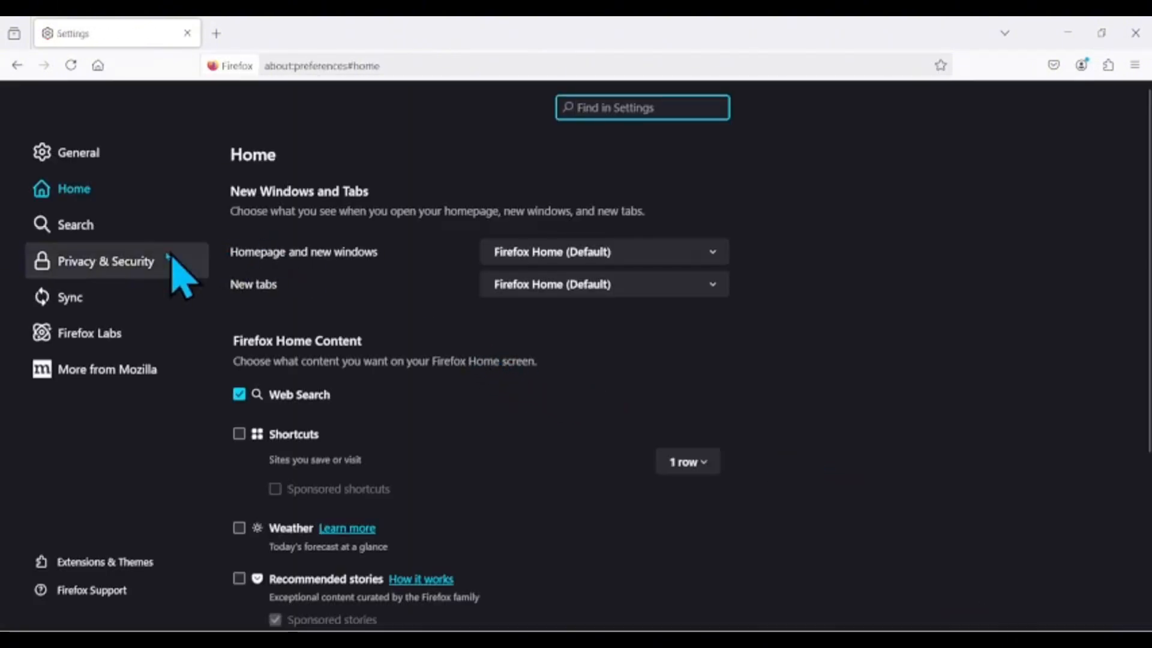
{"action": "left_click", "coordinate": [105, 261]}
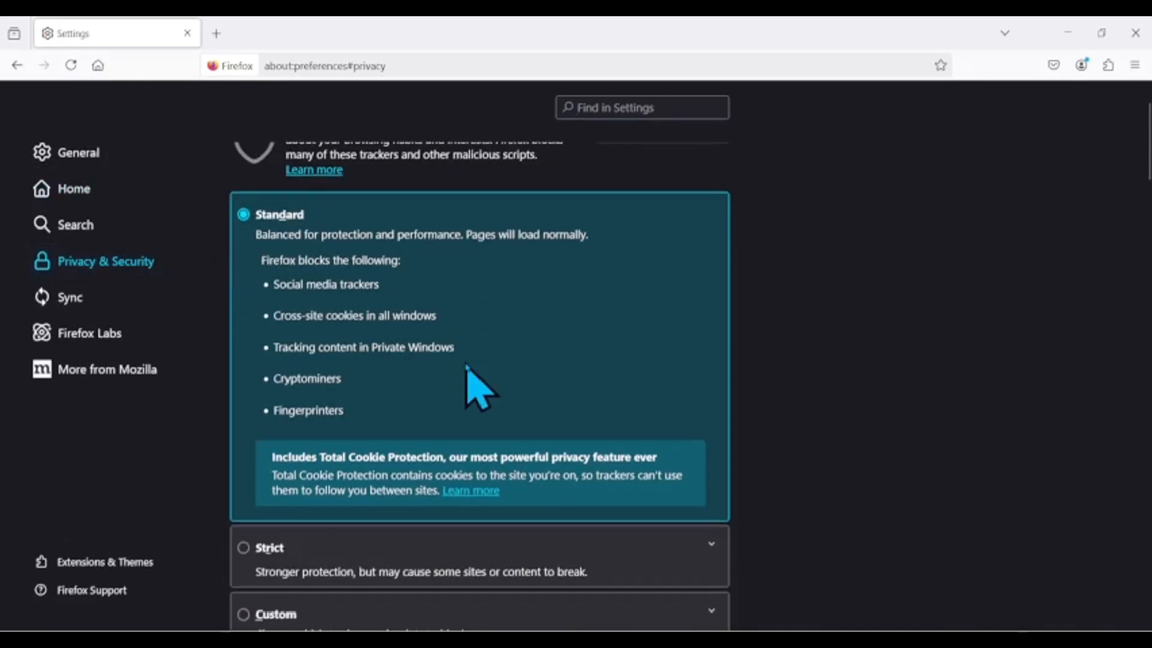
{"action": "scroll", "scroll_direction": "down", "scroll_amount": 3}
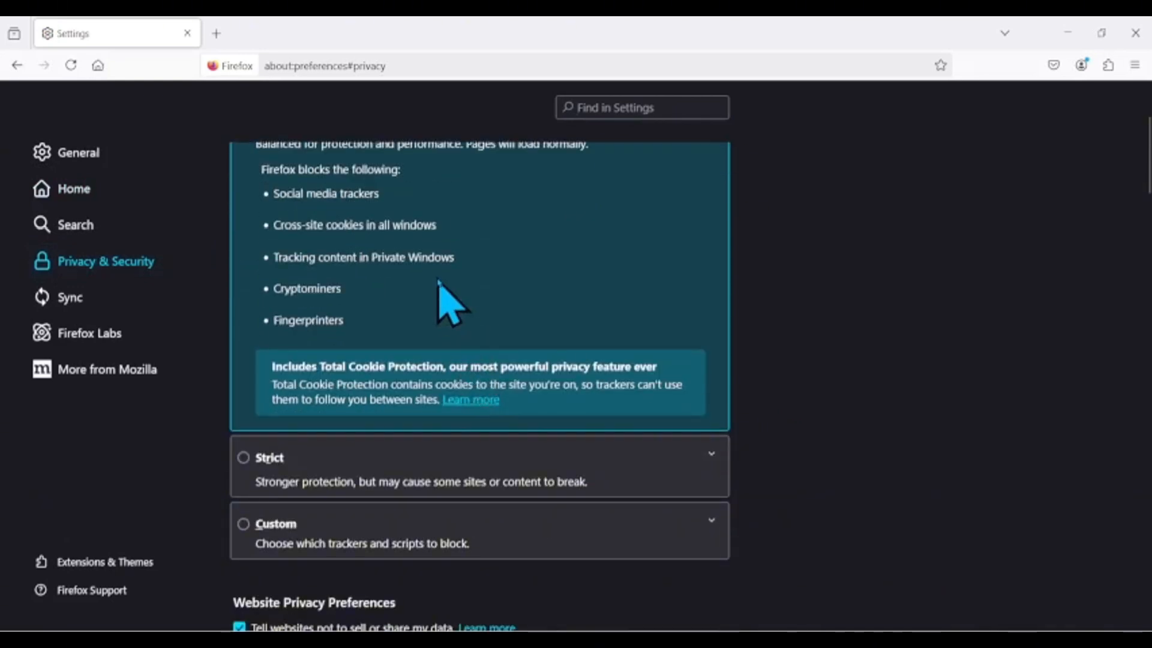
{"action": "scroll", "scroll_direction": "down", "scroll_amount": 3}
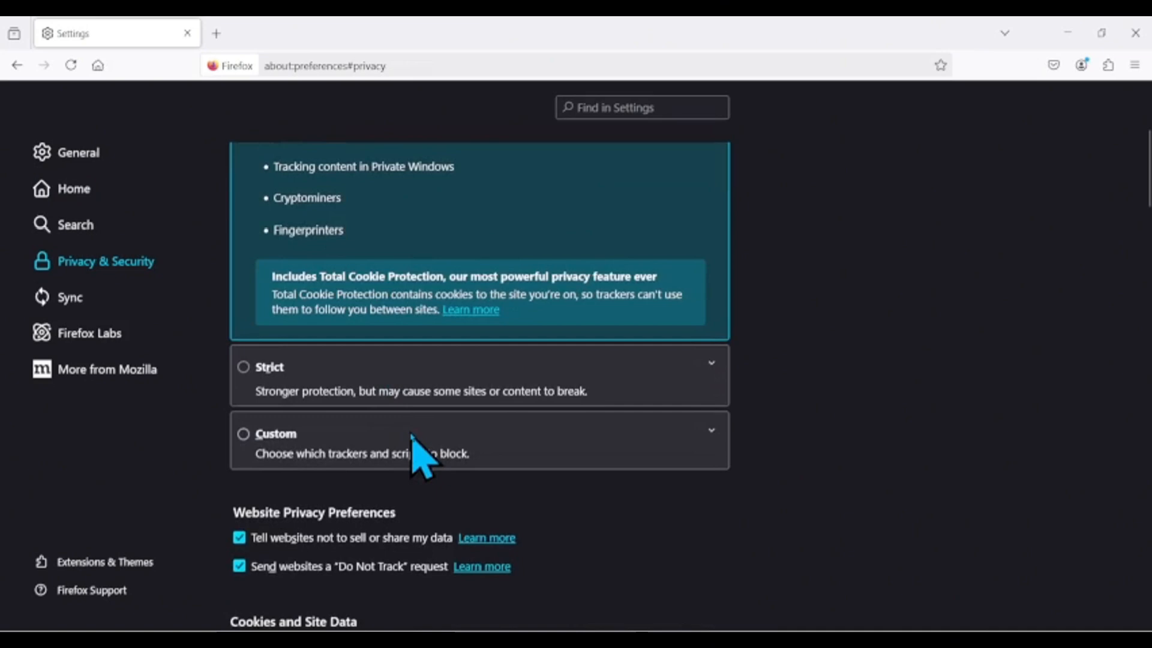
{"action": "scroll", "scroll_direction": "down", "scroll_amount": 3}
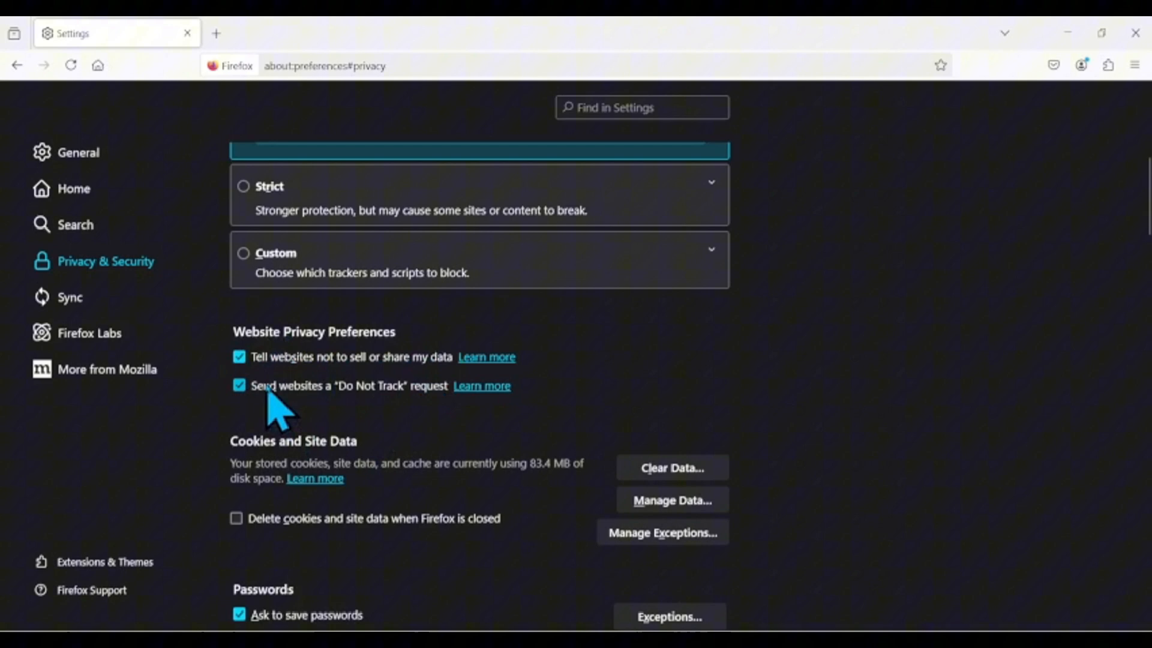
{"action": "mouse_move", "coordinate": [419, 422]}
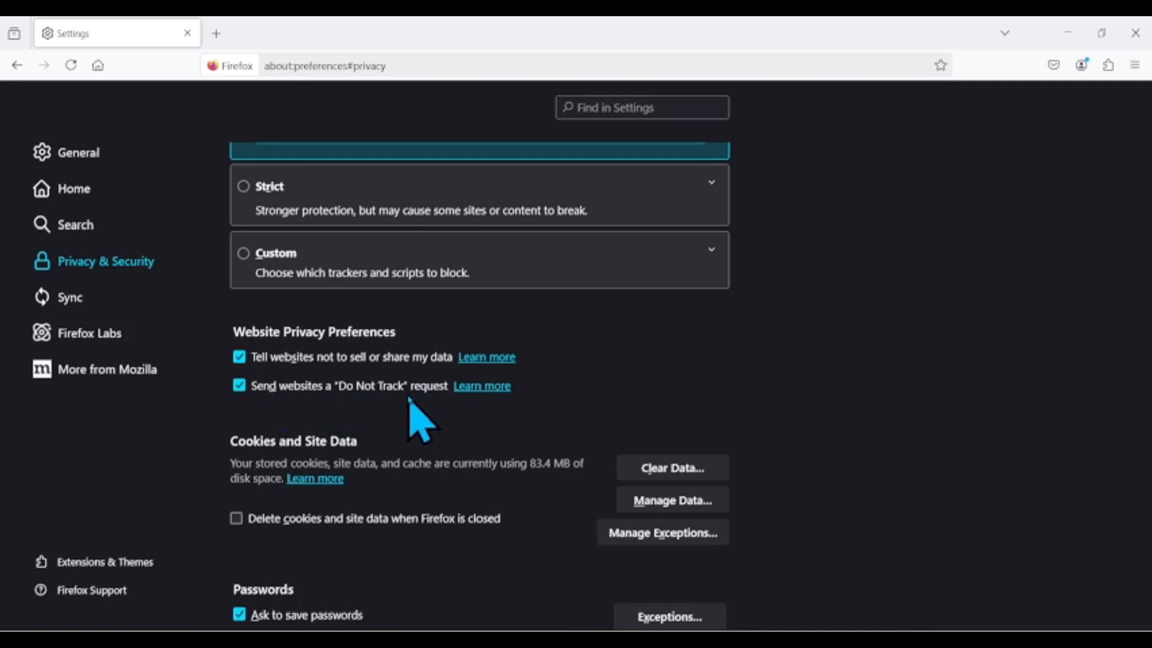
{"action": "mouse_move", "coordinate": [413, 411]}
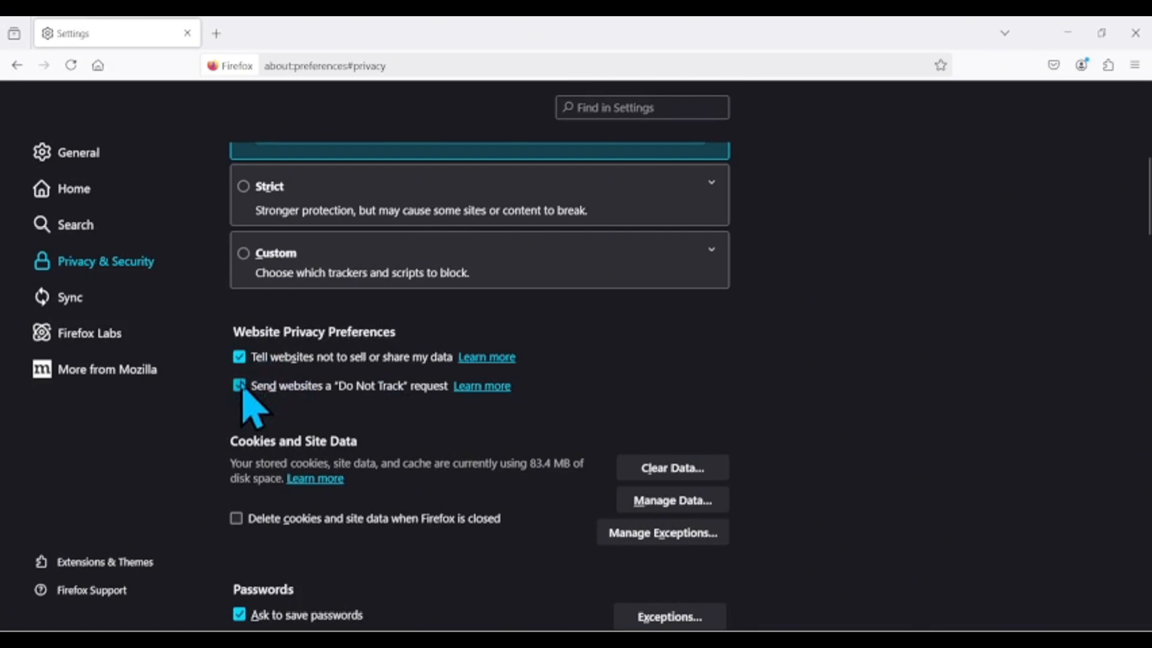
Step: Tick 'Allow Firefox to send technical and interaction data to Mozilla' under Data Collection
{"action": "scroll", "scroll_direction": "down", "scroll_amount": 3}
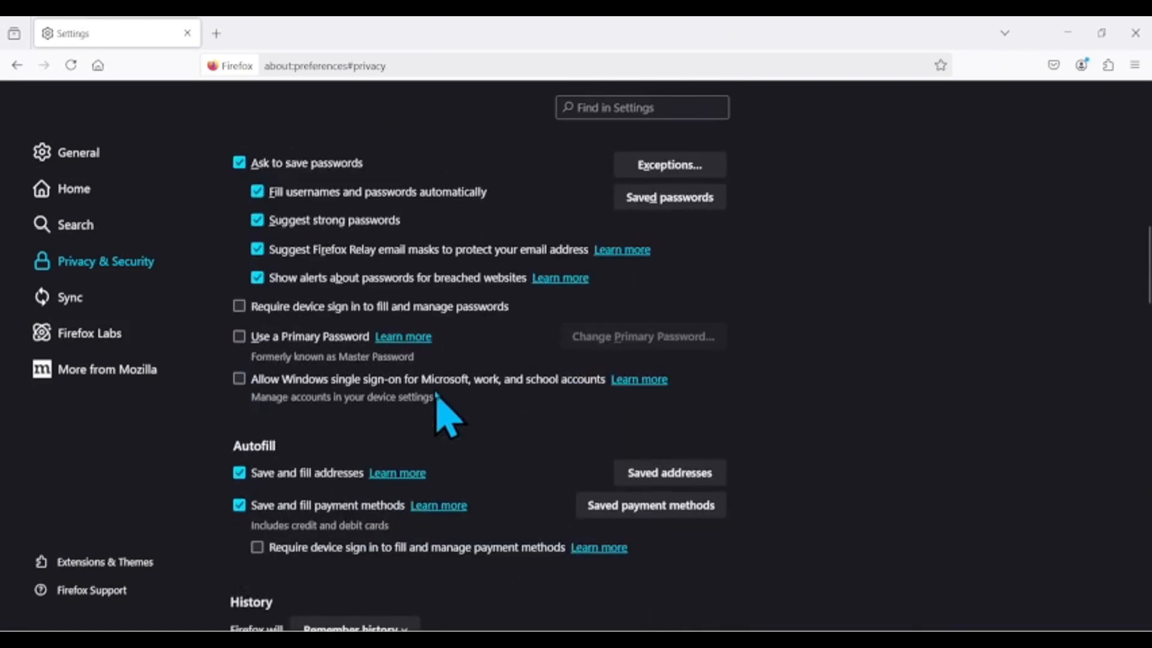
{"action": "scroll", "scroll_direction": "down", "scroll_amount": 3}
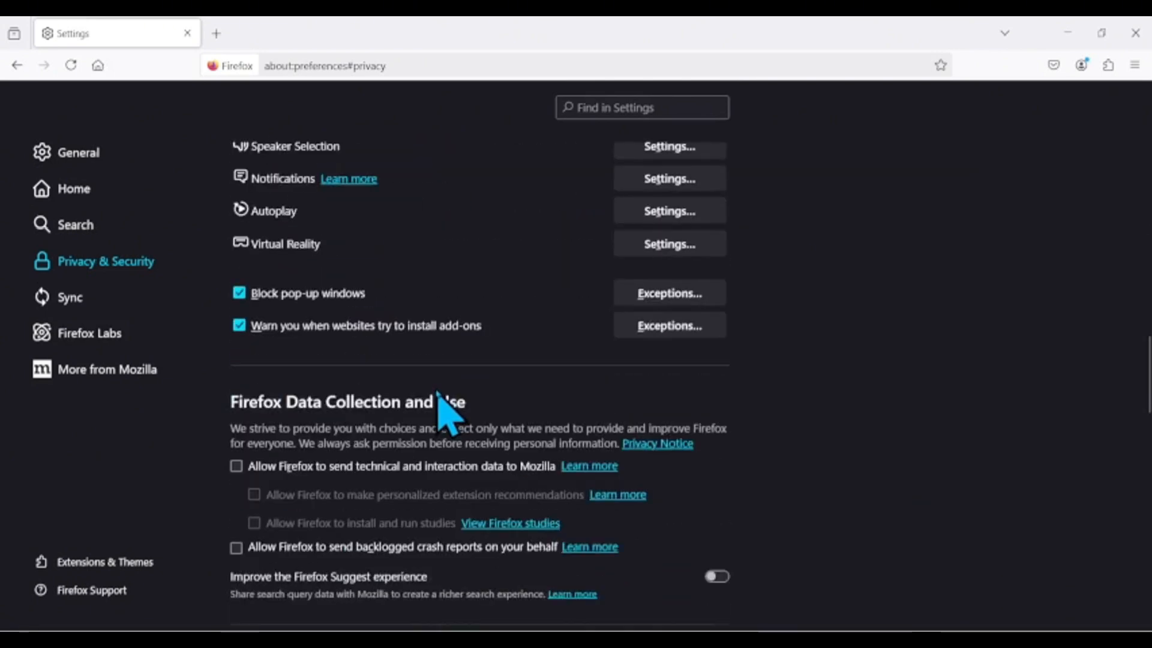
{"action": "scroll", "scroll_direction": "down", "scroll_amount": 3}
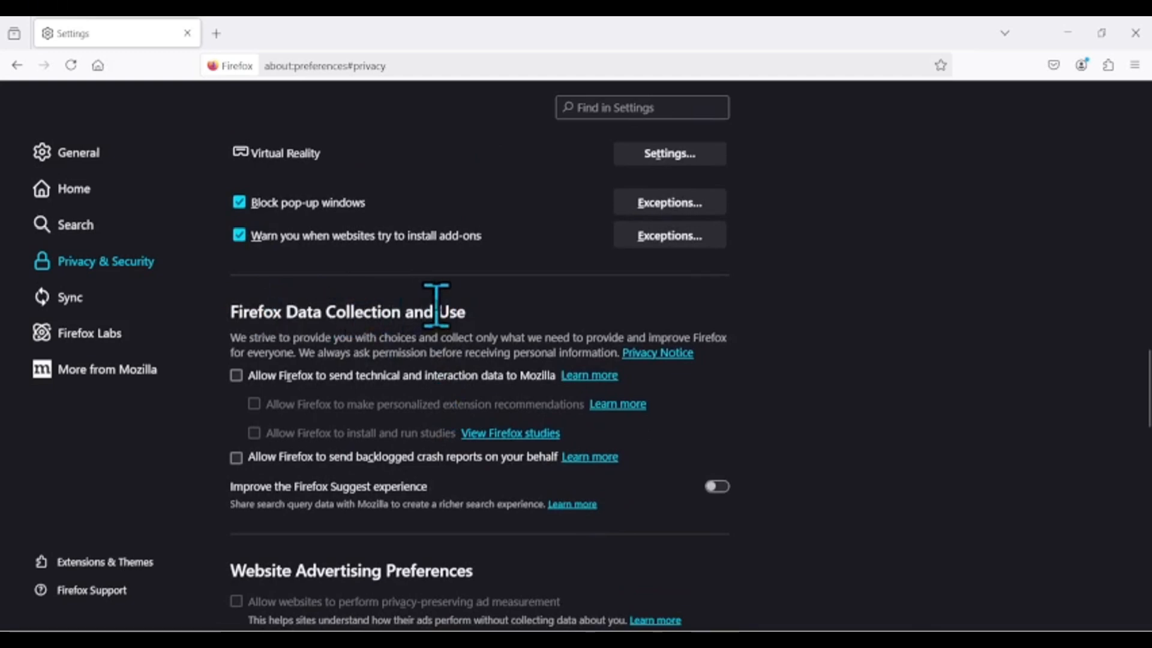
{"action": "left_click", "coordinate": [235, 374]}
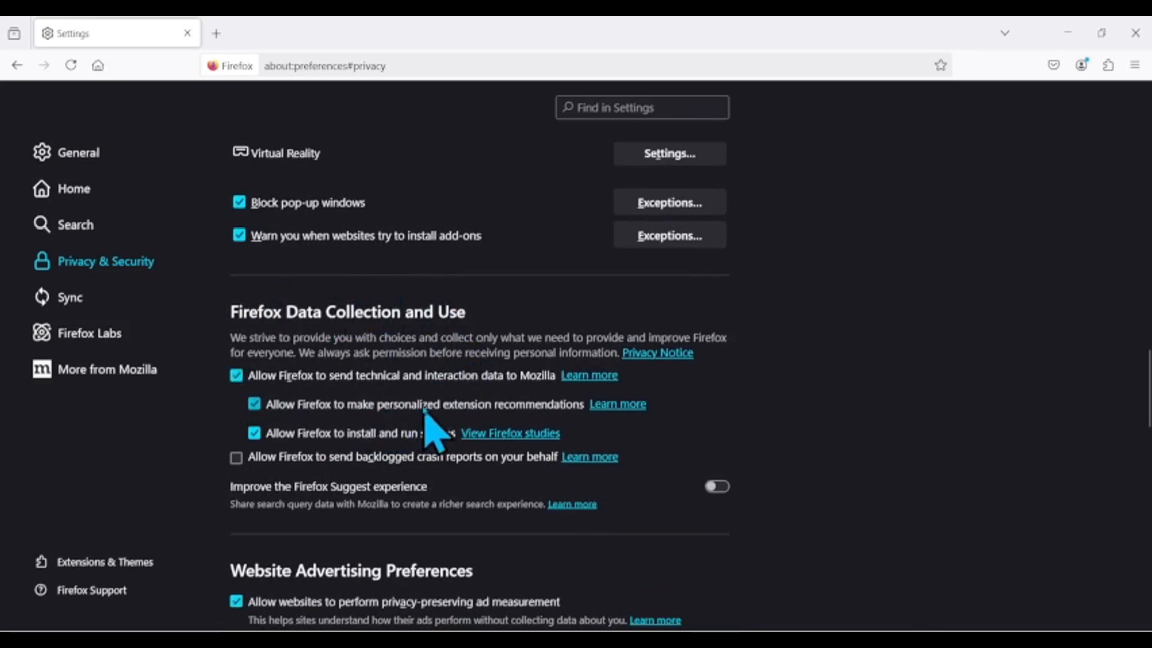
{"action": "mouse_move", "coordinate": [338, 429]}
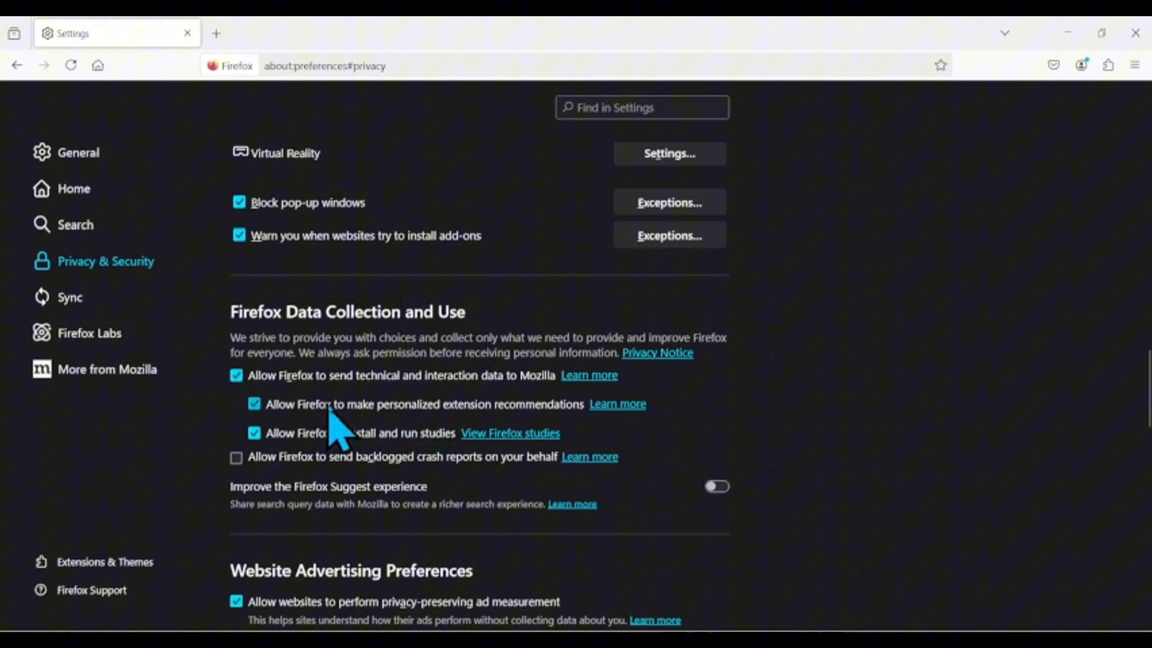
{"action": "mouse_move", "coordinate": [537, 430]}
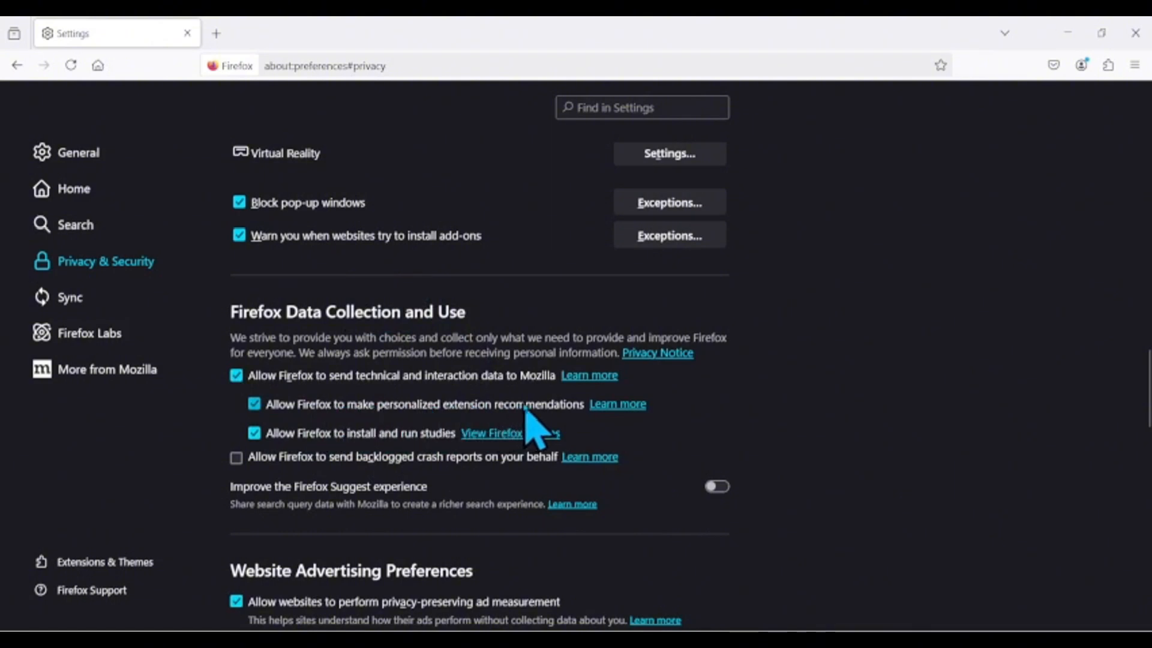
{"action": "mouse_move", "coordinate": [367, 448]}
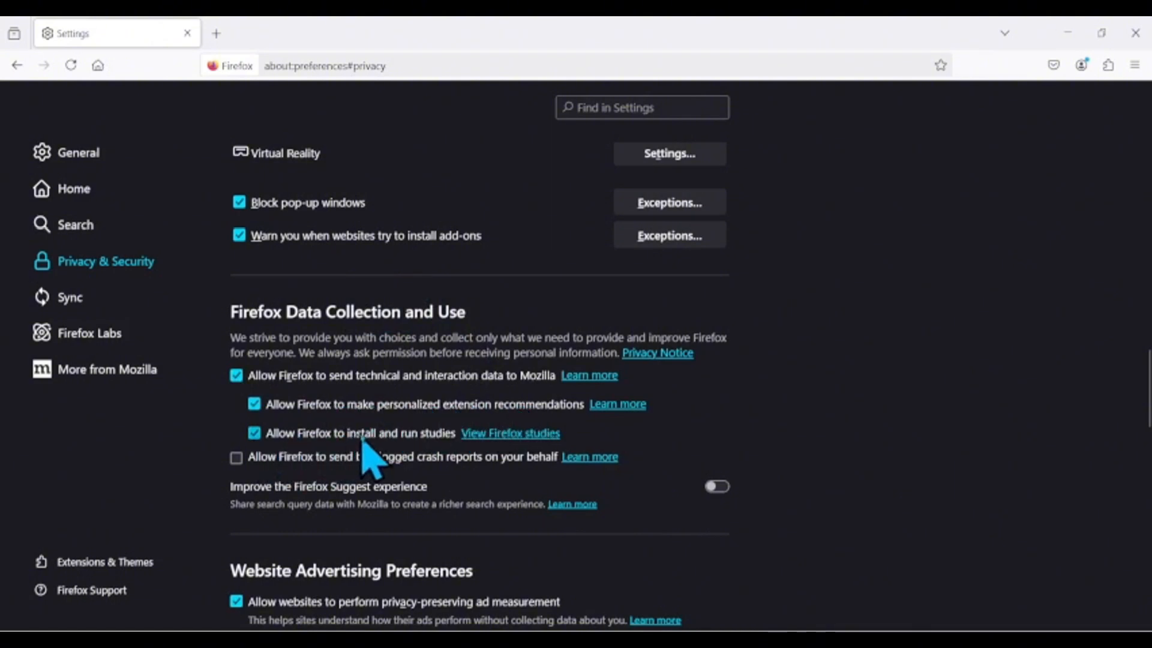
{"action": "mouse_move", "coordinate": [242, 403]}
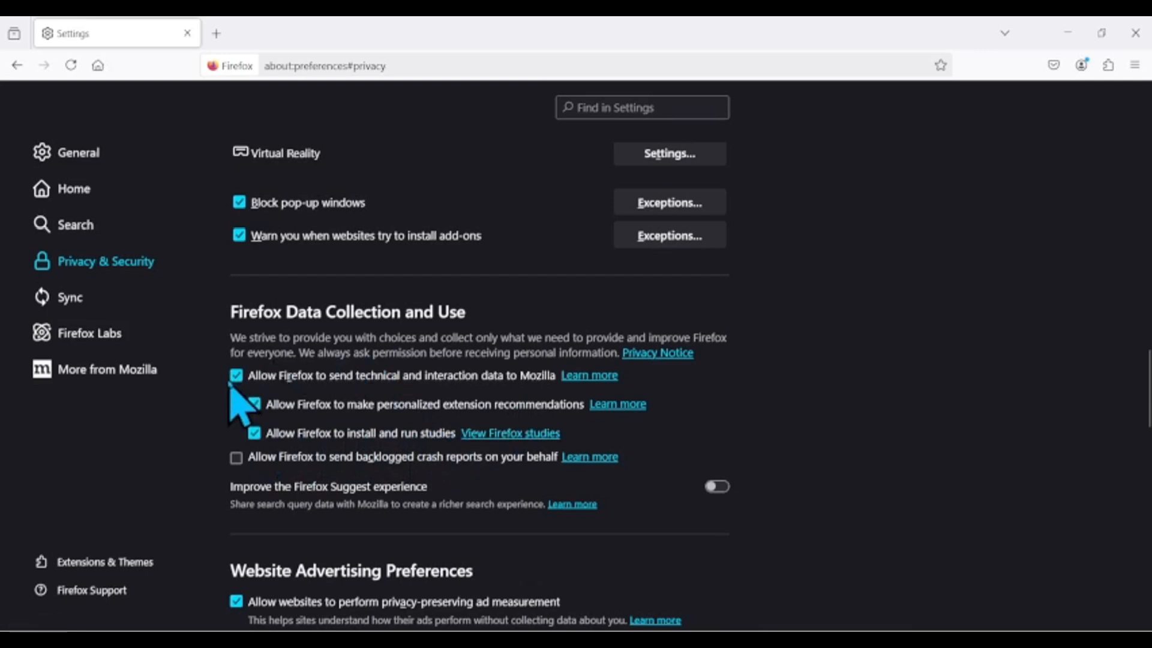
{"action": "scroll", "scroll_direction": "down", "scroll_amount": 3}
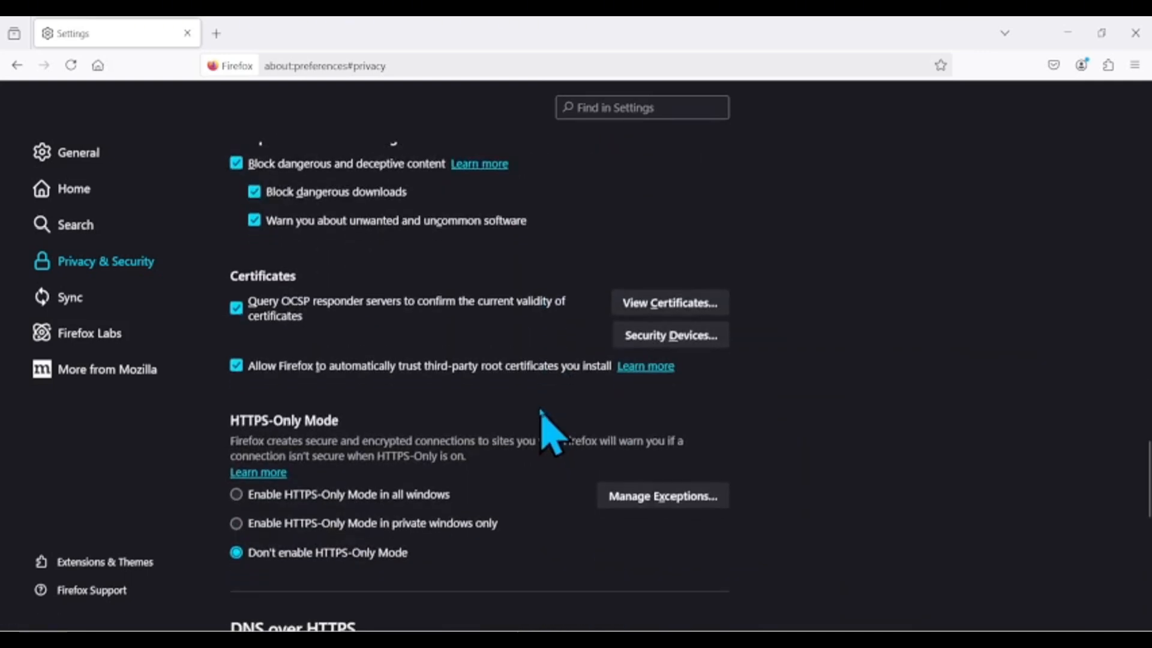
{"action": "scroll", "scroll_direction": "down", "scroll_amount": 3}
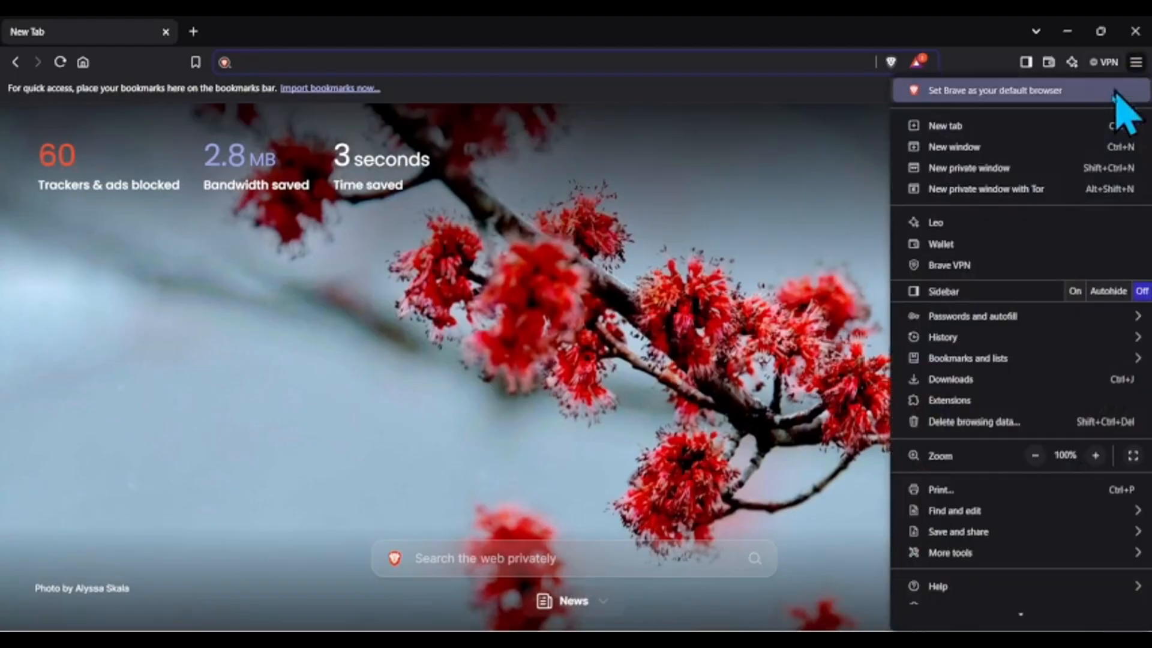
{"action": "mouse_move", "coordinate": [1002, 474]}
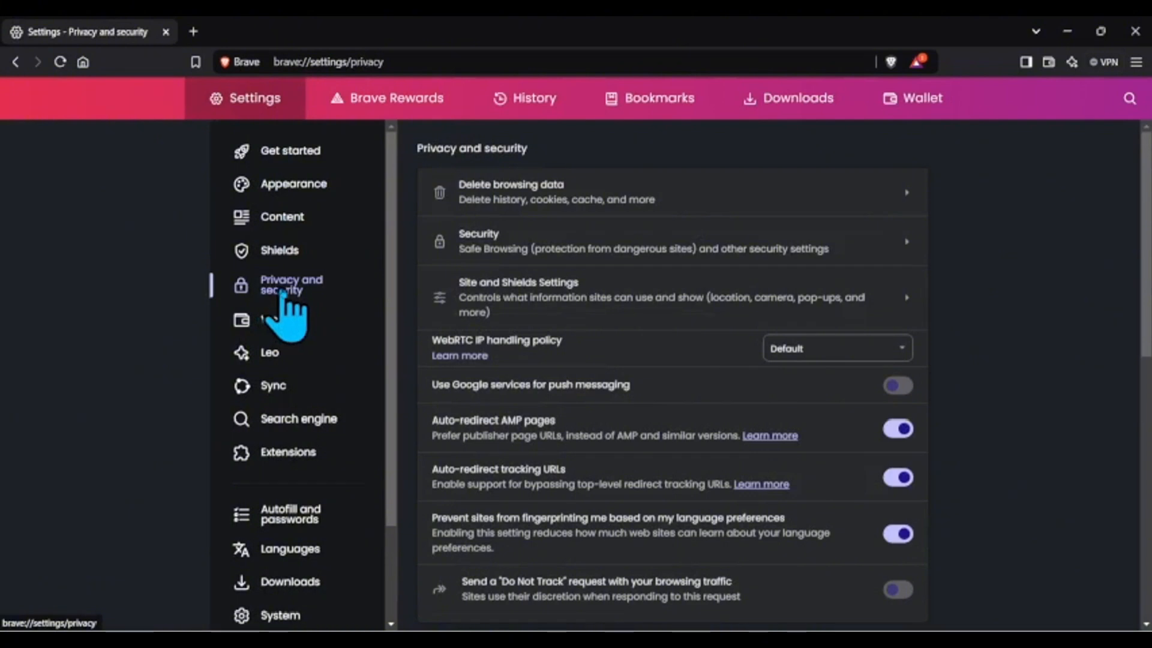
{"action": "mouse_move", "coordinate": [877, 261]}
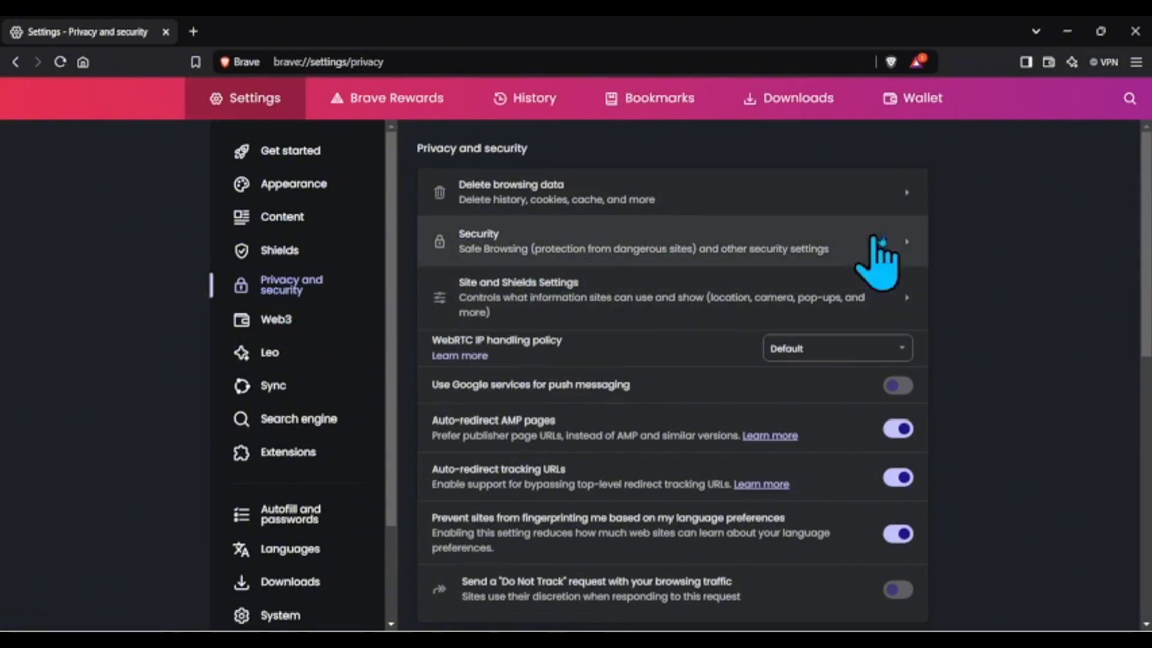
Step: Scroll through Brave's privacy and security options, then move to the appearance section
{"action": "scroll", "scroll_direction": "down", "scroll_amount": 3}
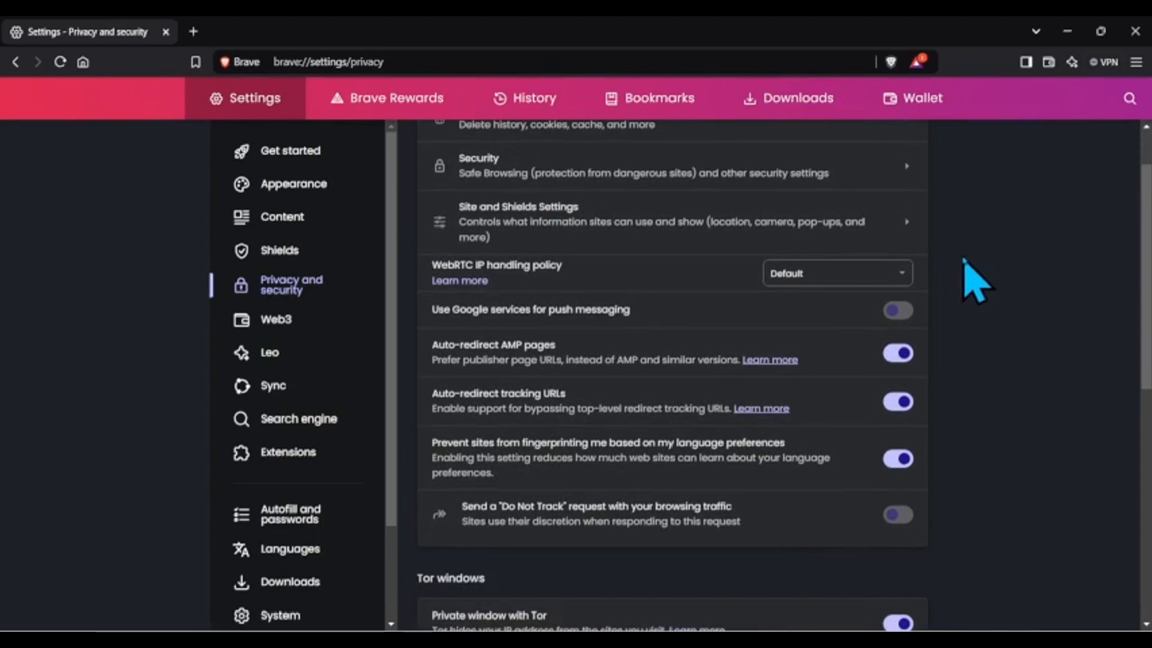
{"action": "left_click", "coordinate": [294, 183]}
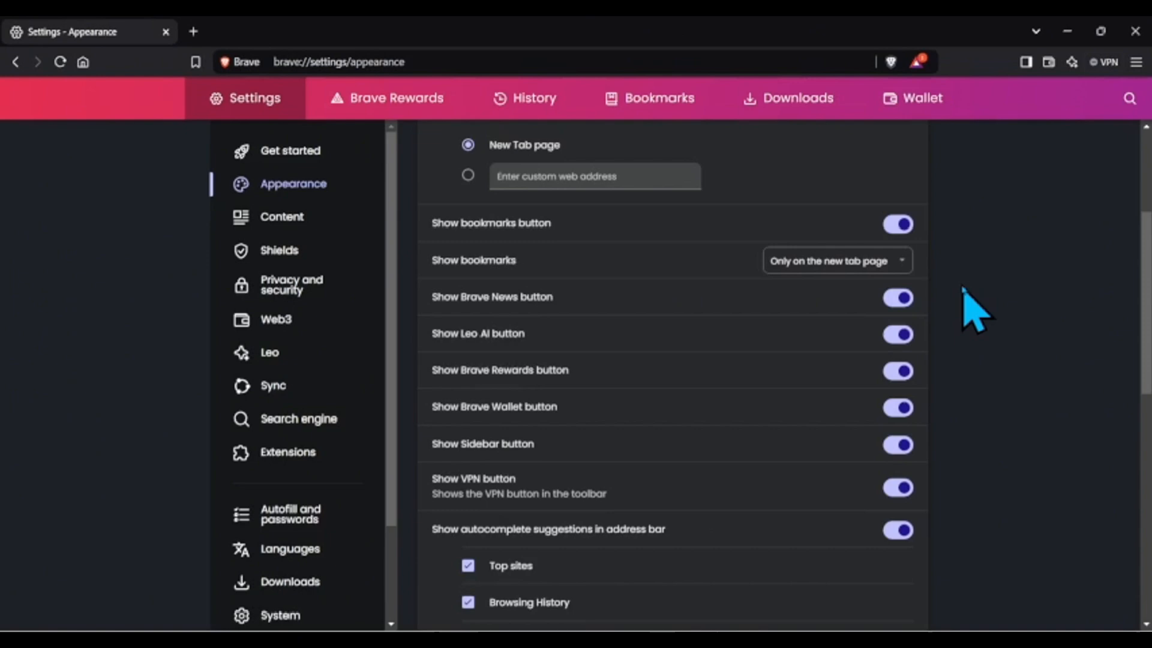
{"action": "mouse_move", "coordinate": [342, 250]}
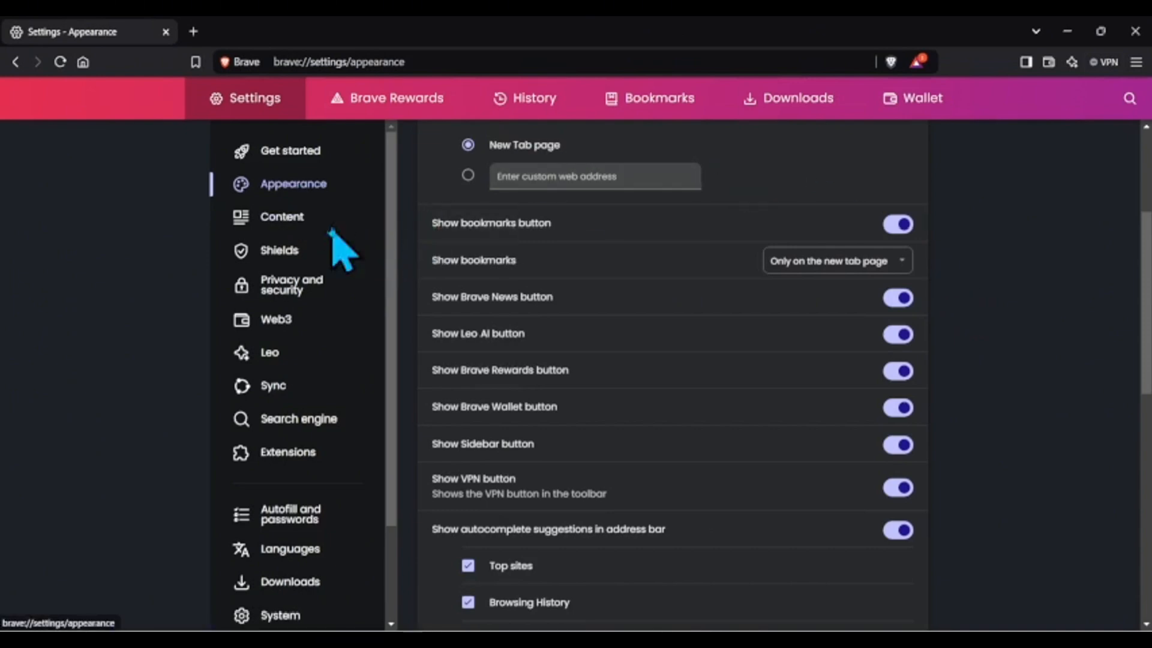
{"action": "mouse_move", "coordinate": [665, 382]}
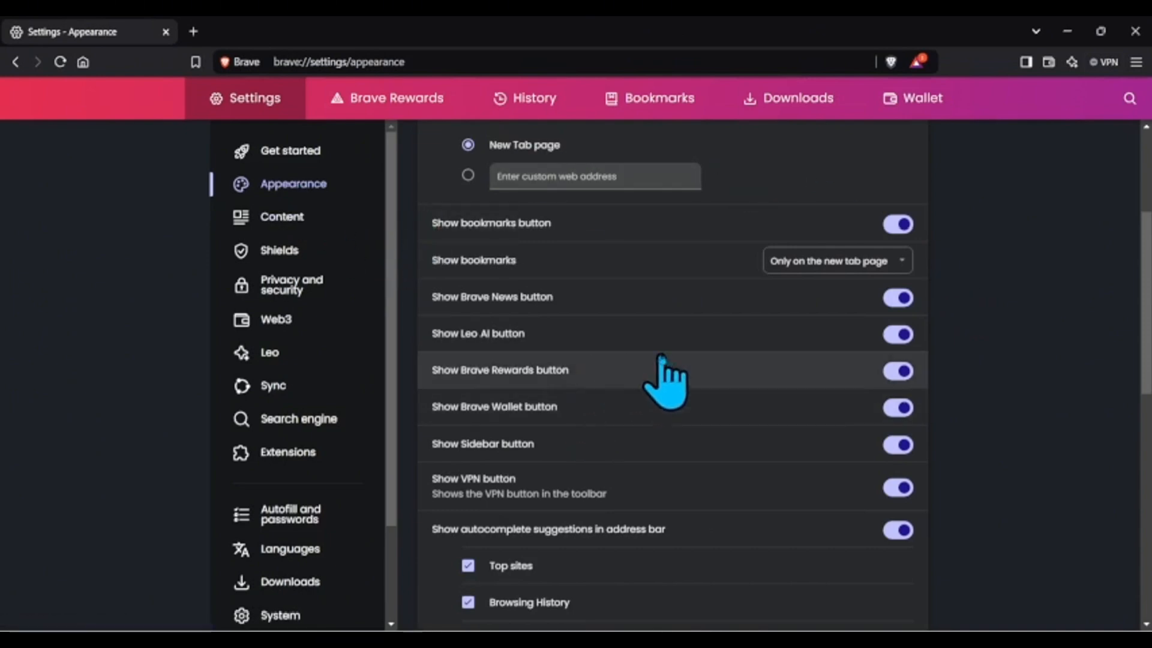
Step: Switch off the Show Brave Rewards, Brave Wallet and VPN button toggles in Appearance
{"action": "left_click", "coordinate": [898, 370]}
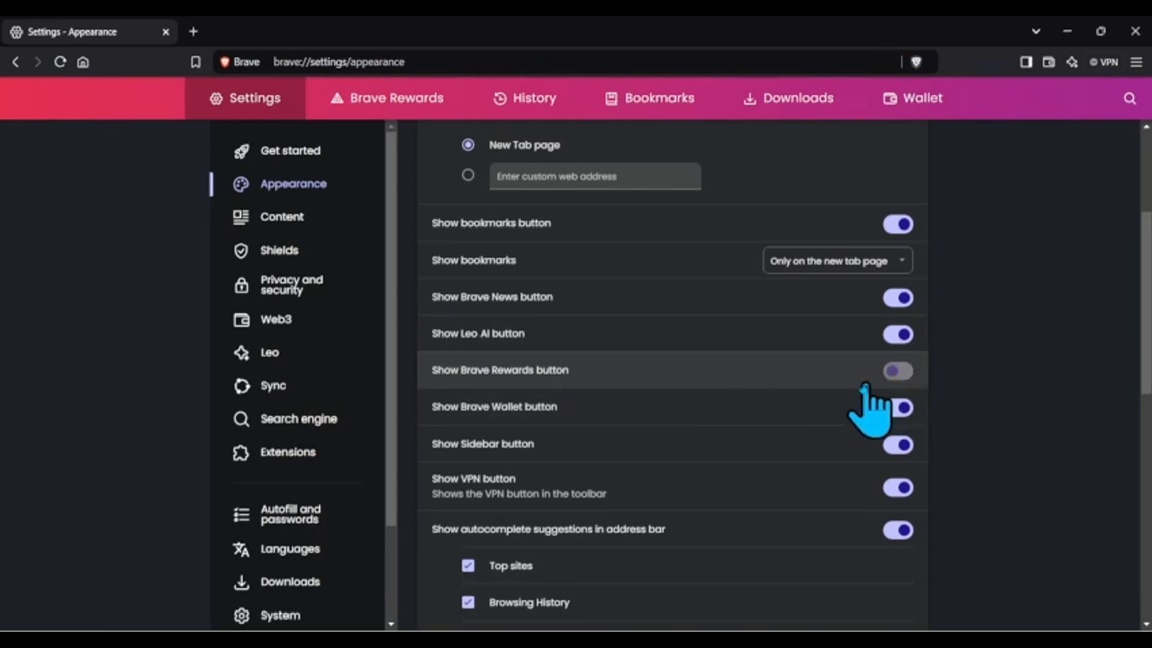
{"action": "mouse_move", "coordinate": [764, 423]}
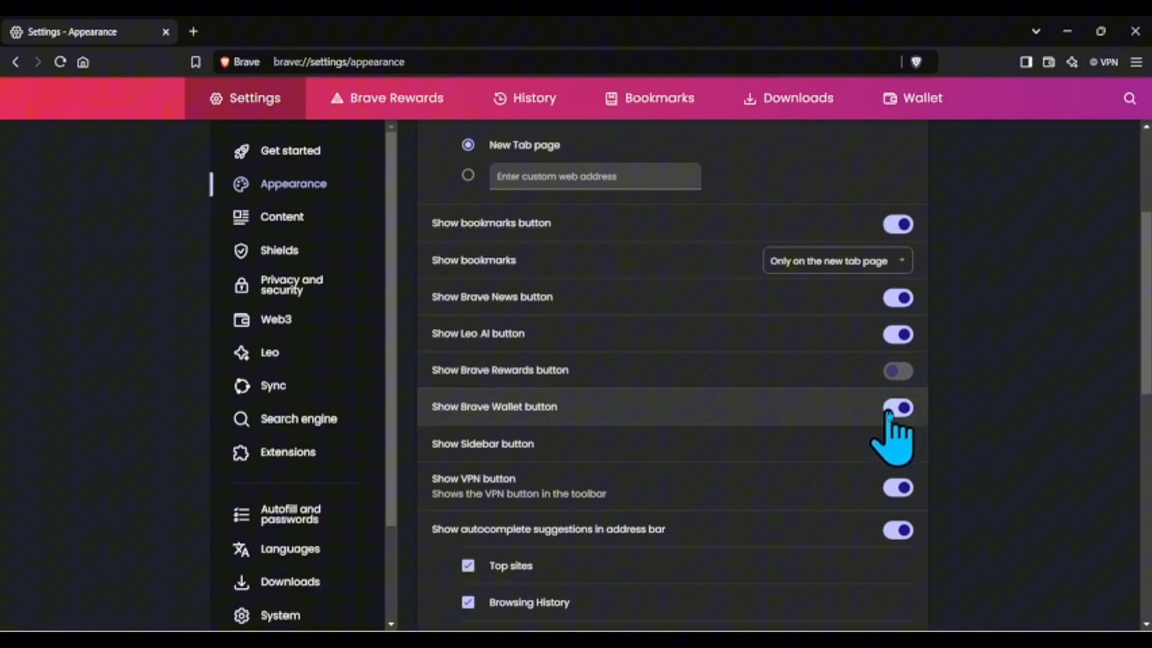
{"action": "left_click", "coordinate": [897, 407]}
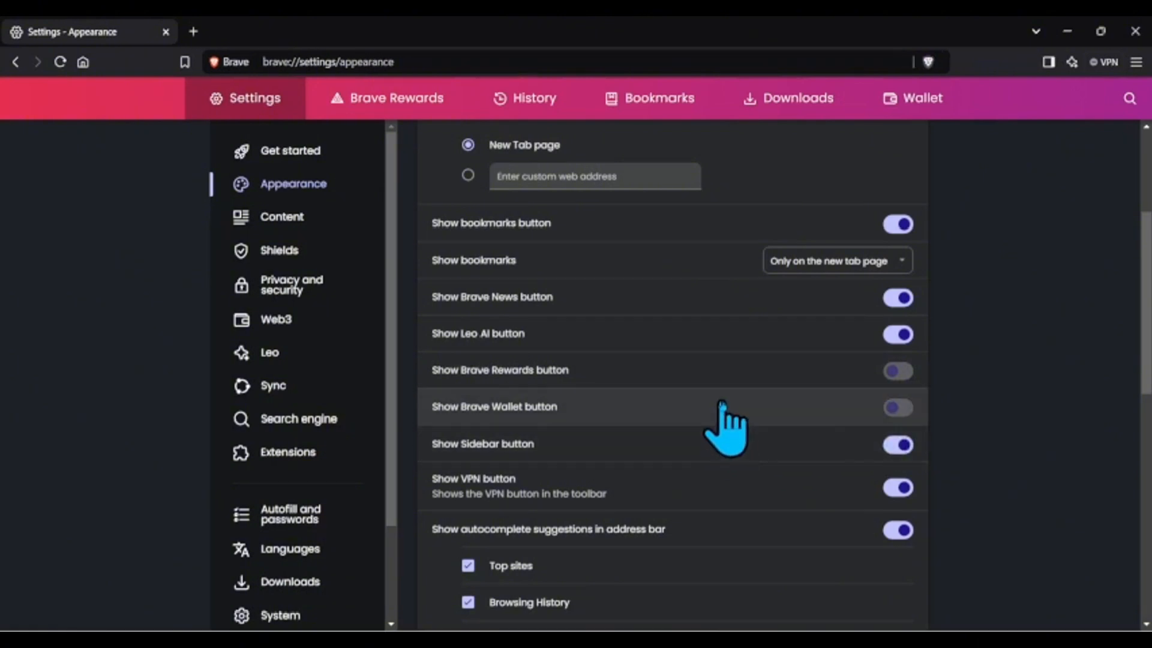
{"action": "mouse_move", "coordinate": [870, 484]}
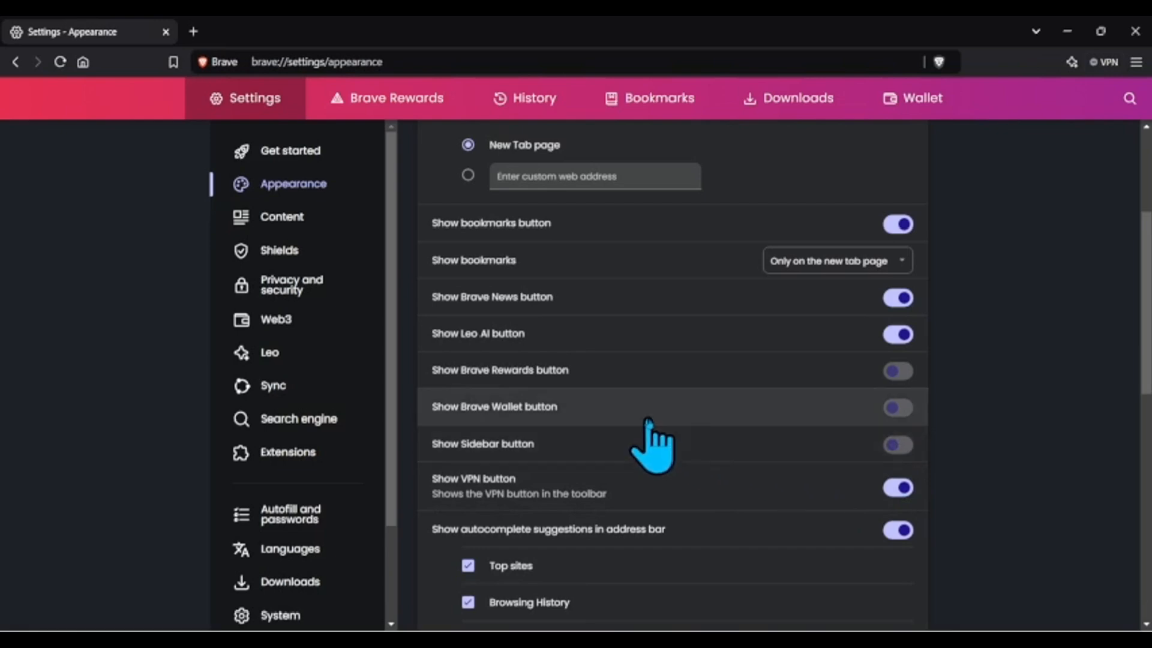
{"action": "left_click", "coordinate": [896, 487]}
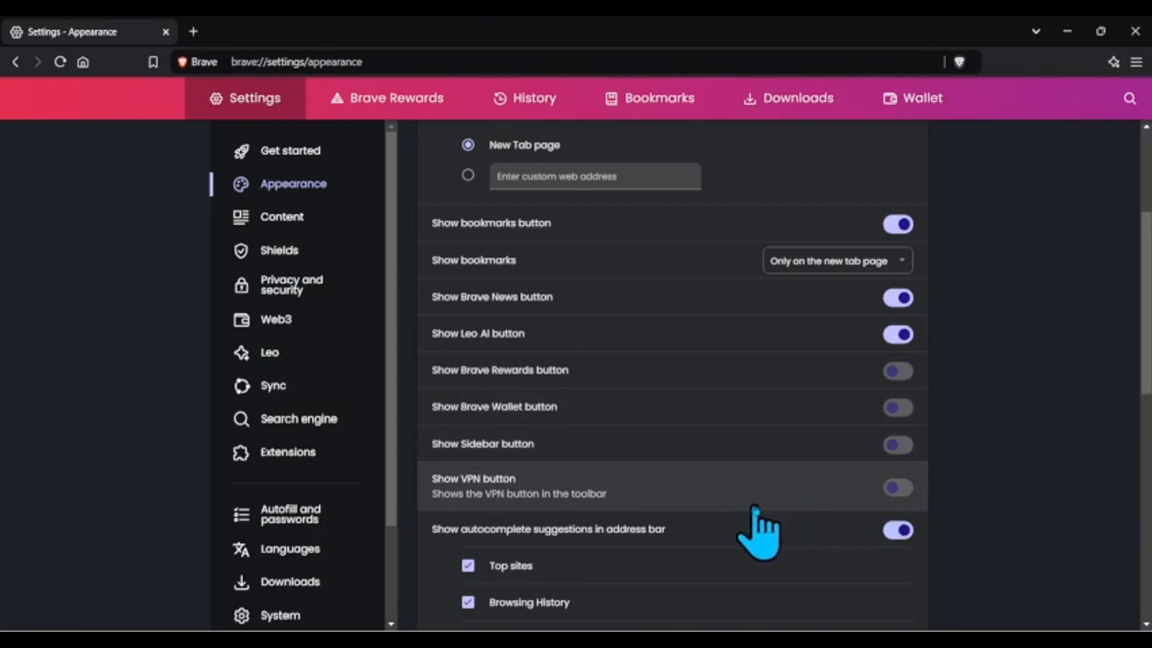
{"action": "mouse_move", "coordinate": [771, 511]}
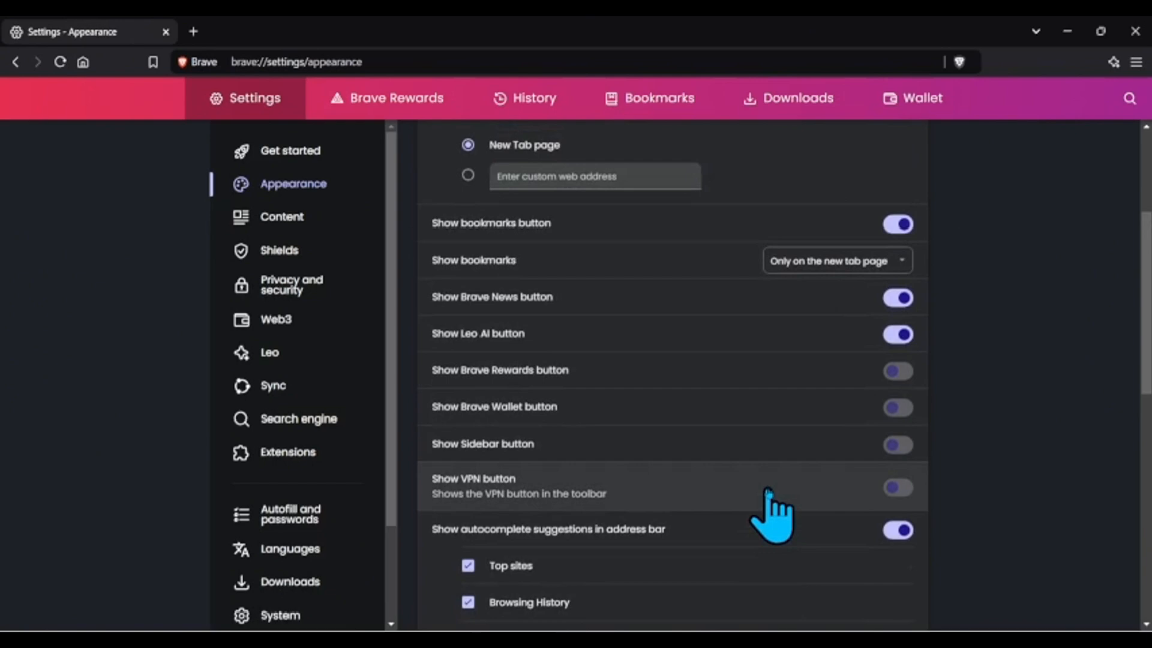
{"action": "mouse_move", "coordinate": [525, 353]}
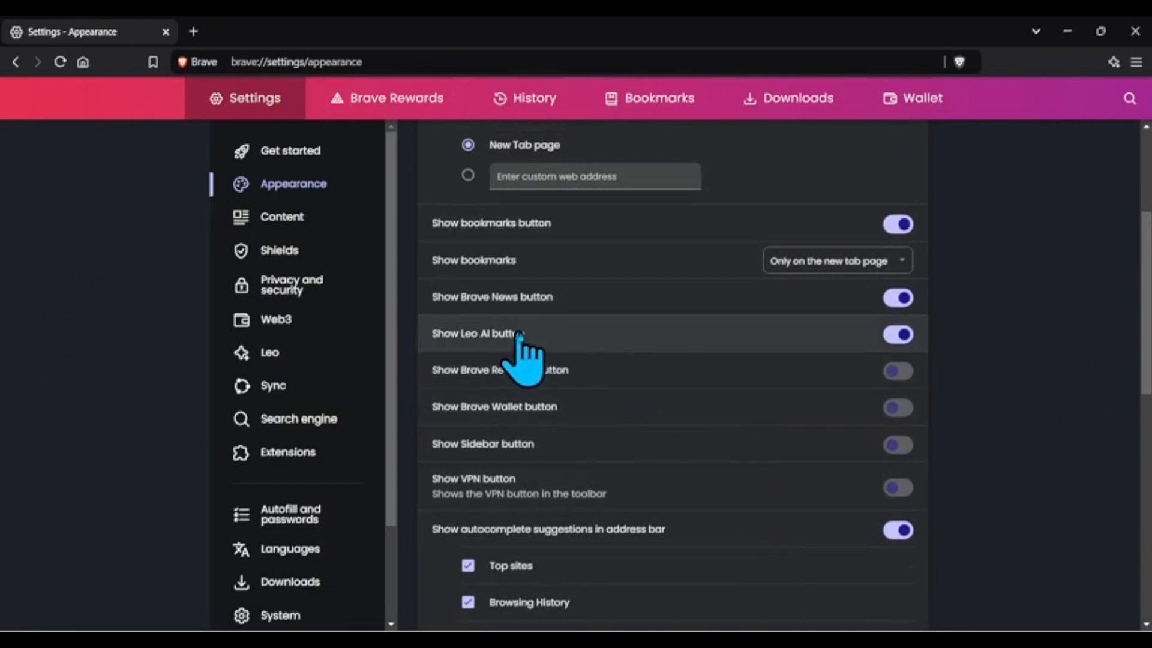
{"action": "mouse_move", "coordinate": [628, 363]}
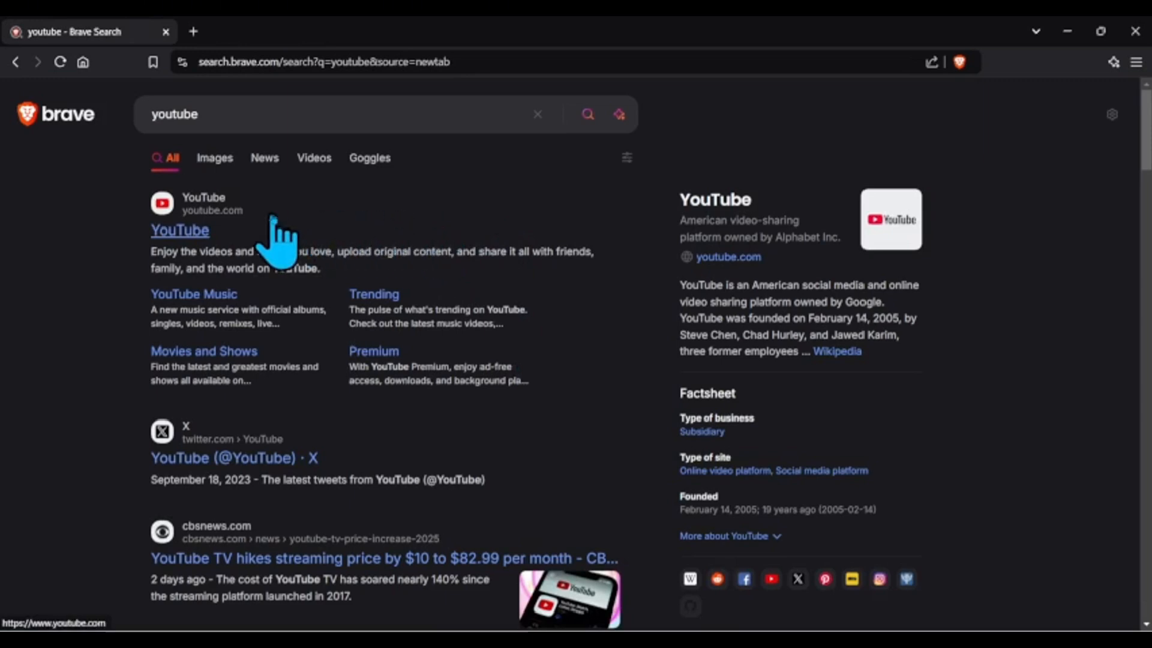
{"action": "scroll", "scroll_direction": "down", "scroll_amount": 3}
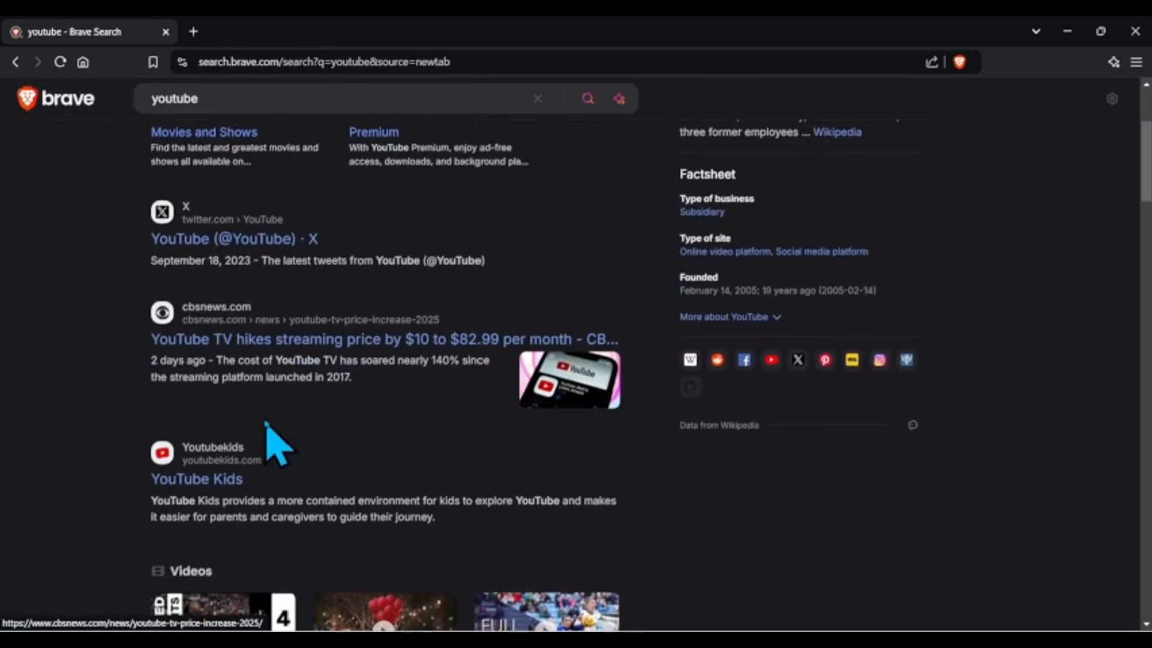
{"action": "scroll", "scroll_direction": "down", "scroll_amount": 3}
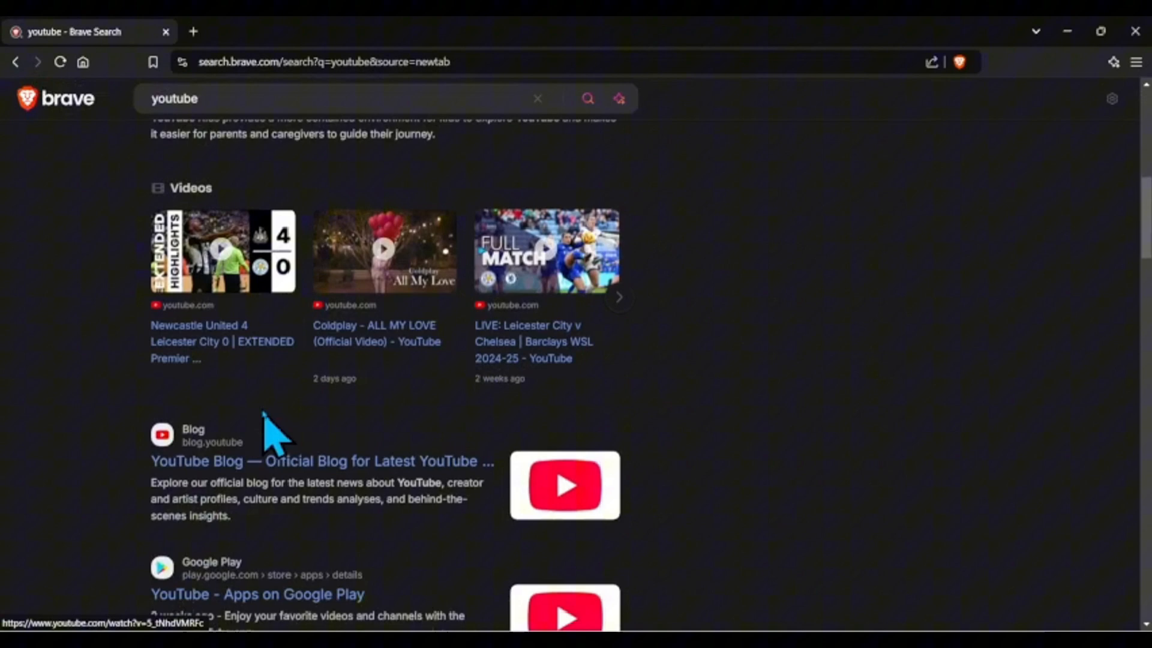
{"action": "scroll", "scroll_direction": "down", "scroll_amount": 3}
{"action": "type", "text": "how to mount a 75inch tv"}
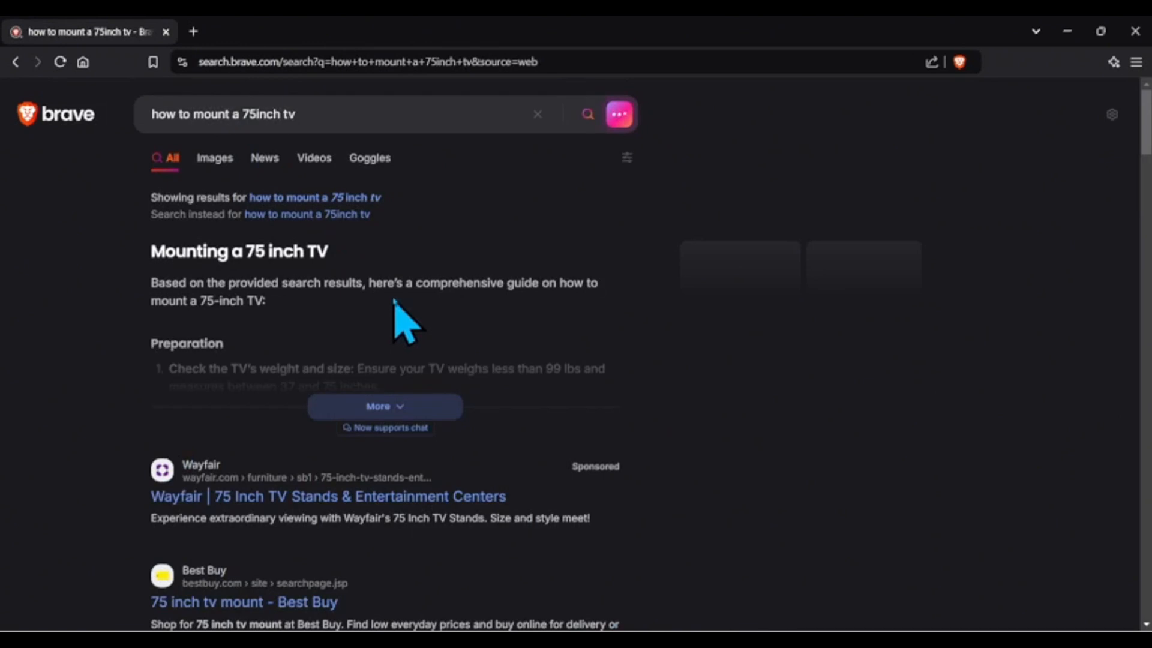
{"action": "mouse_move", "coordinate": [360, 264]}
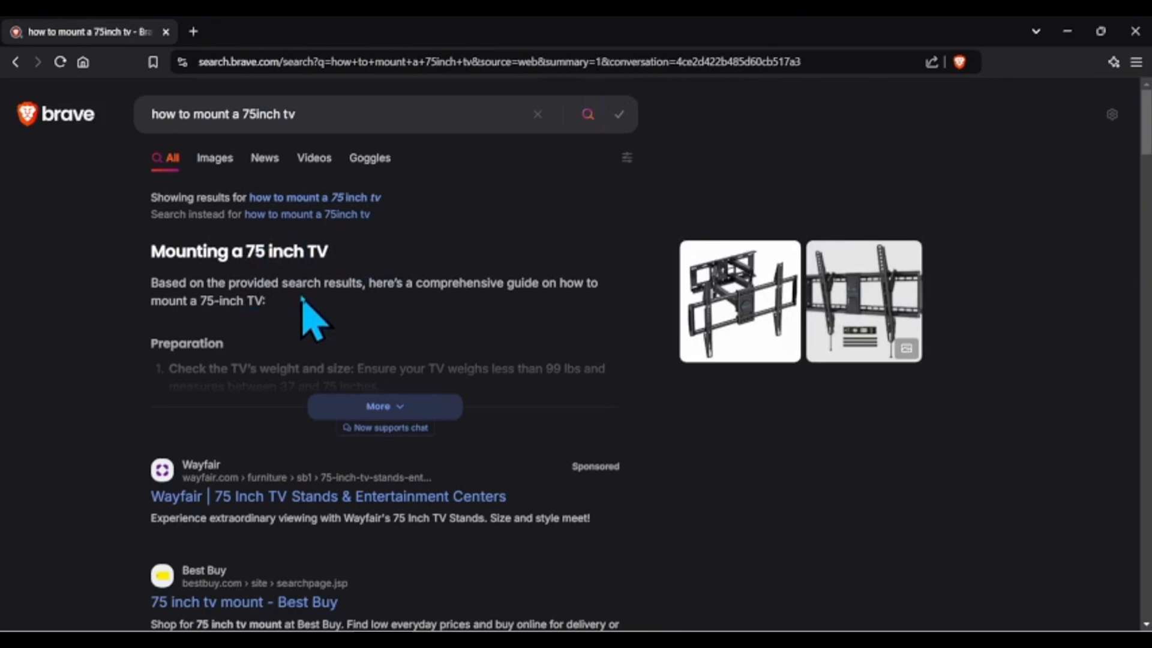
{"action": "scroll", "scroll_direction": "down", "scroll_amount": 3}
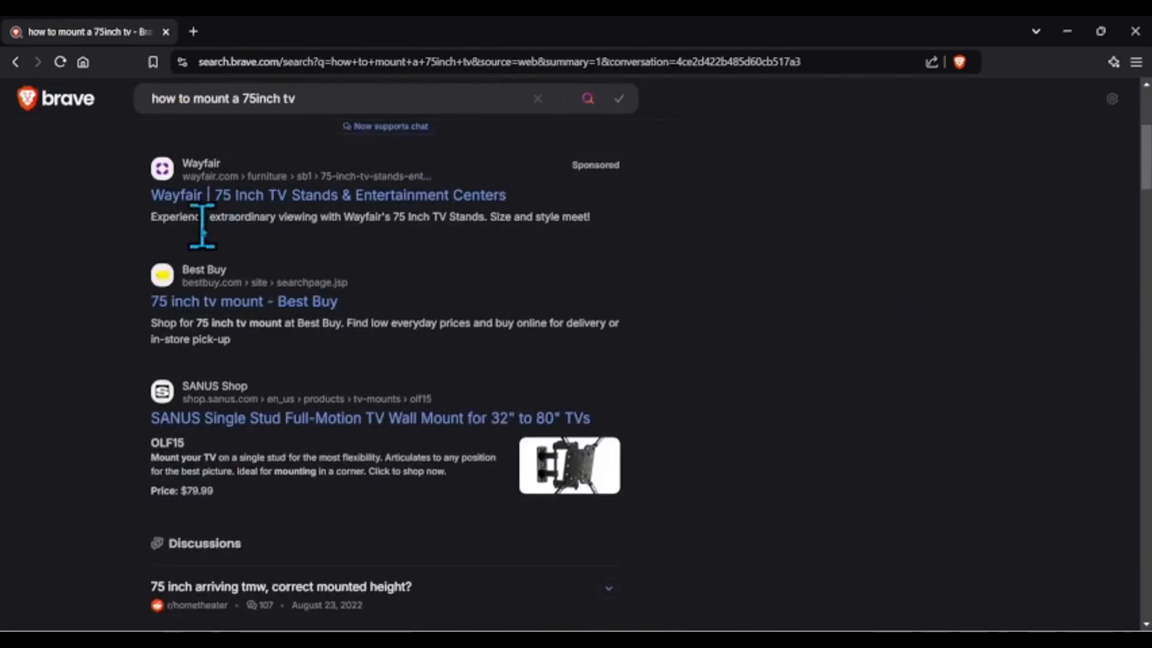
{"action": "mouse_move", "coordinate": [258, 426]}
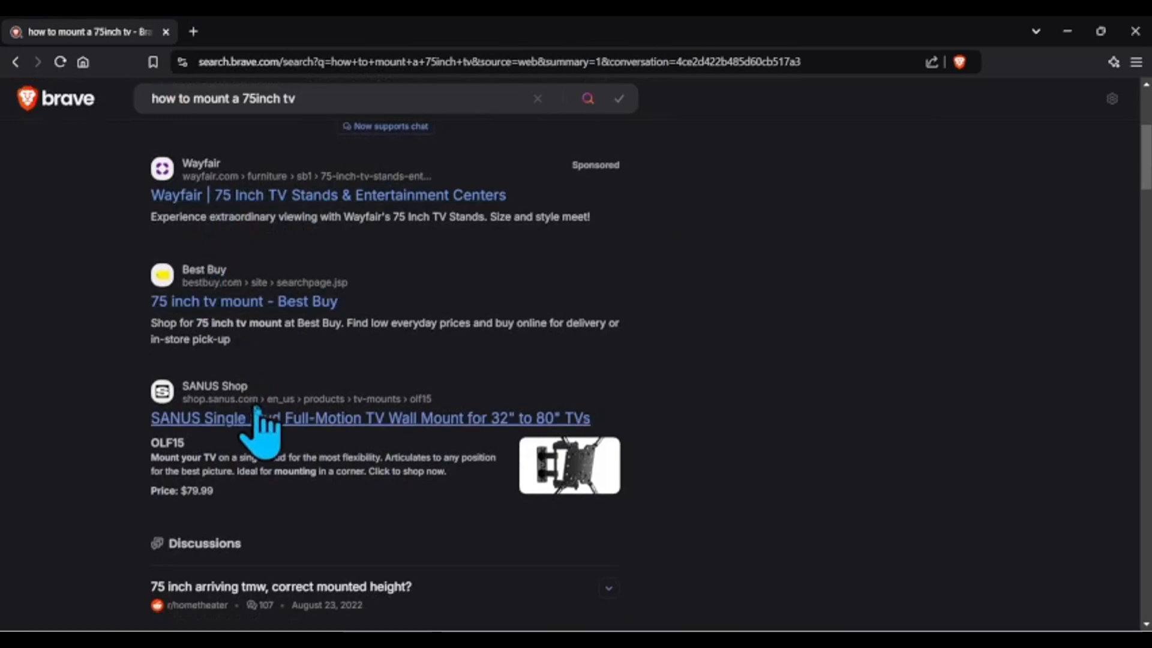
{"action": "scroll", "scroll_direction": "down", "scroll_amount": 3}
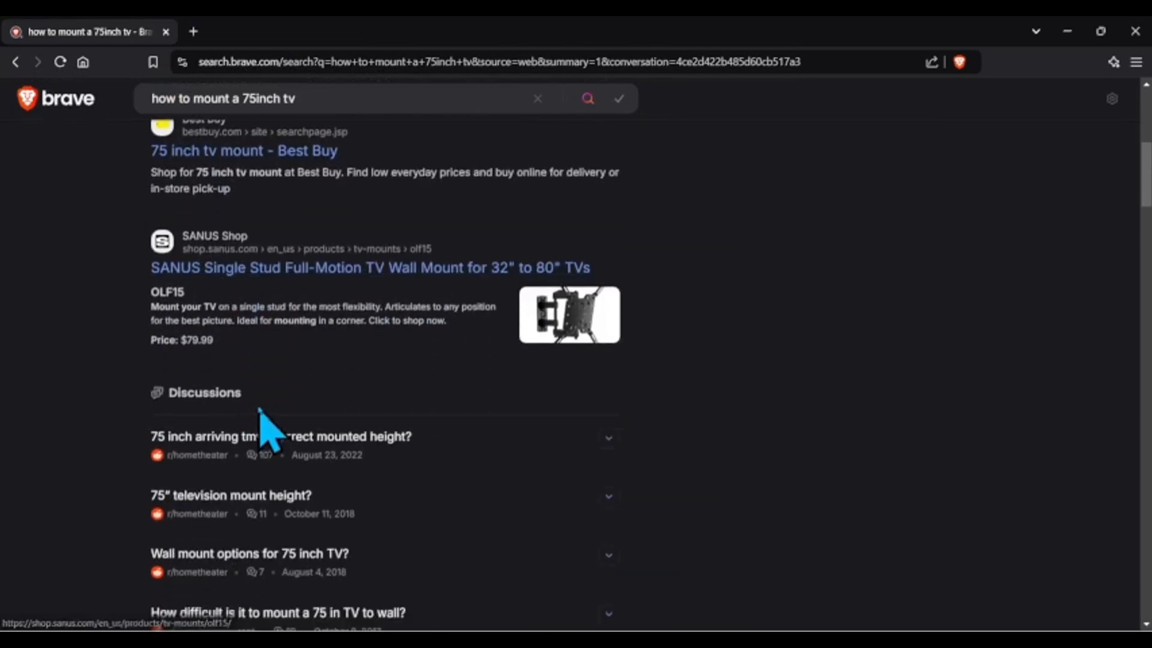
{"action": "scroll", "scroll_direction": "down", "scroll_amount": 3}
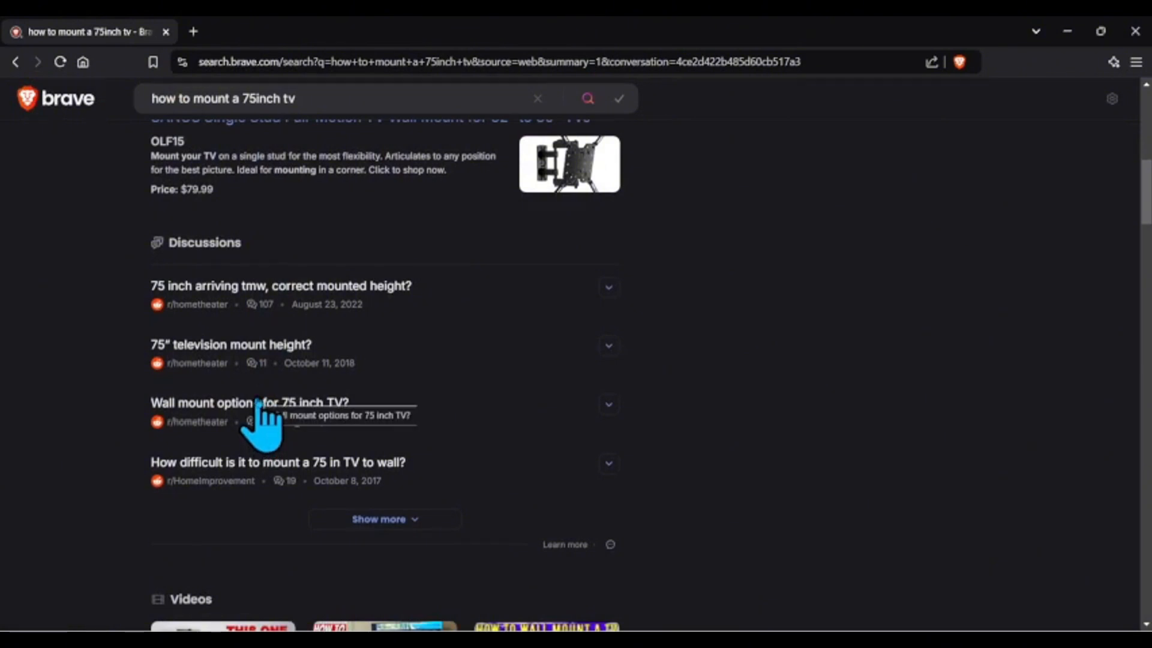
{"action": "scroll", "scroll_direction": "up", "scroll_amount": 3}
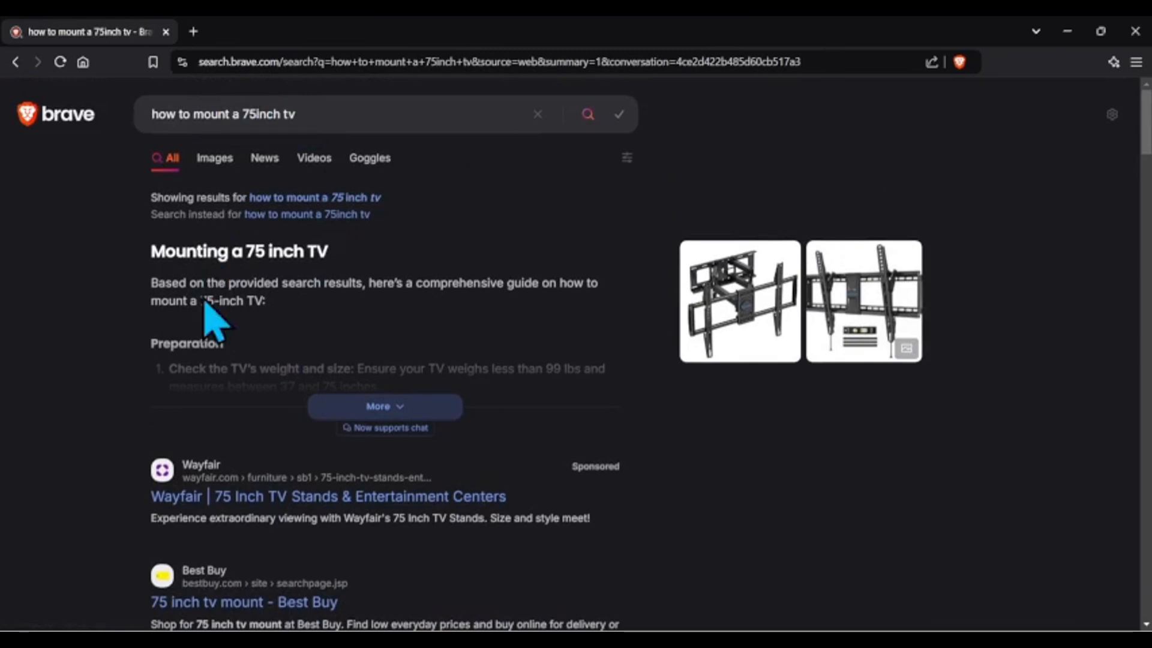
{"action": "scroll", "scroll_direction": "down", "scroll_amount": 3}
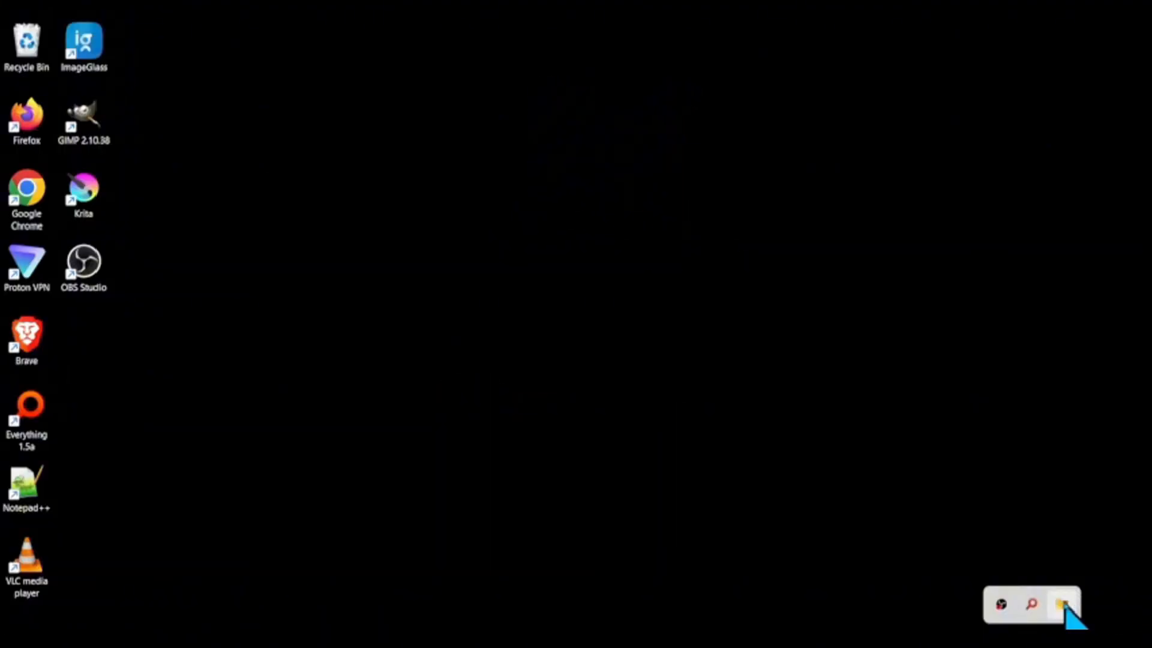
Step: Launch Files from the taskbar to show Home in dual-pane view
{"action": "left_click", "coordinate": [1063, 604]}
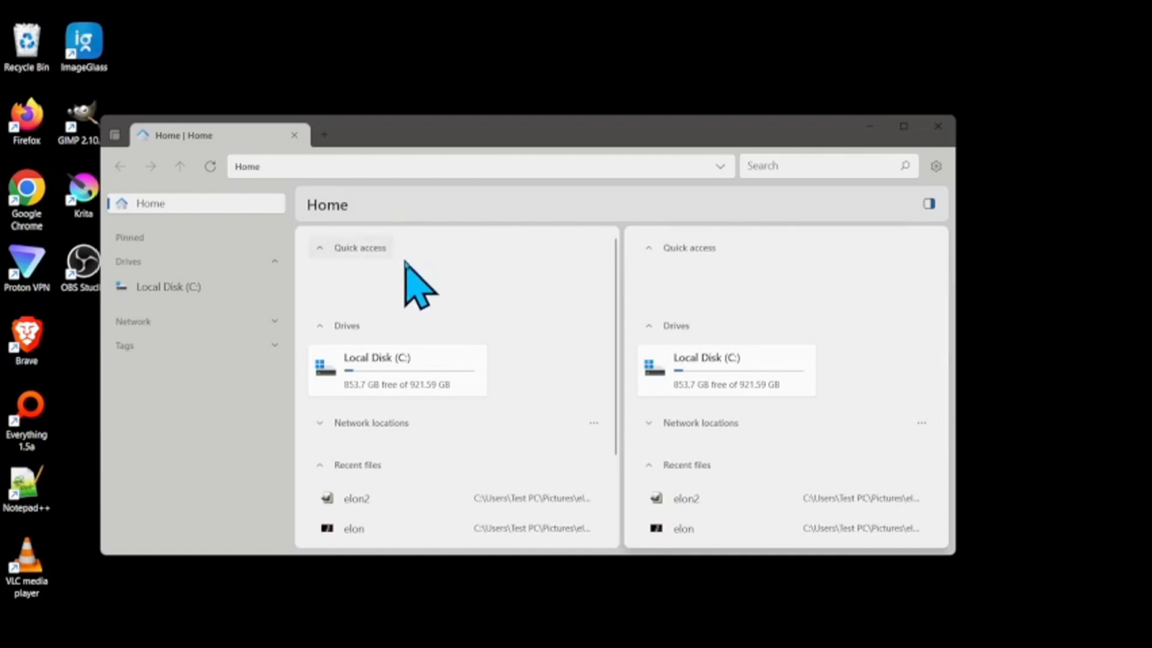
{"action": "mouse_move", "coordinate": [554, 275]}
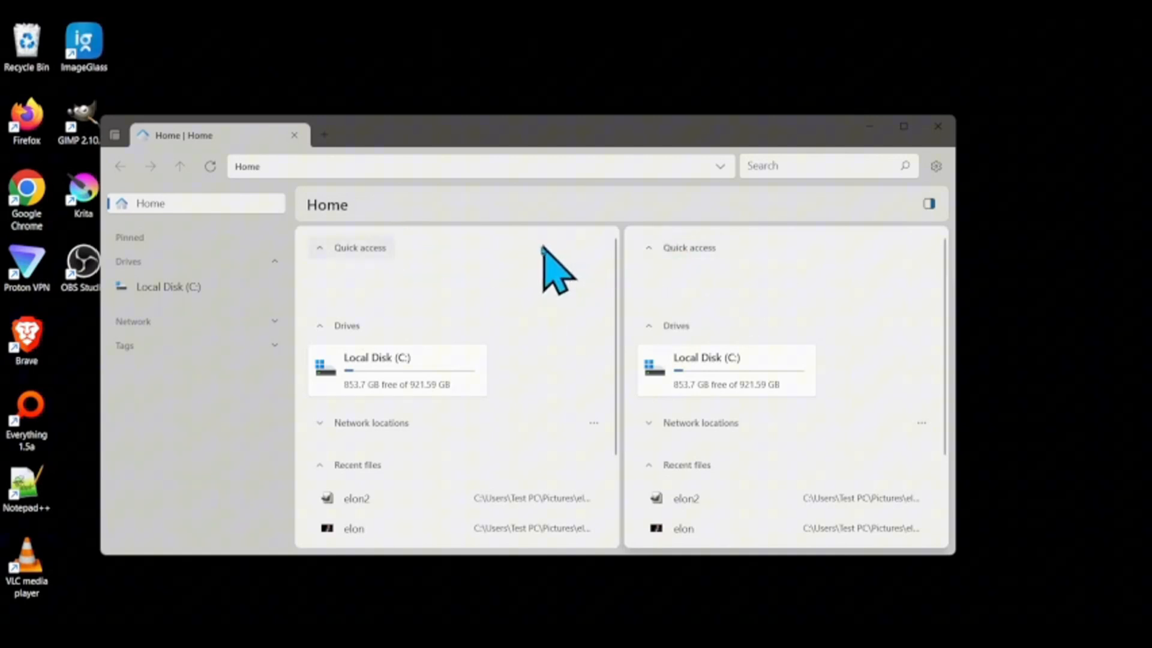
{"action": "mouse_move", "coordinate": [532, 320]}
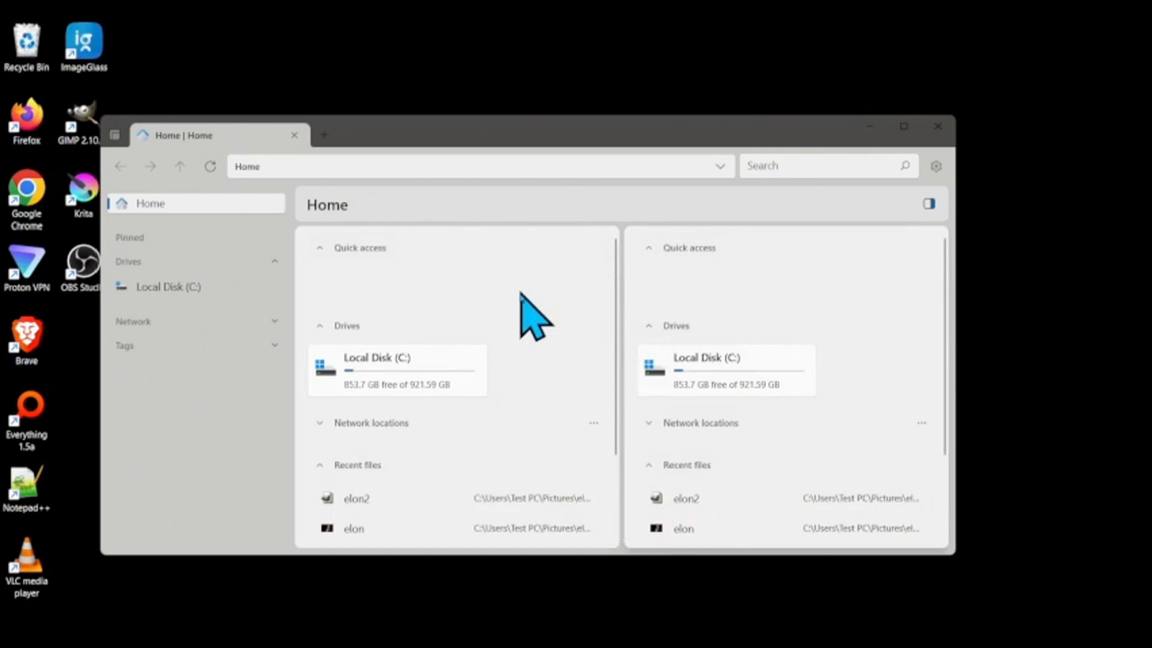
{"action": "mouse_move", "coordinate": [628, 264]}
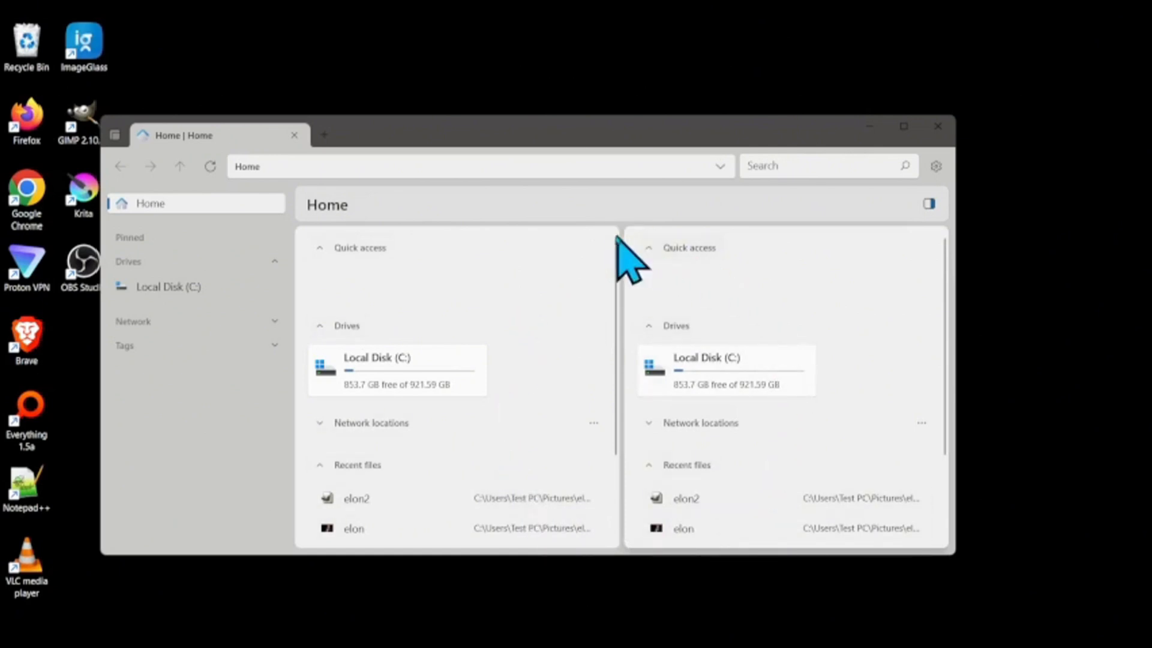
{"action": "left_click", "coordinate": [167, 287]}
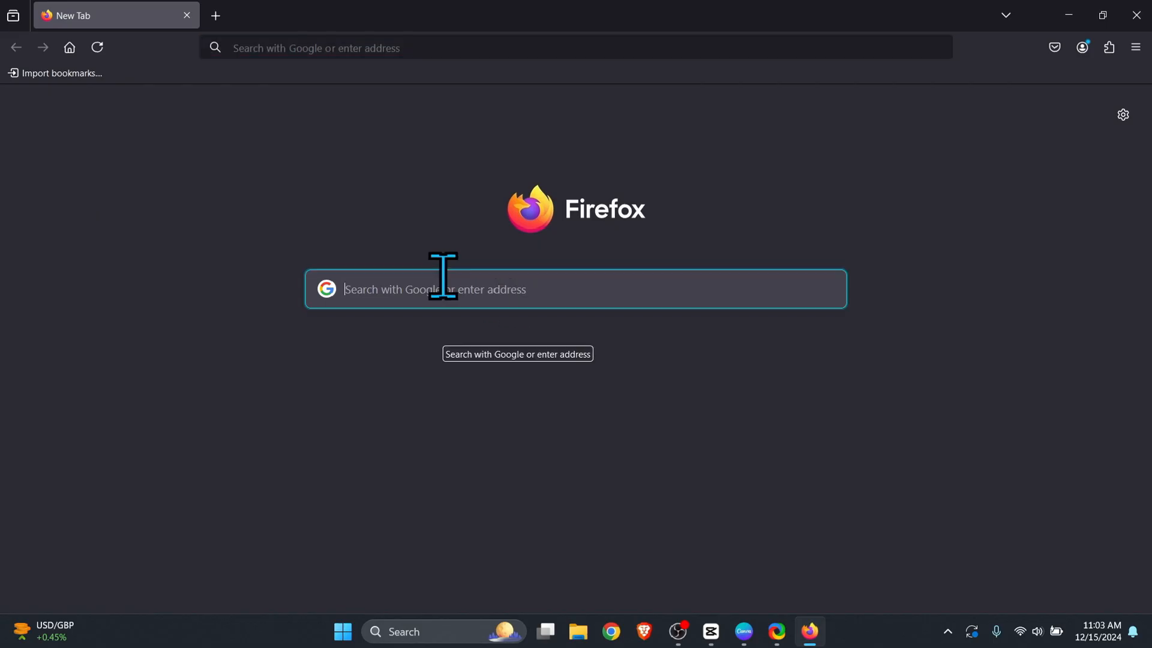
Step: Search 'files app', open files.community/download and download the classic installer
{"action": "type", "text": "files ap"}
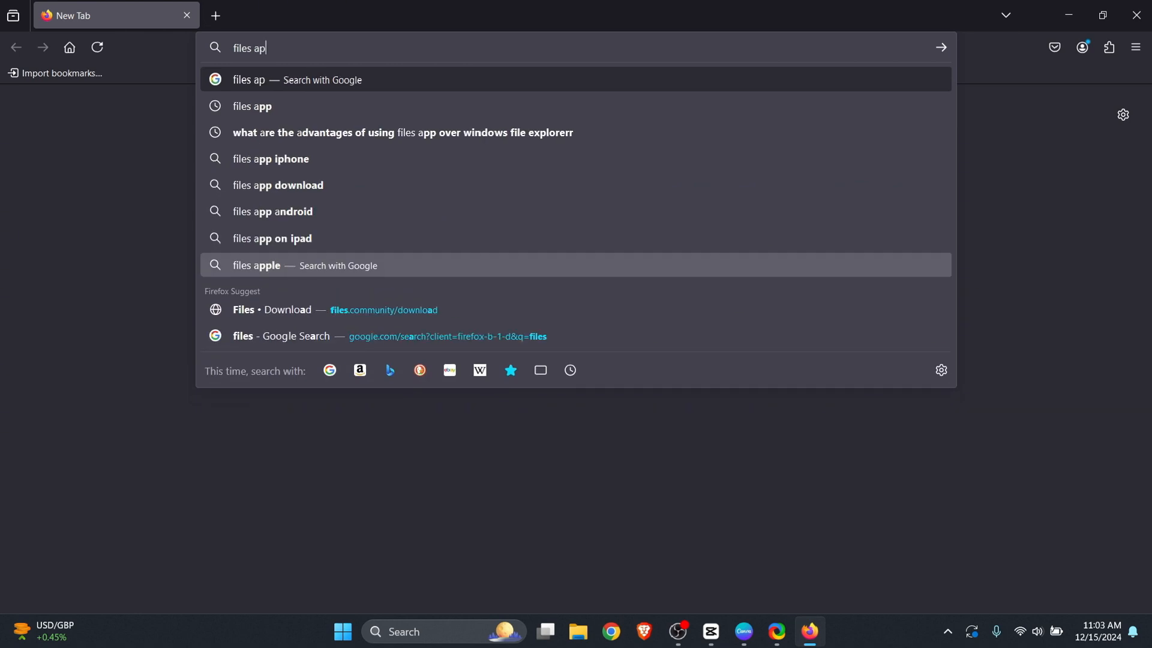
{"action": "left_click", "coordinate": [251, 105]}
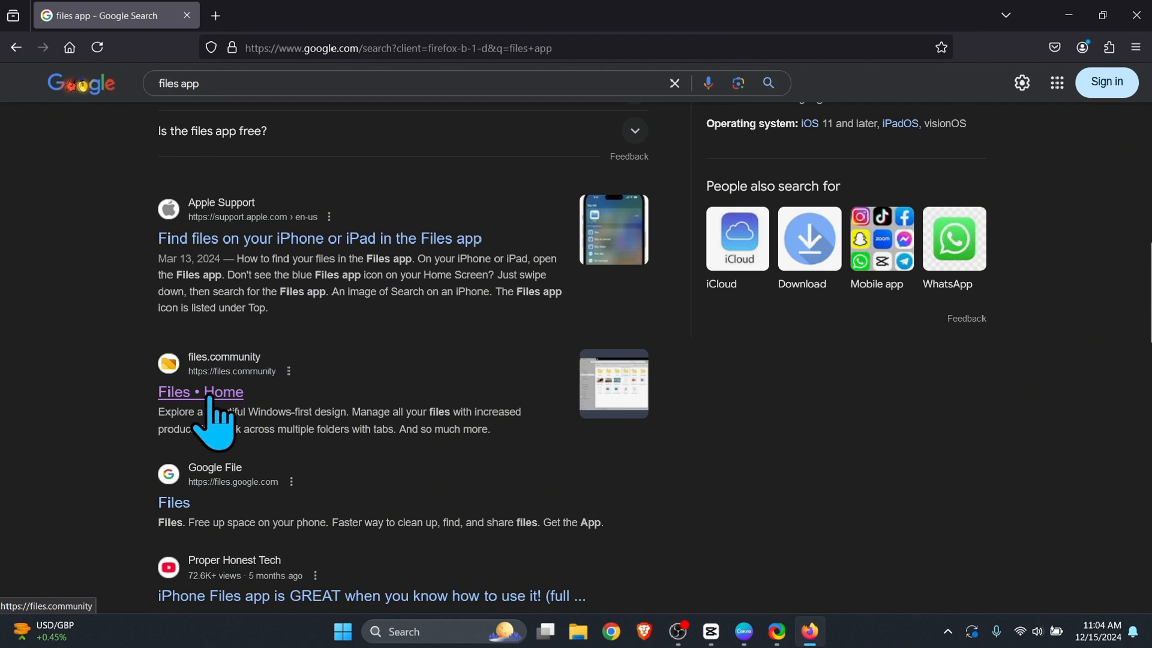
{"action": "left_click", "coordinate": [199, 391]}
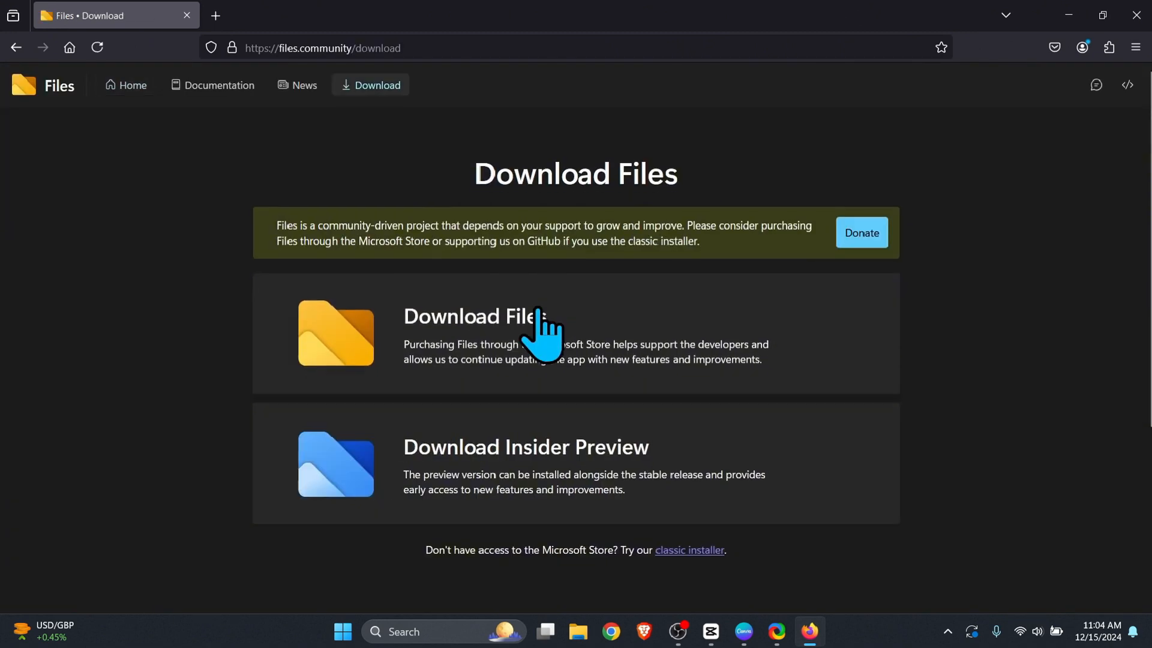
{"action": "mouse_move", "coordinate": [553, 551]}
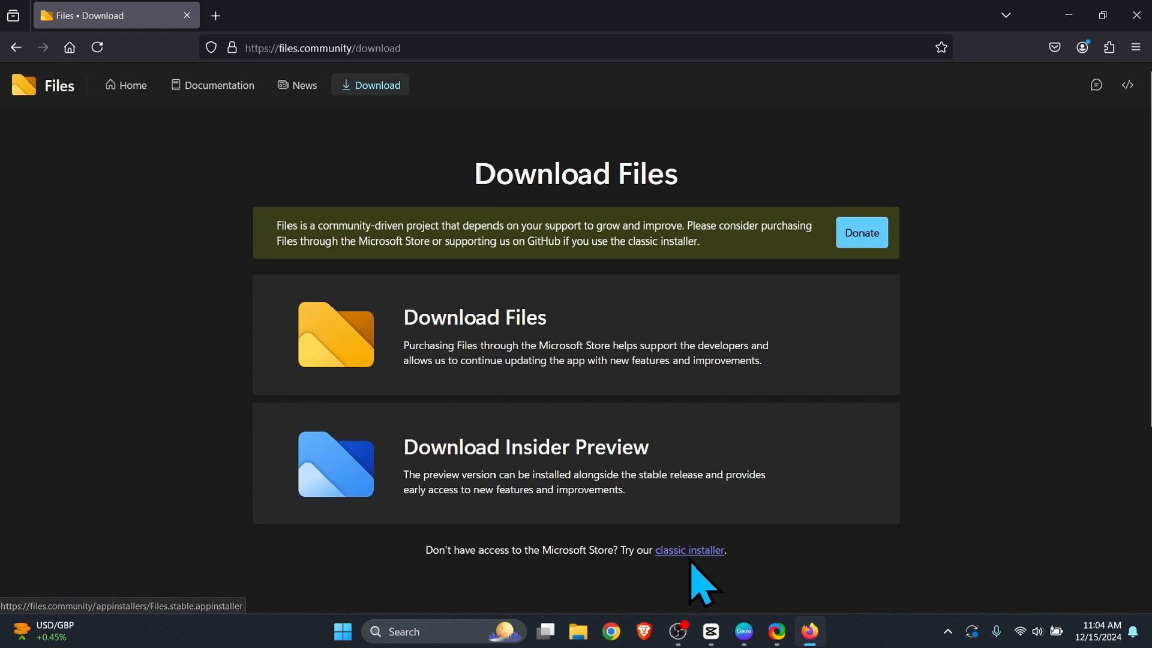
{"action": "mouse_move", "coordinate": [689, 550]}
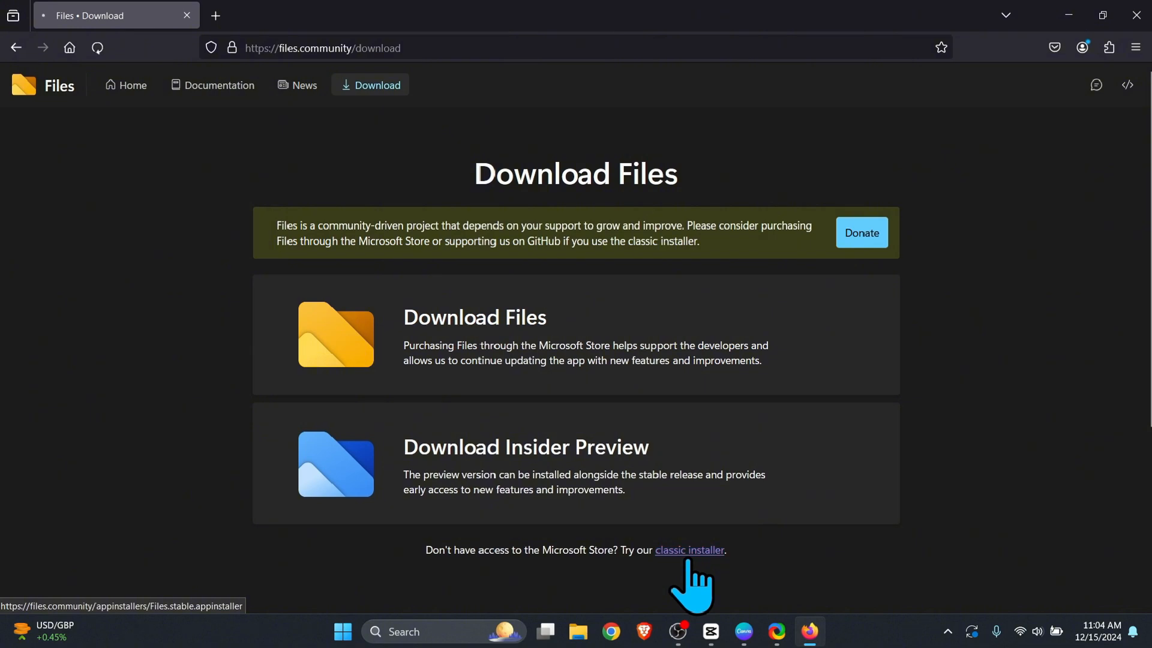
{"action": "left_click", "coordinate": [688, 550]}
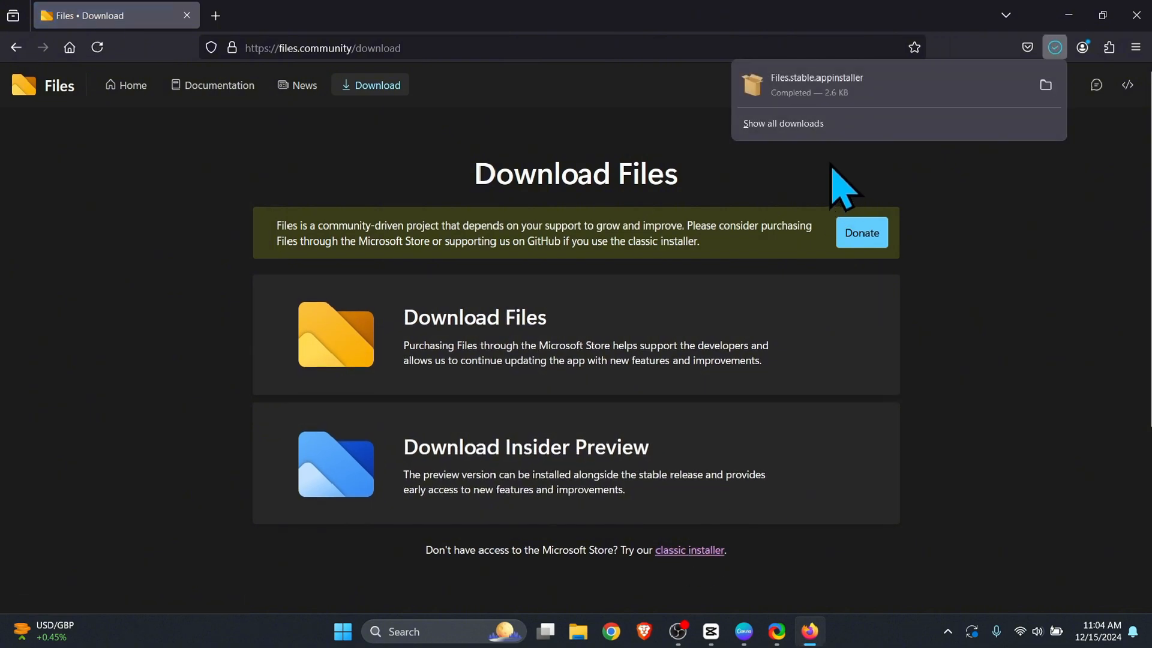
{"action": "mouse_move", "coordinate": [844, 99]}
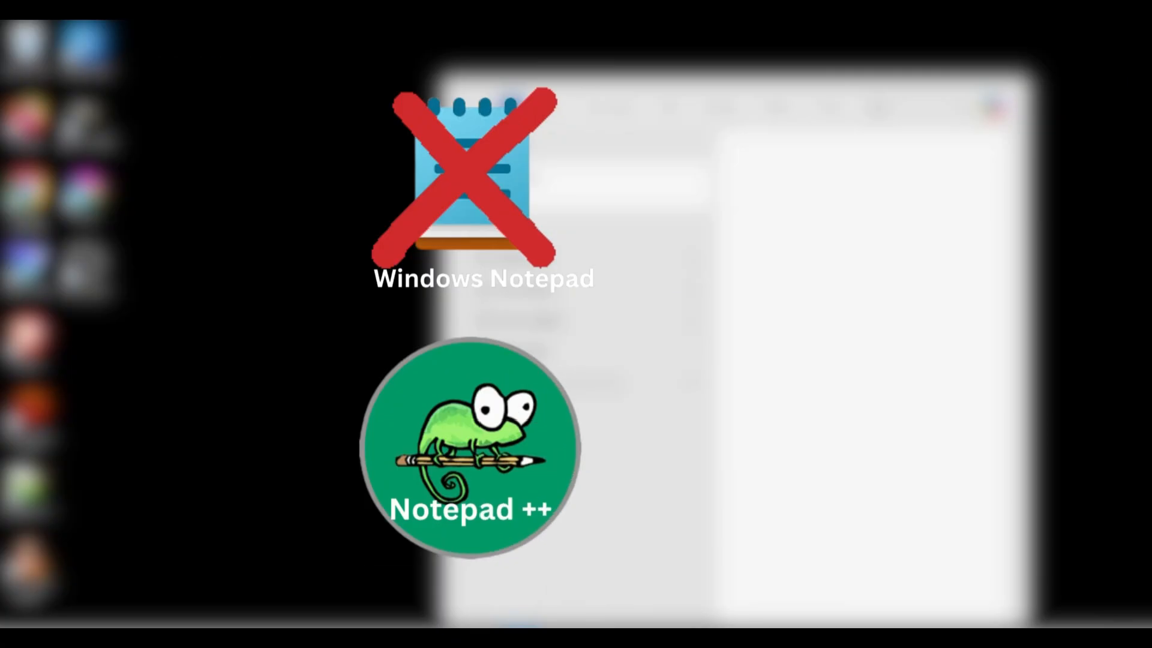
{"action": "mouse_move", "coordinate": [914, 474]}
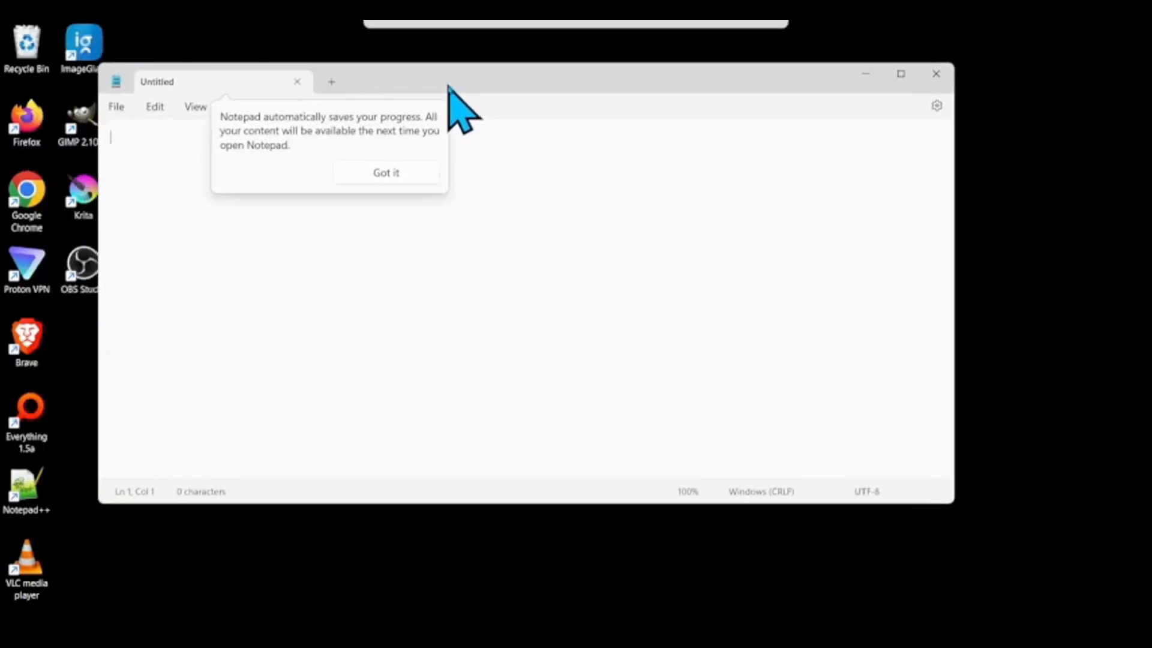
Step: Look through Notepad's File menu and text context menu, then close the window
{"action": "left_click", "coordinate": [116, 107]}
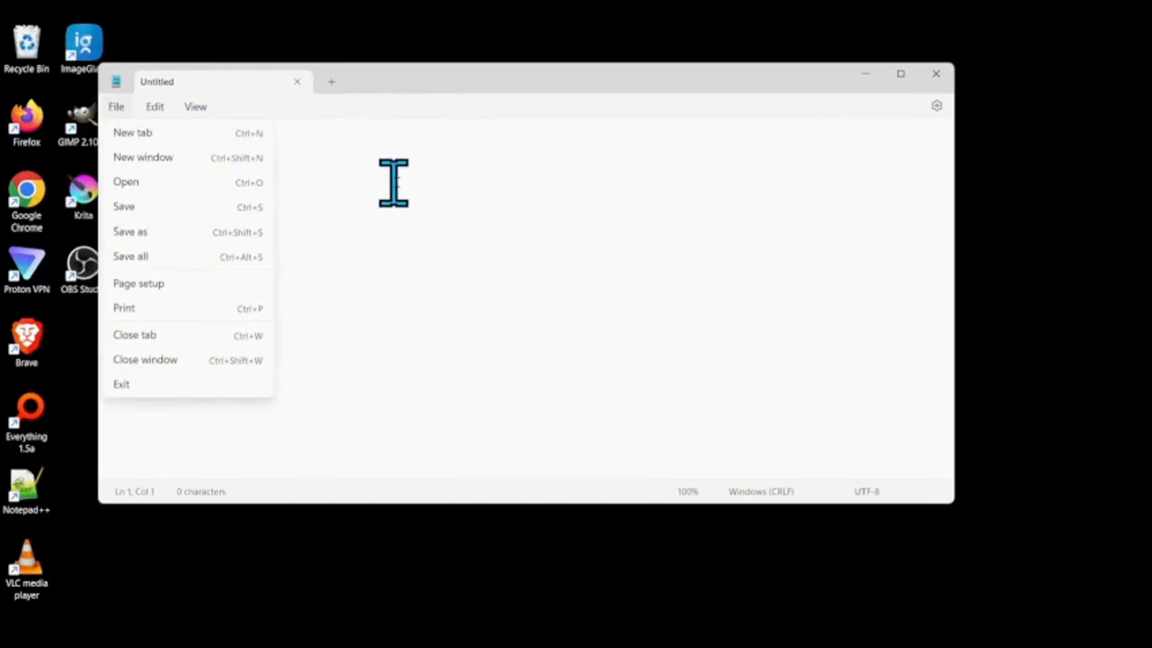
{"action": "right_click", "coordinate": [392, 220]}
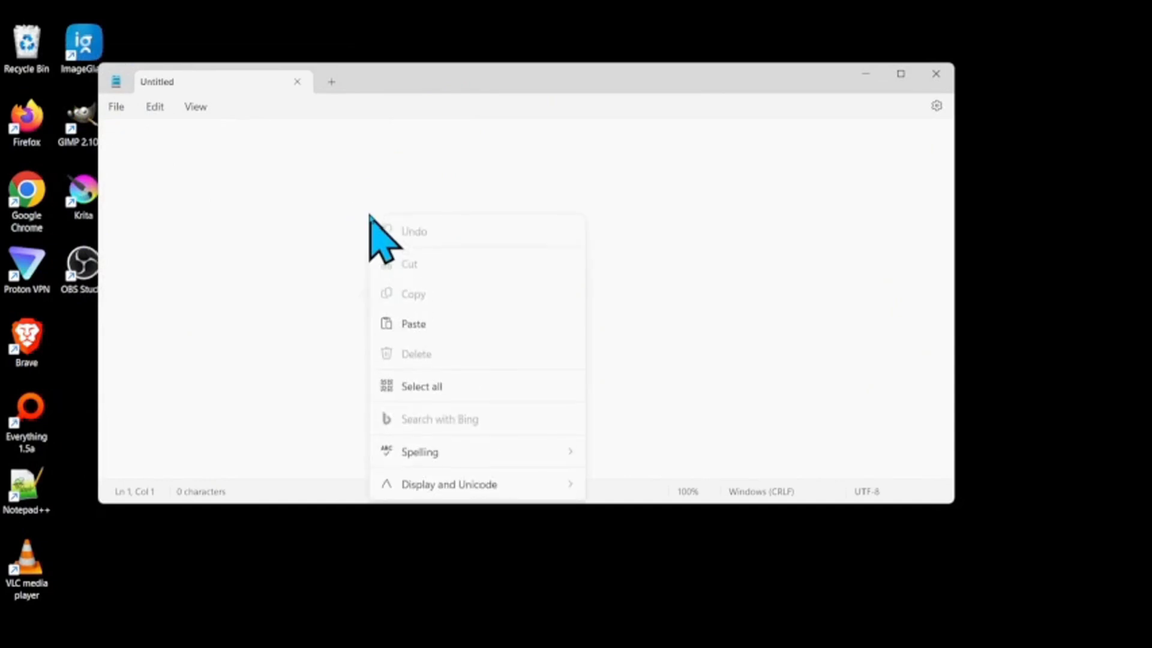
{"action": "mouse_move", "coordinate": [936, 73]}
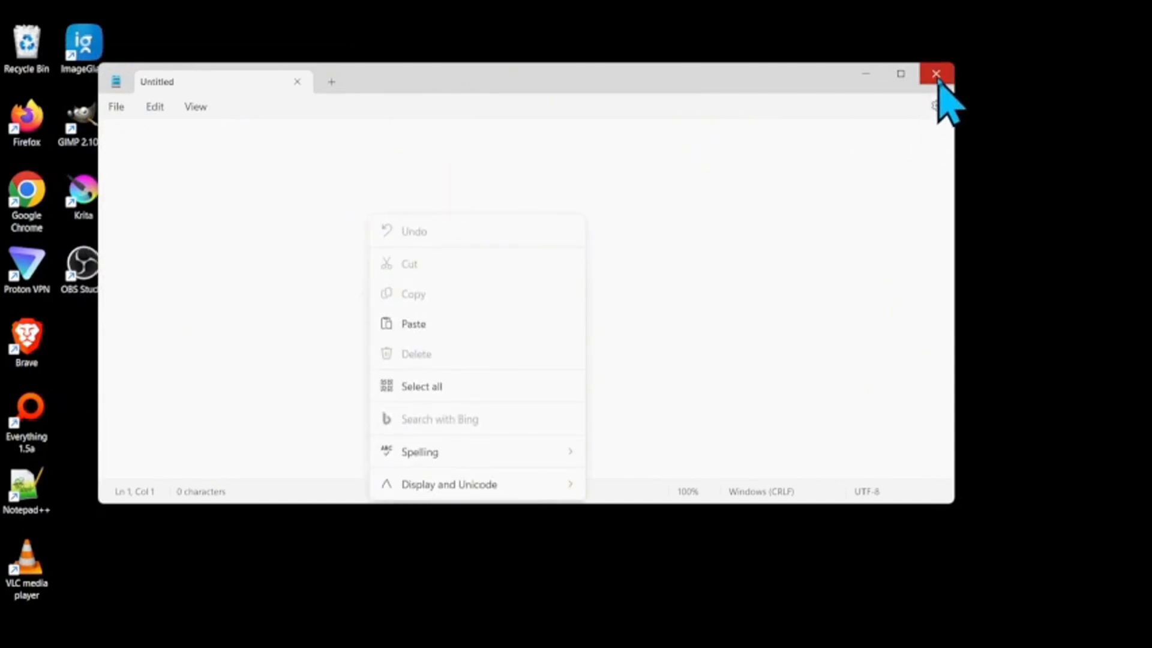
{"action": "left_click", "coordinate": [935, 73]}
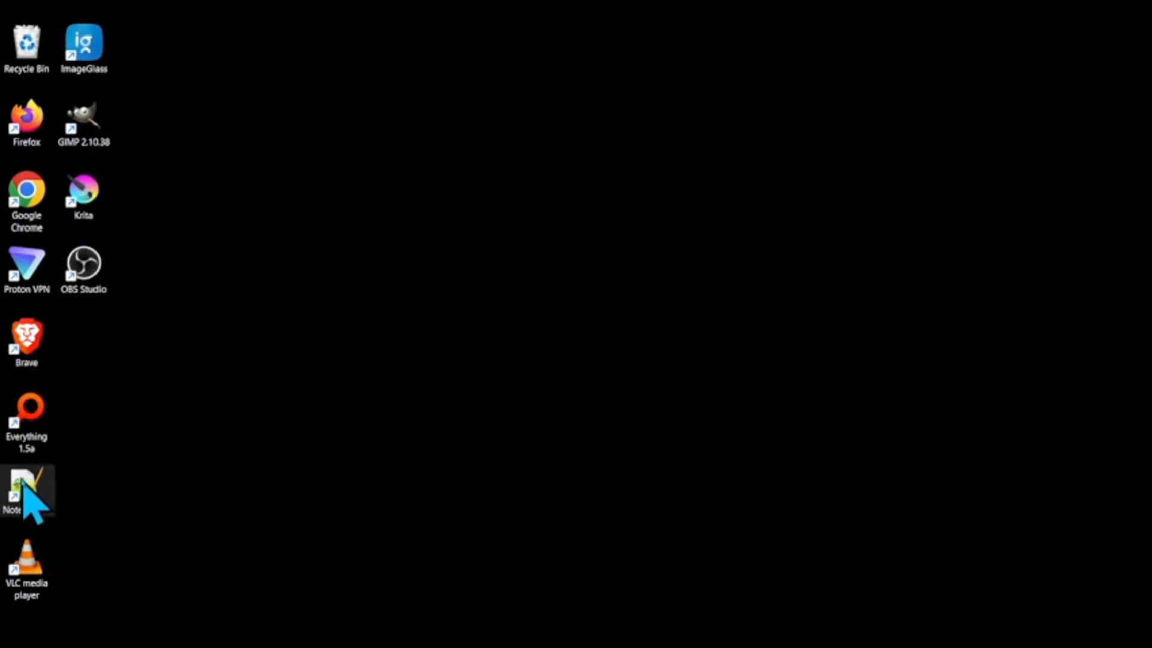
Step: Launch Notepad++ from its desktop icon to show the 'new 1' tab about Google Docs
{"action": "double_click", "coordinate": [26, 489]}
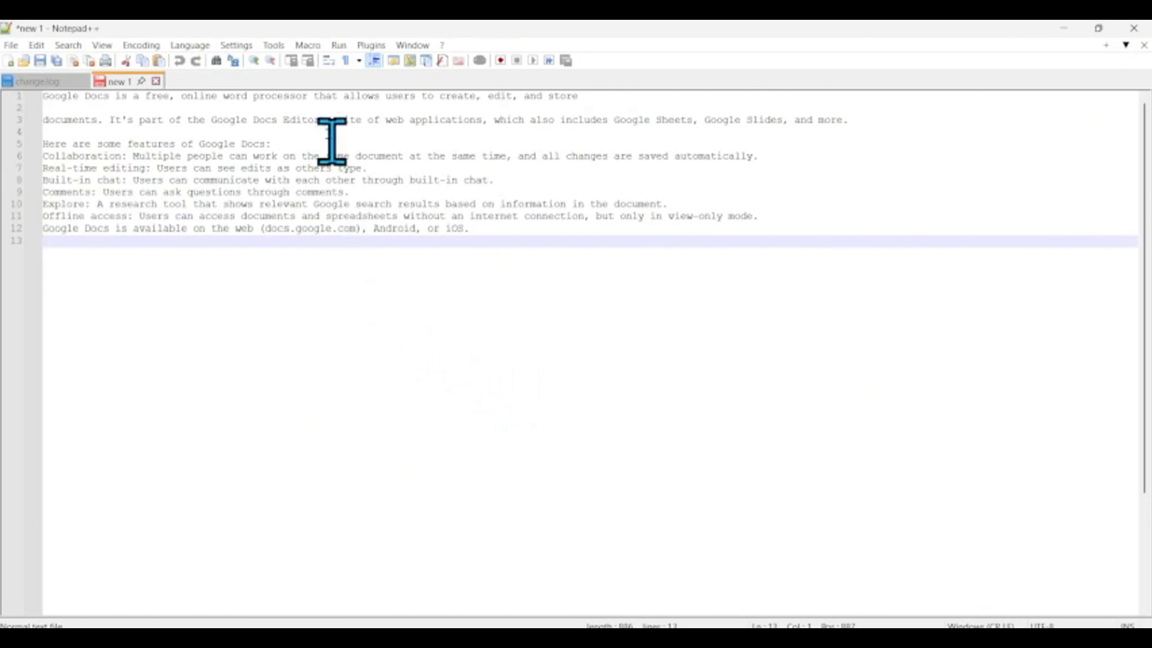
{"action": "mouse_move", "coordinate": [441, 81]}
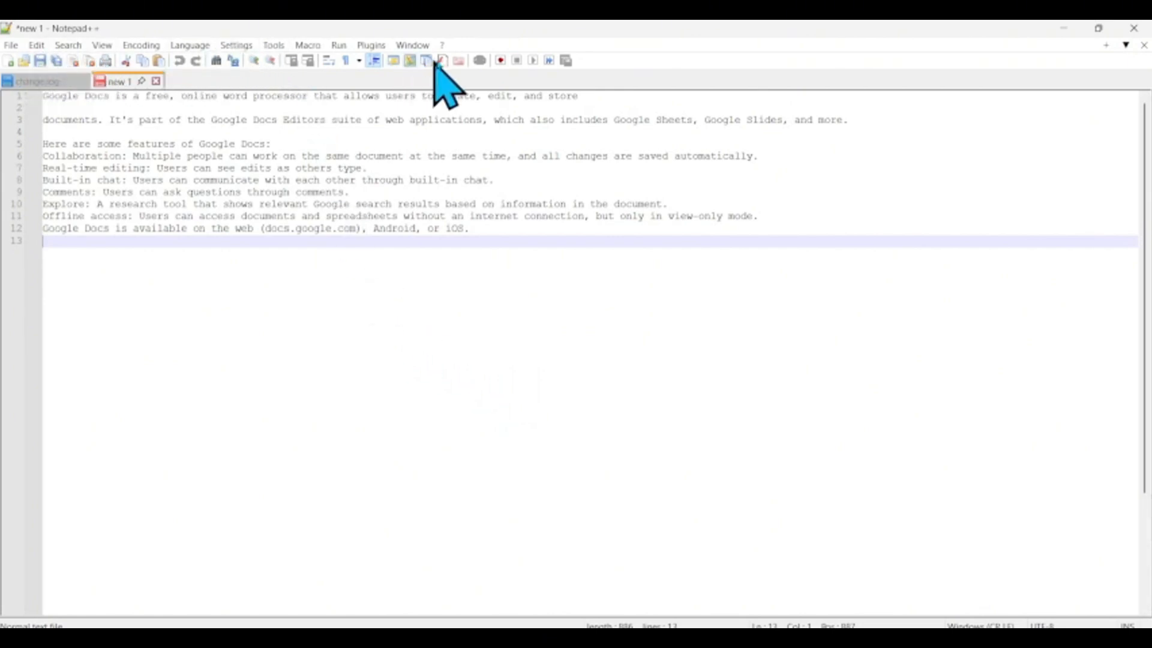
{"action": "mouse_move", "coordinate": [595, 84]}
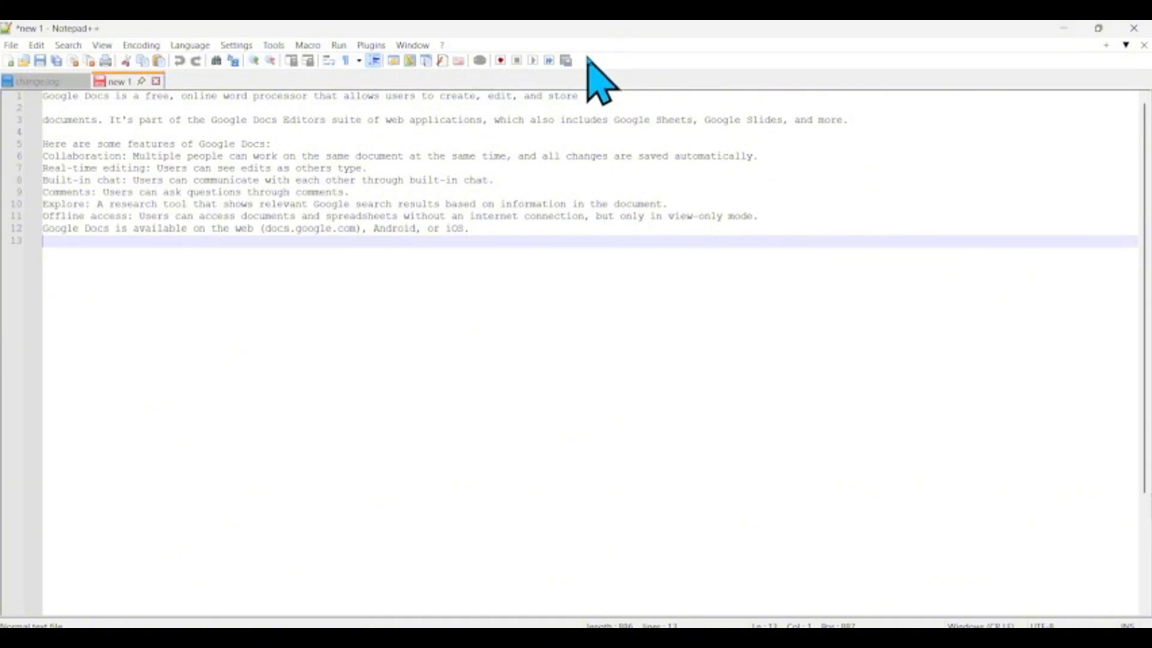
{"action": "mouse_move", "coordinate": [1138, 28]}
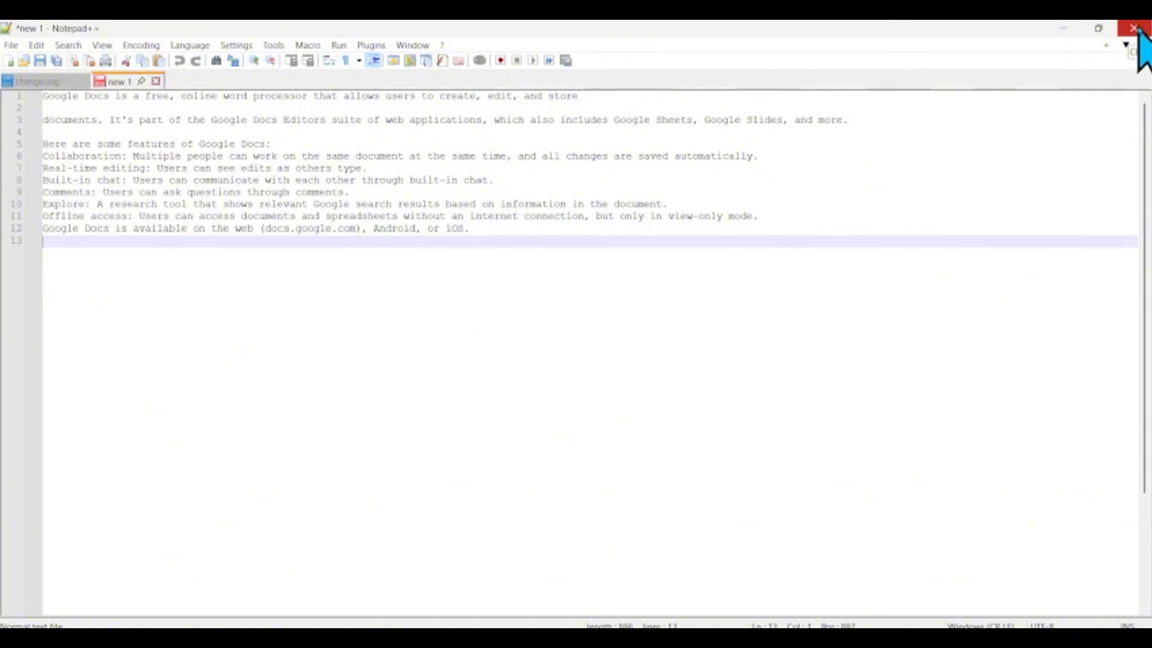
Step: Search Google for 'notepad ++' and open the official Notepad++ Downloads page
{"action": "left_click", "coordinate": [1137, 28]}
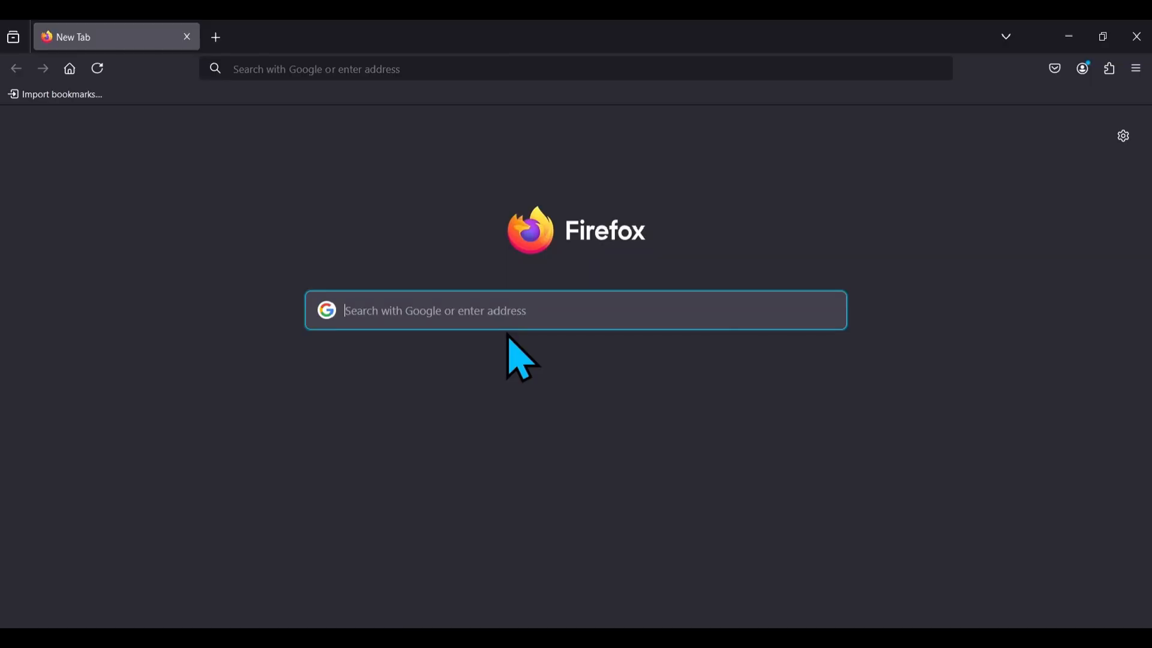
{"action": "type", "text": "notepad ++"}
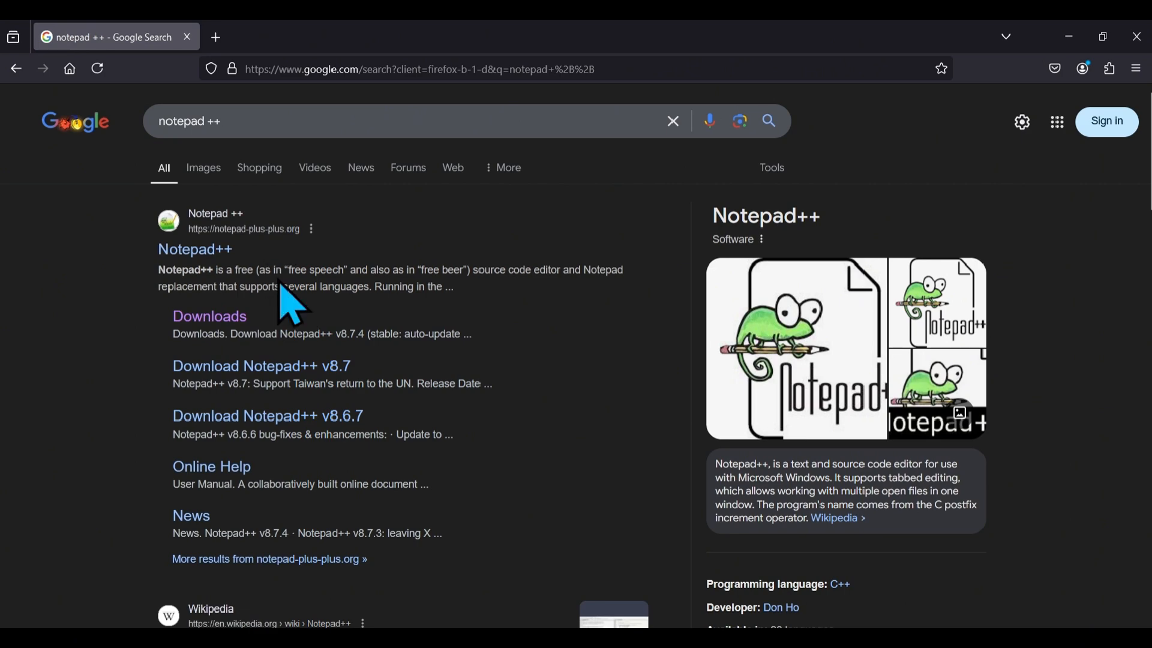
{"action": "scroll", "scroll_direction": "down", "scroll_amount": 3}
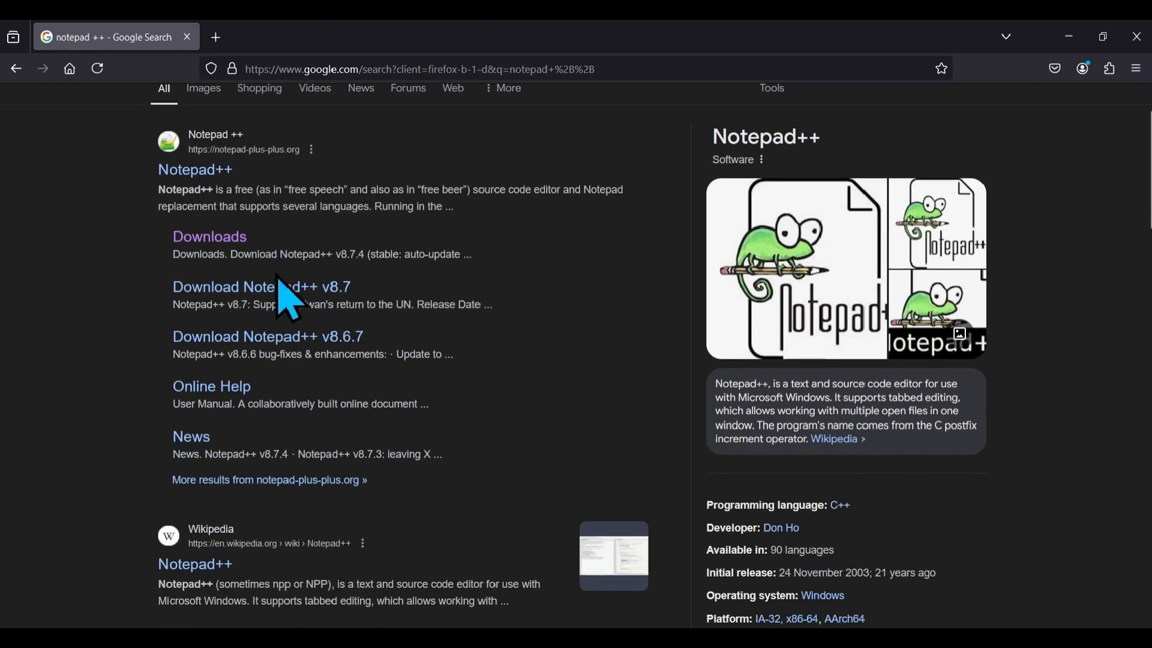
{"action": "scroll", "scroll_direction": "up", "scroll_amount": 3}
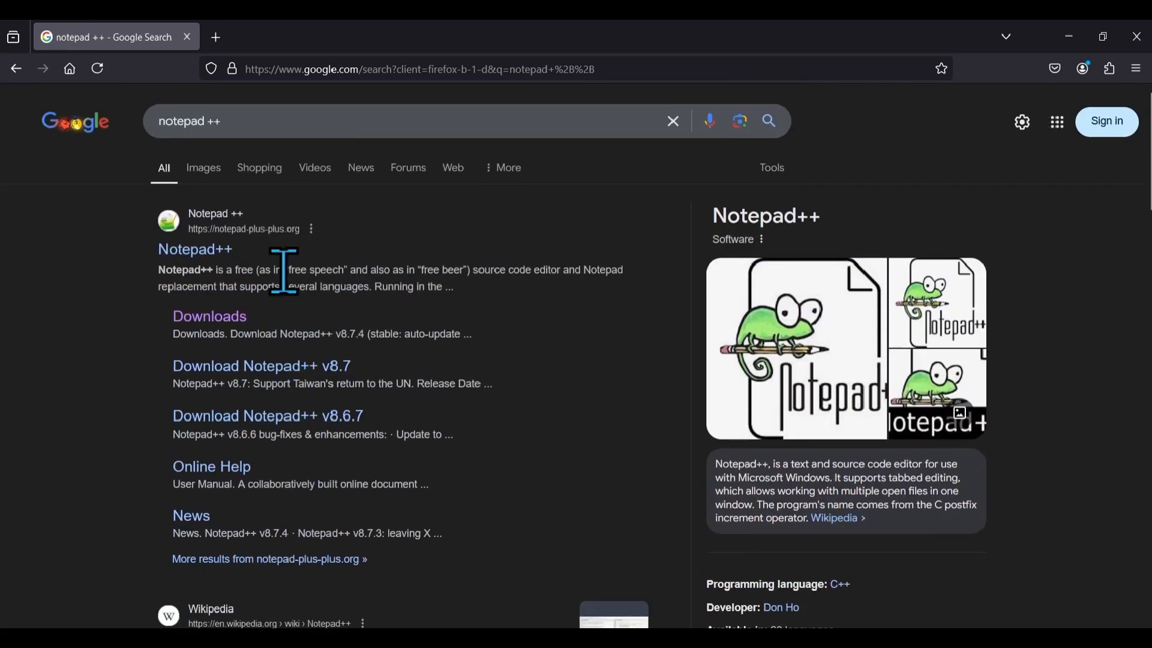
{"action": "left_click", "coordinate": [209, 316]}
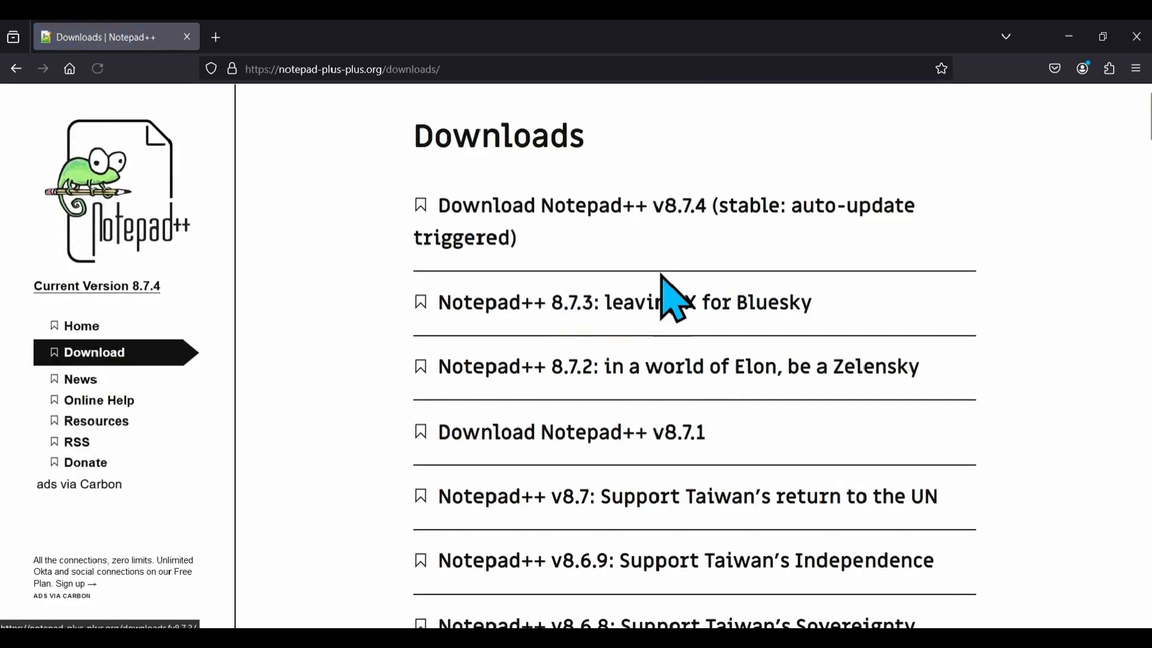
{"action": "mouse_move", "coordinate": [606, 235]}
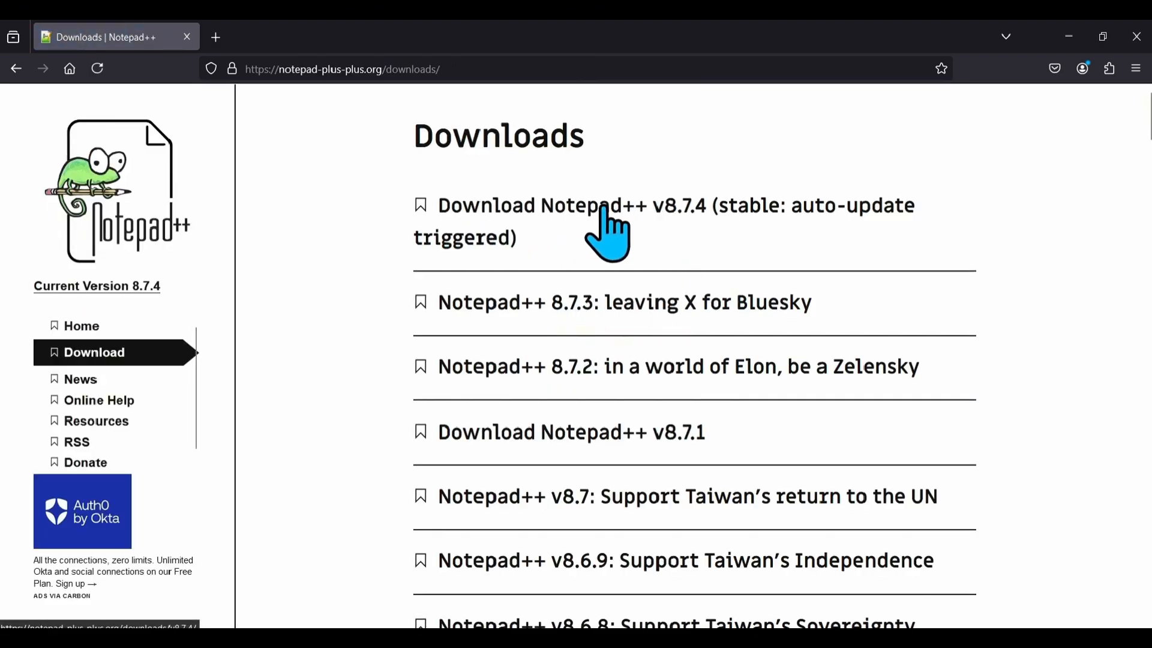
{"action": "mouse_move", "coordinate": [595, 235]}
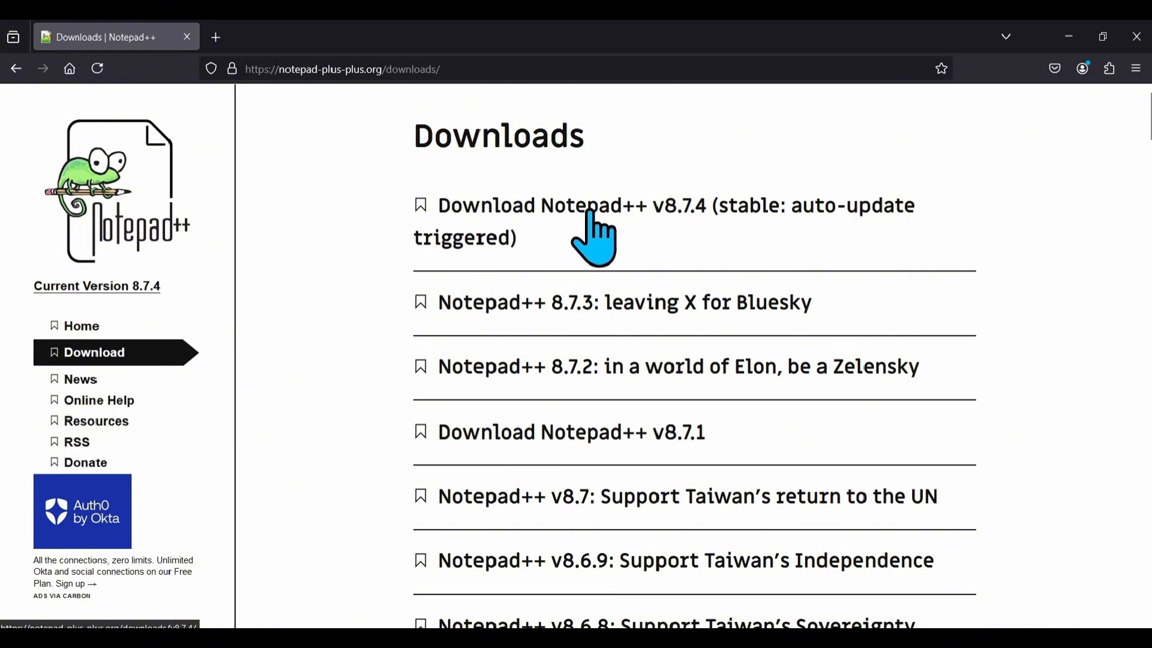
{"action": "mouse_move", "coordinate": [690, 242]}
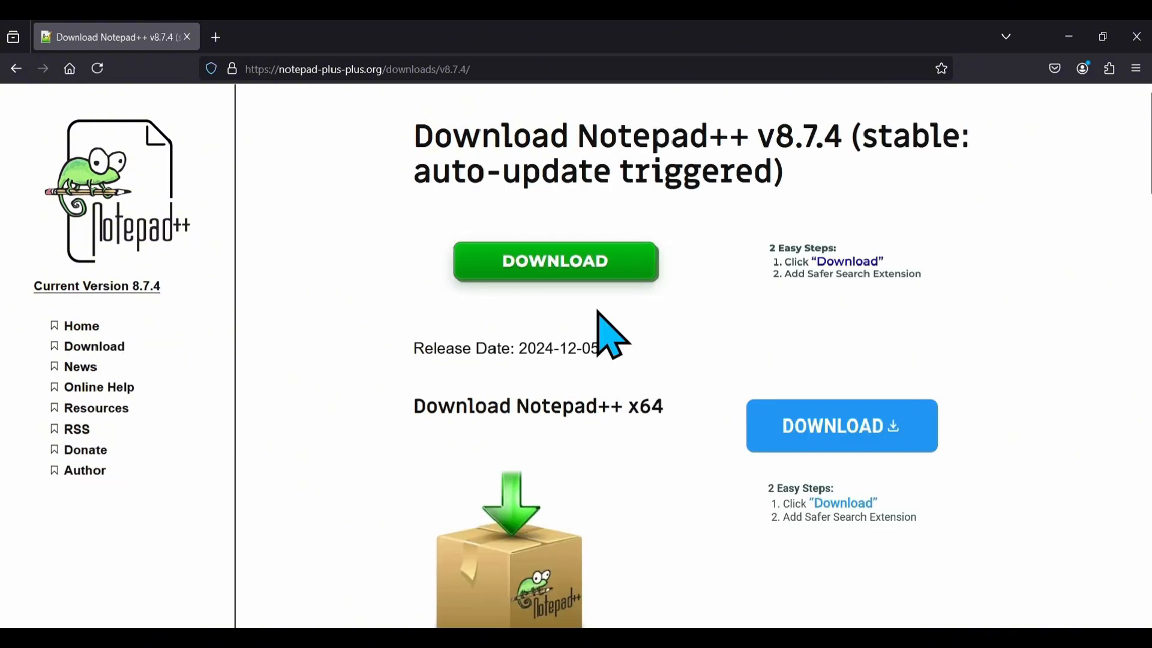
{"action": "mouse_move", "coordinate": [635, 331]}
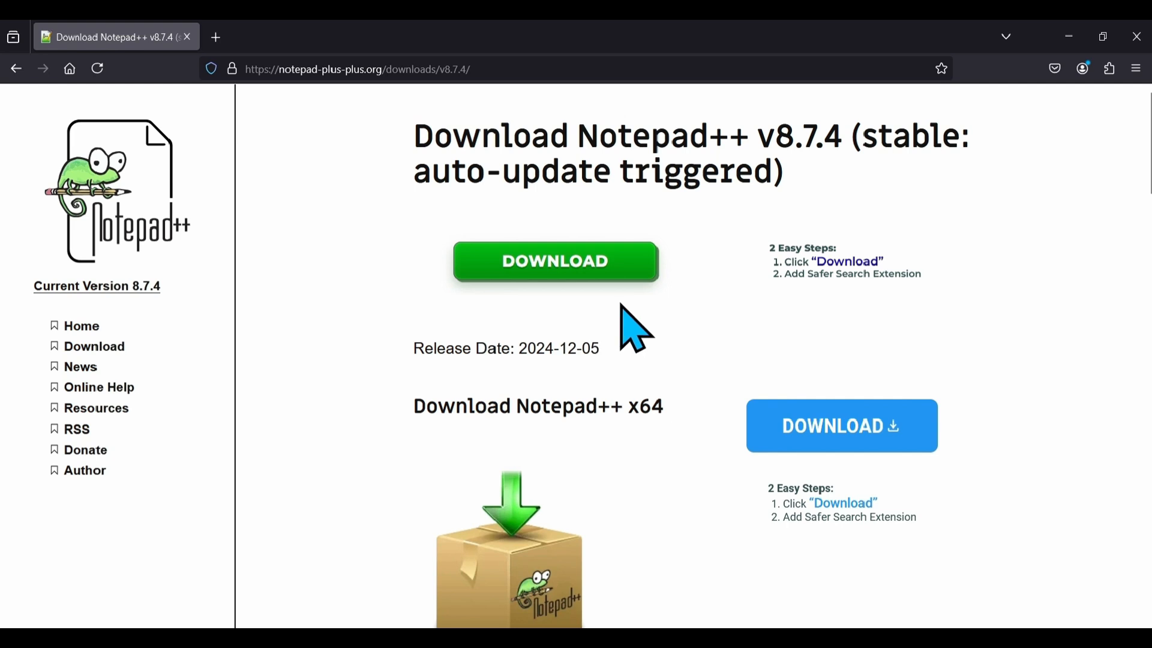
{"action": "mouse_move", "coordinate": [888, 485]}
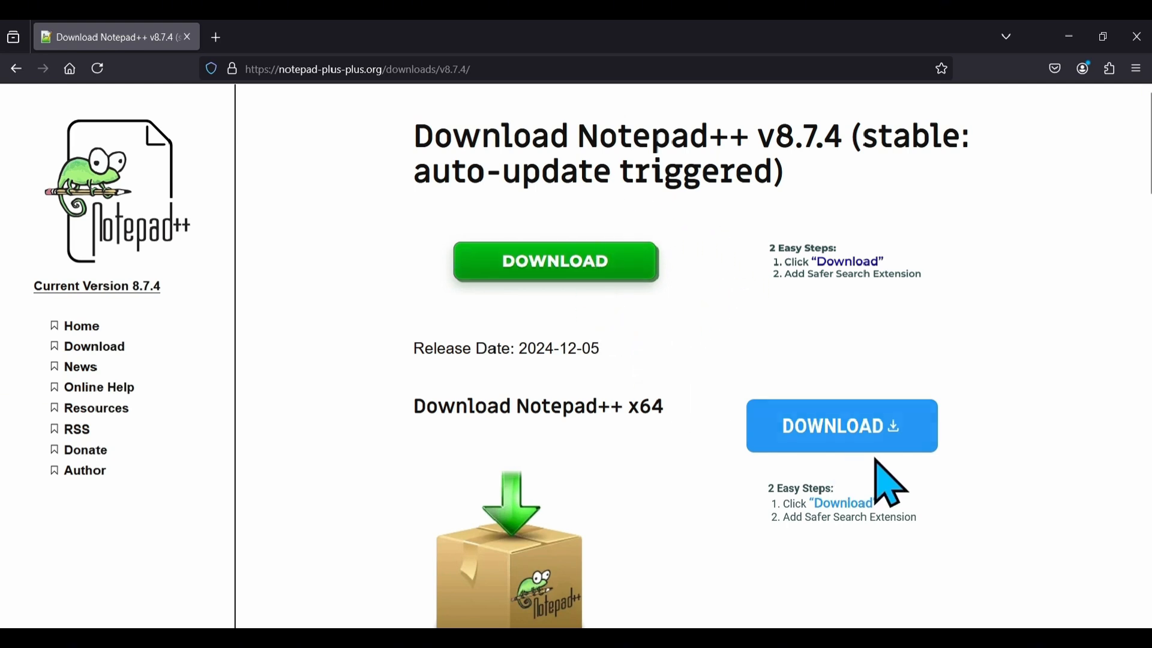
{"action": "mouse_move", "coordinate": [881, 422]}
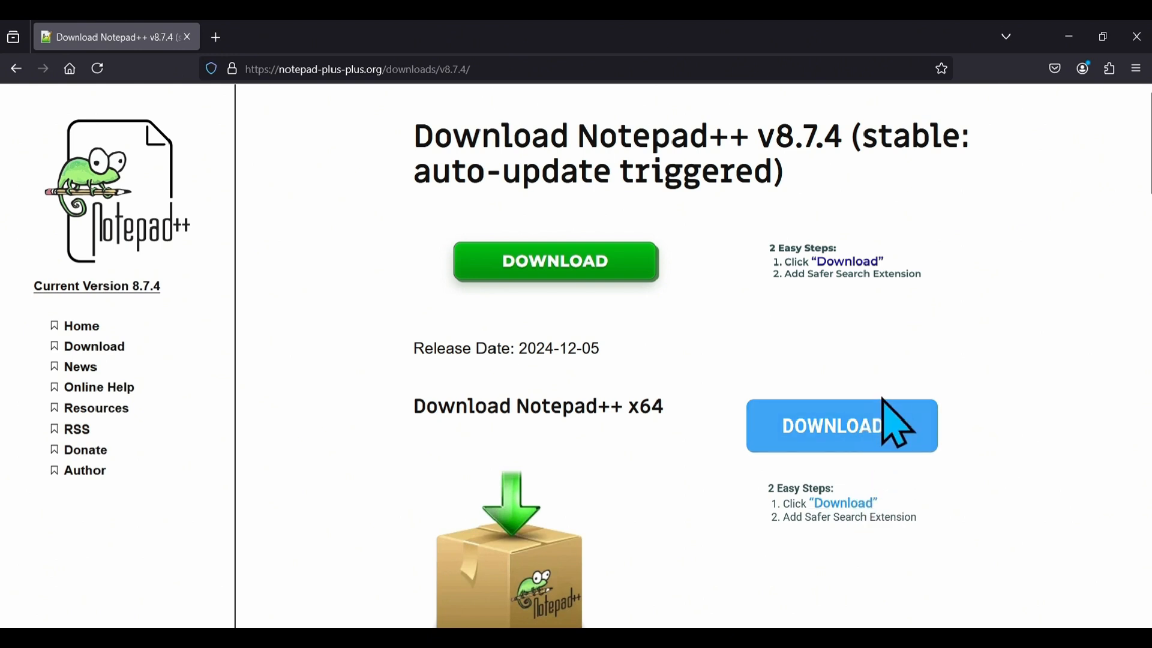
{"action": "mouse_move", "coordinate": [815, 272]}
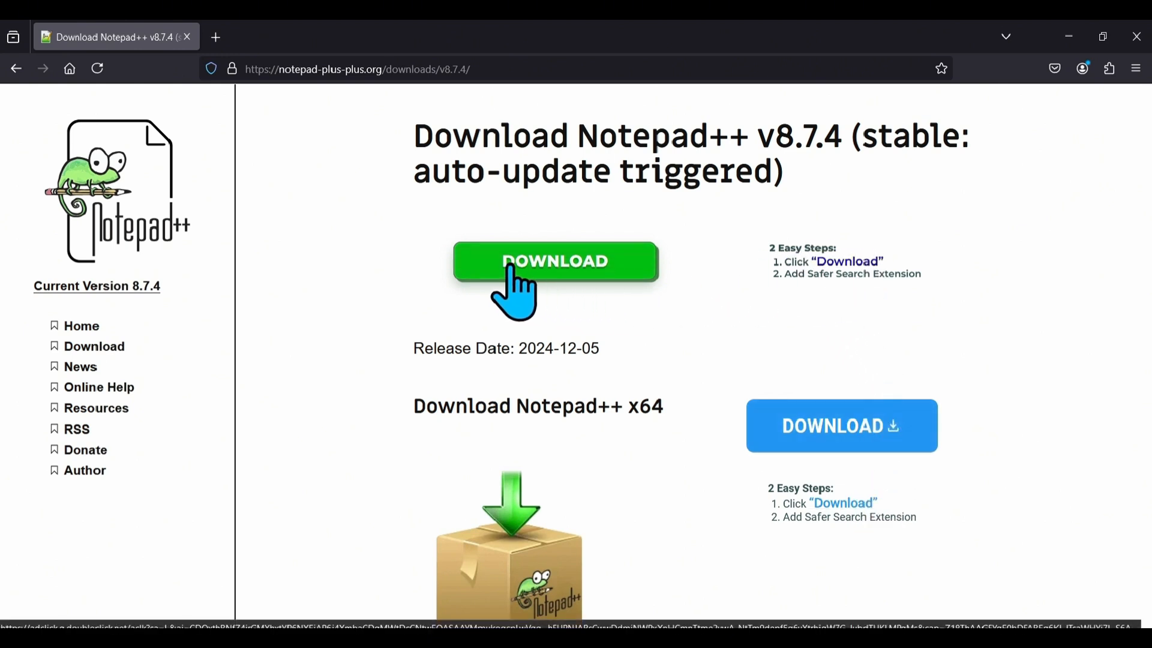
Step: Download npp.8.7.4.Installer.x64.exe, the 64-bit Notepad++ installer, and confirm it finished
{"action": "scroll", "scroll_direction": "down", "scroll_amount": 3}
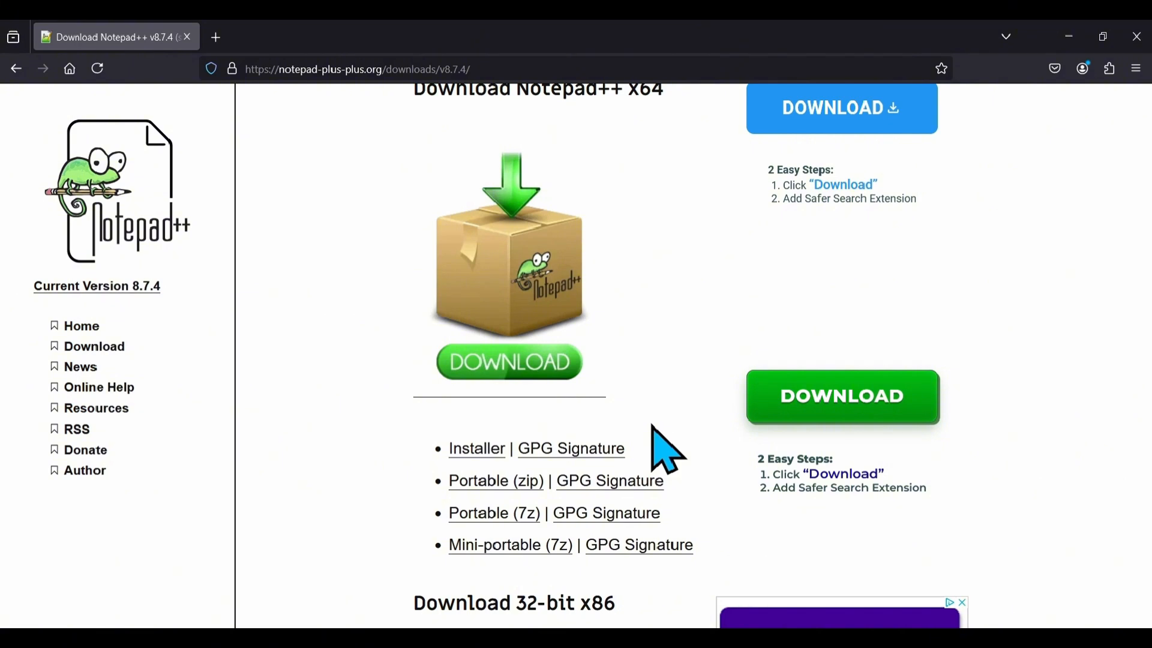
{"action": "scroll", "scroll_direction": "down", "scroll_amount": 3}
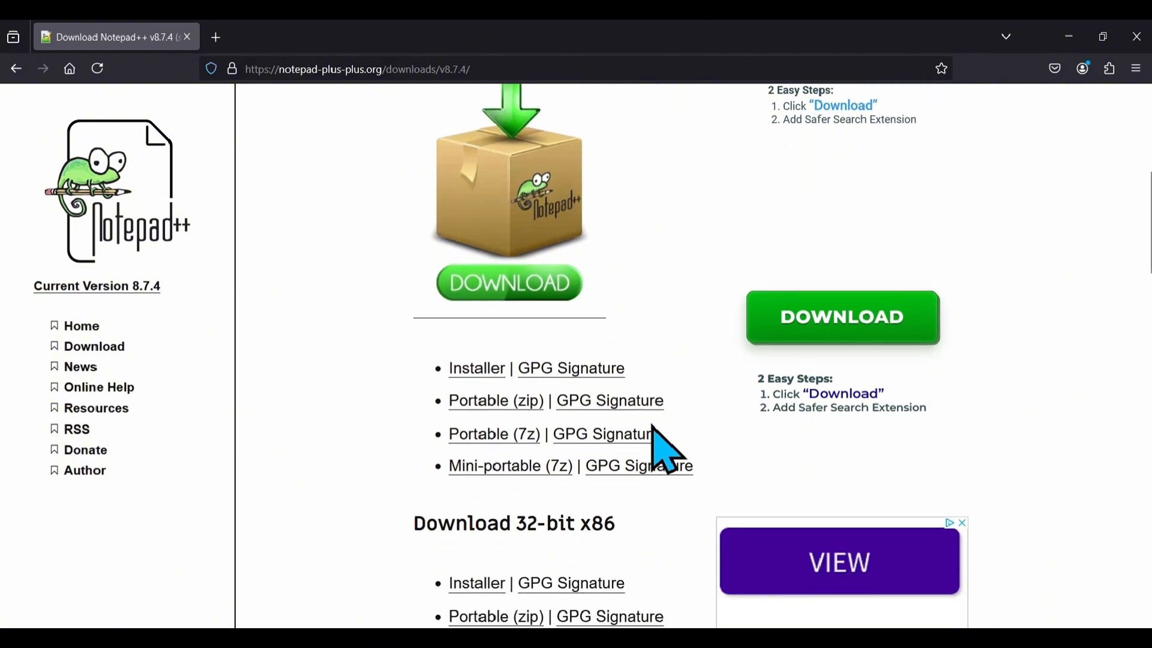
{"action": "scroll", "scroll_direction": "up", "scroll_amount": 3}
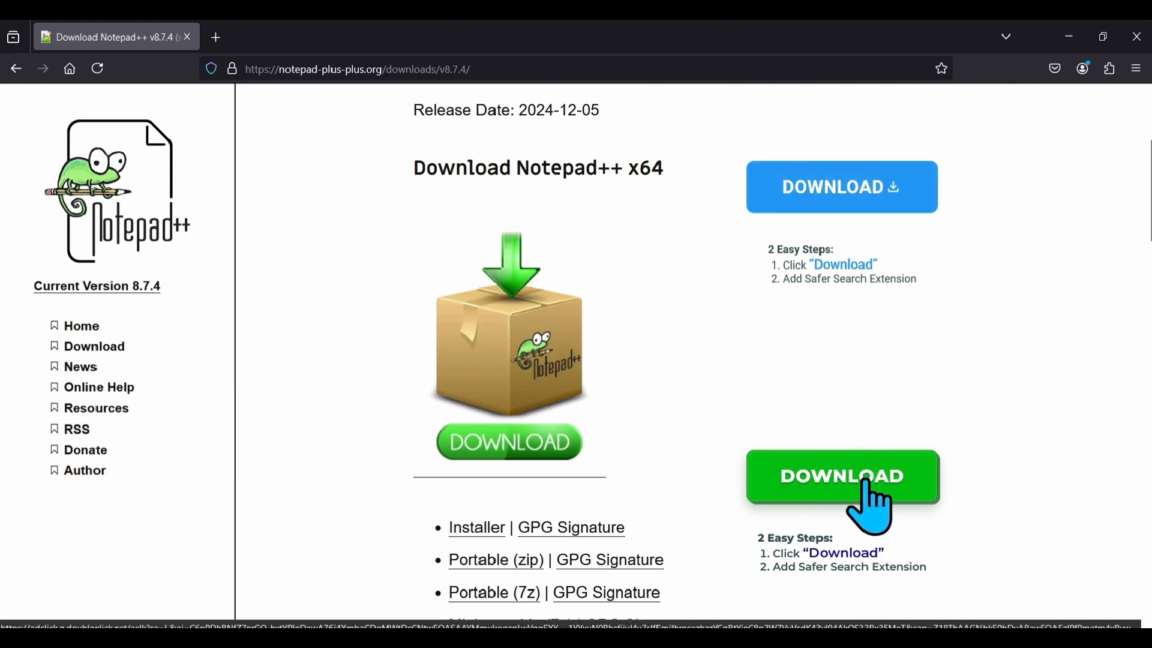
{"action": "scroll", "scroll_direction": "down", "scroll_amount": 3}
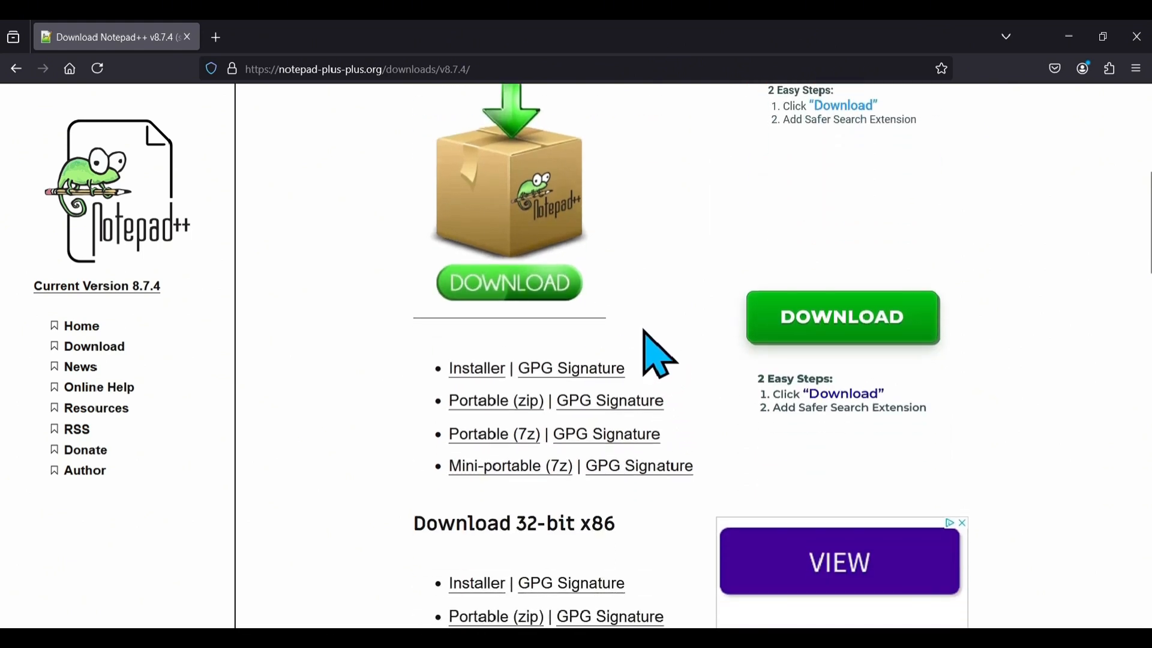
{"action": "mouse_move", "coordinate": [475, 368]}
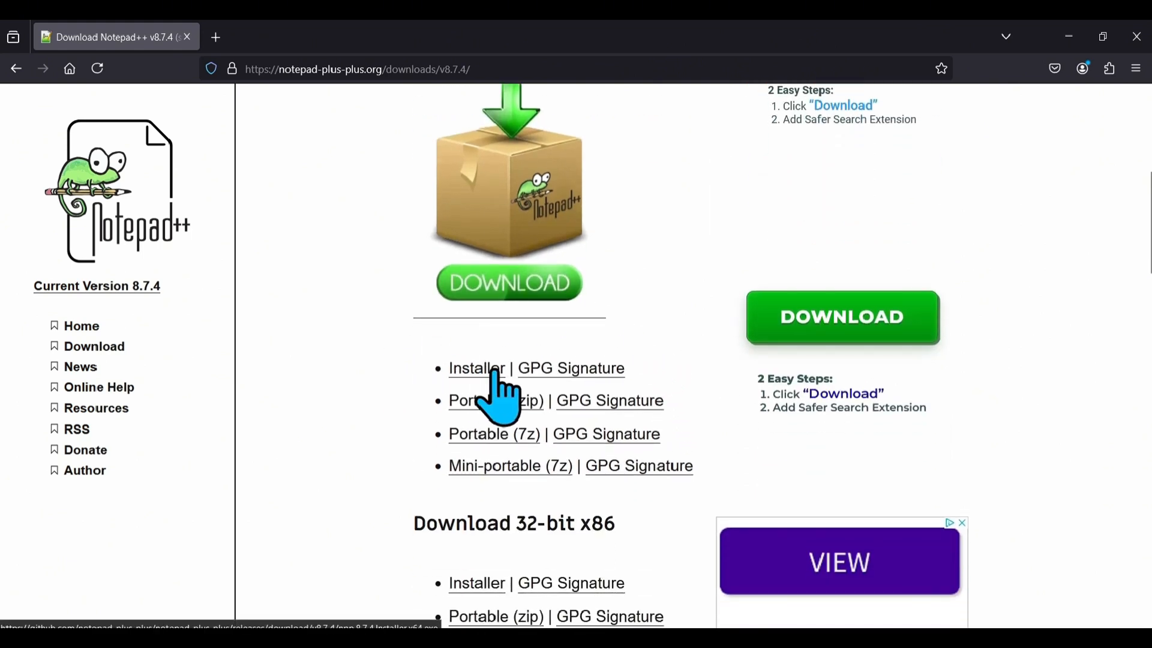
{"action": "scroll", "scroll_direction": "up", "scroll_amount": 3}
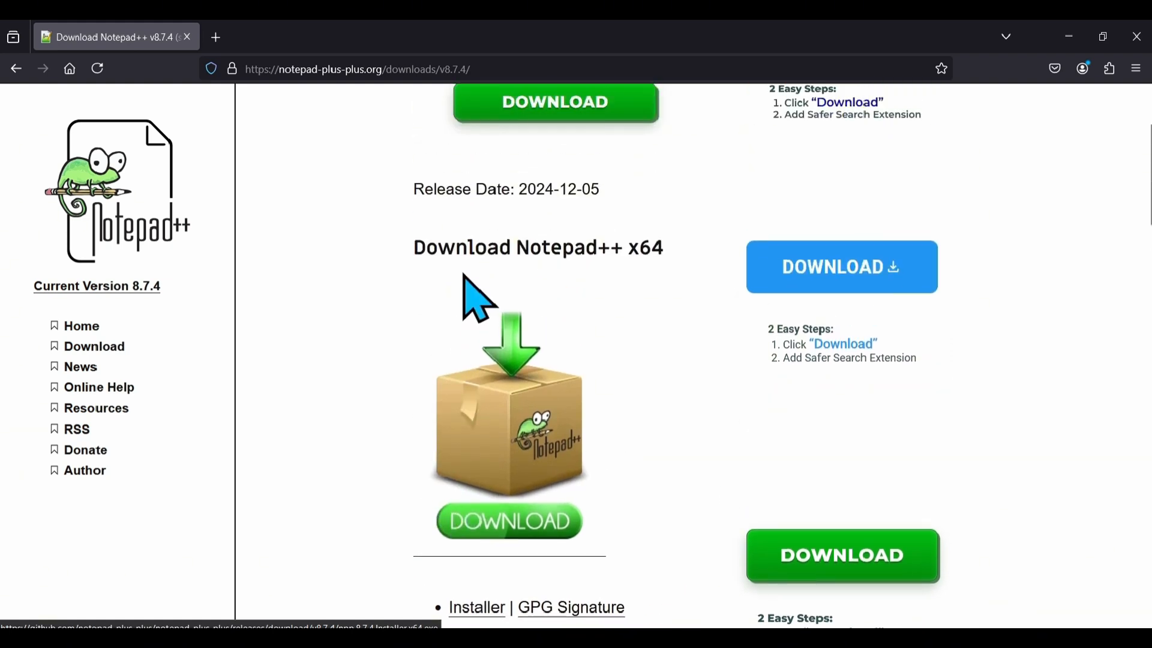
{"action": "mouse_move", "coordinate": [529, 247]}
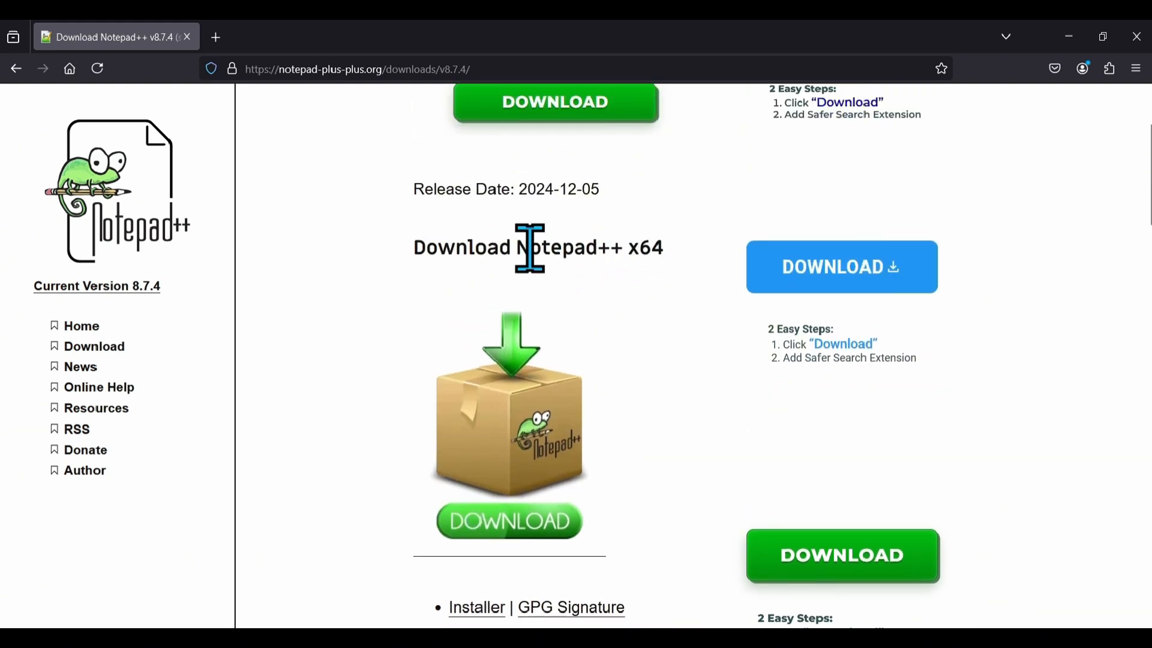
{"action": "scroll", "scroll_direction": "down", "scroll_amount": 3}
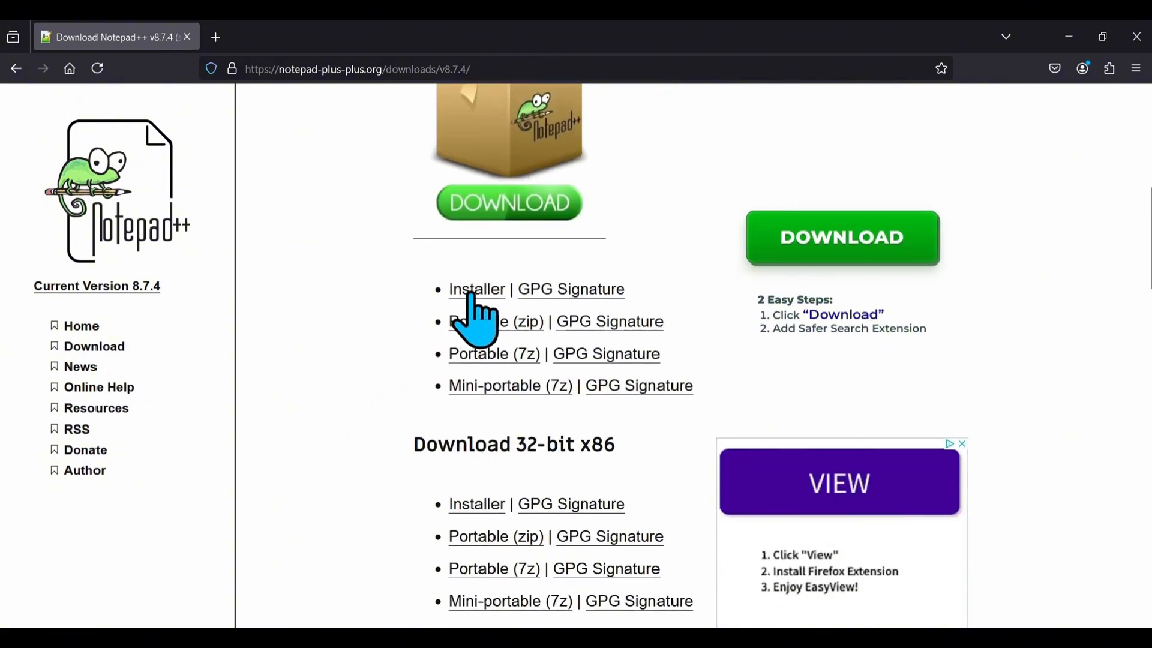
{"action": "left_click", "coordinate": [476, 289]}
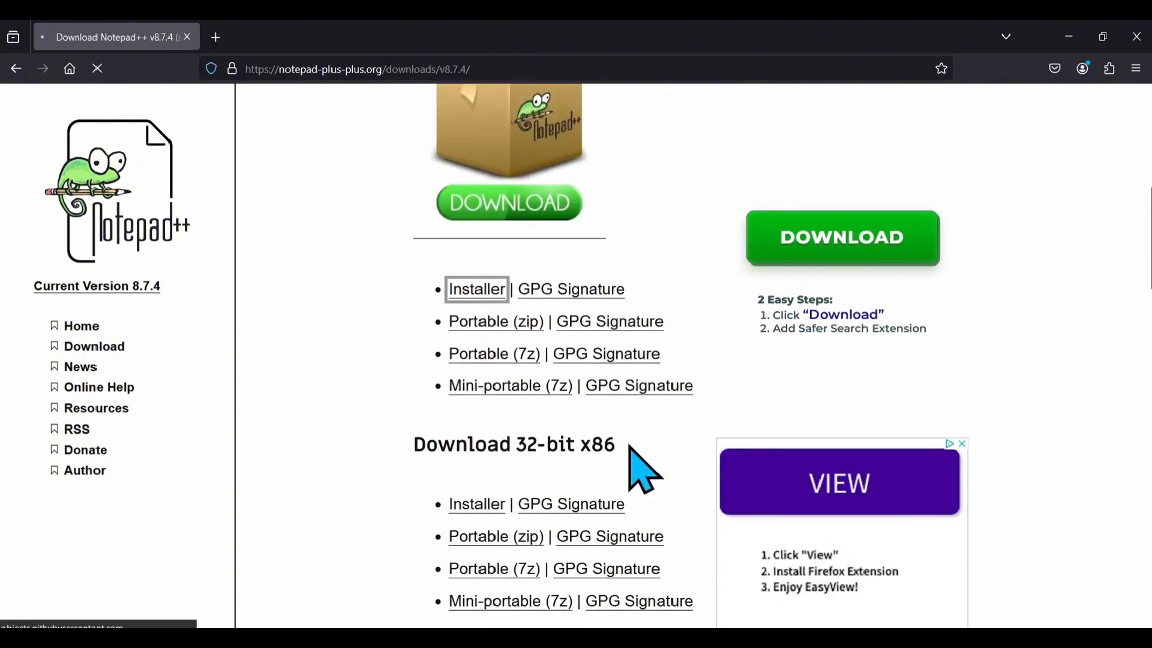
{"action": "left_click", "coordinate": [476, 289]}
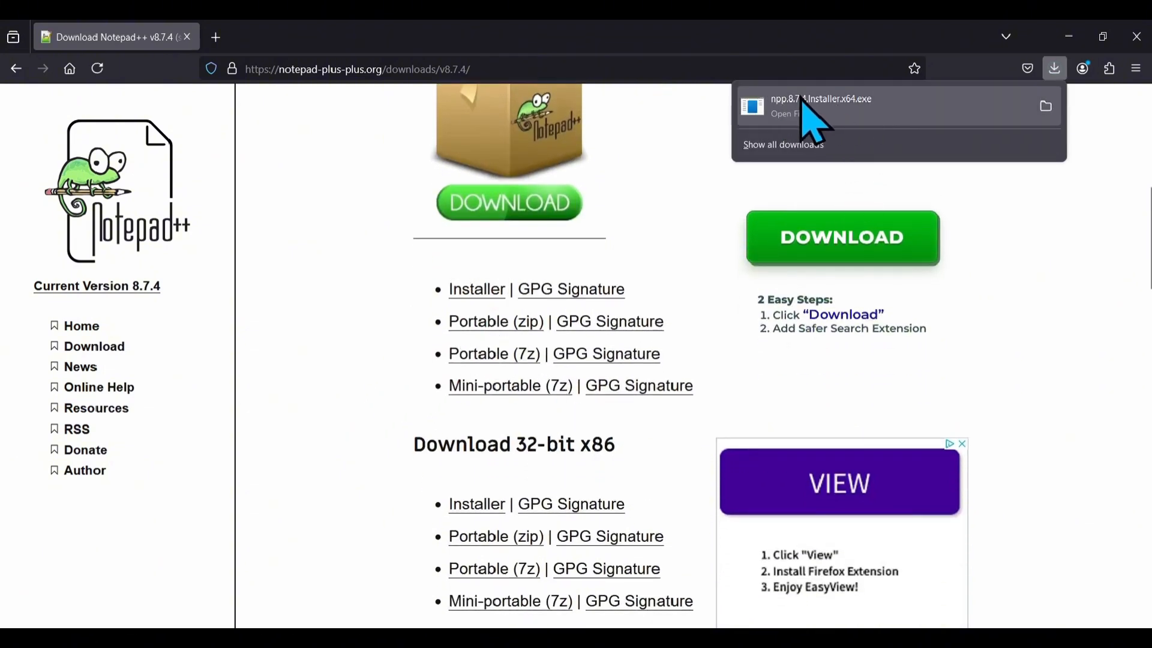
{"action": "mouse_move", "coordinate": [925, 121]}
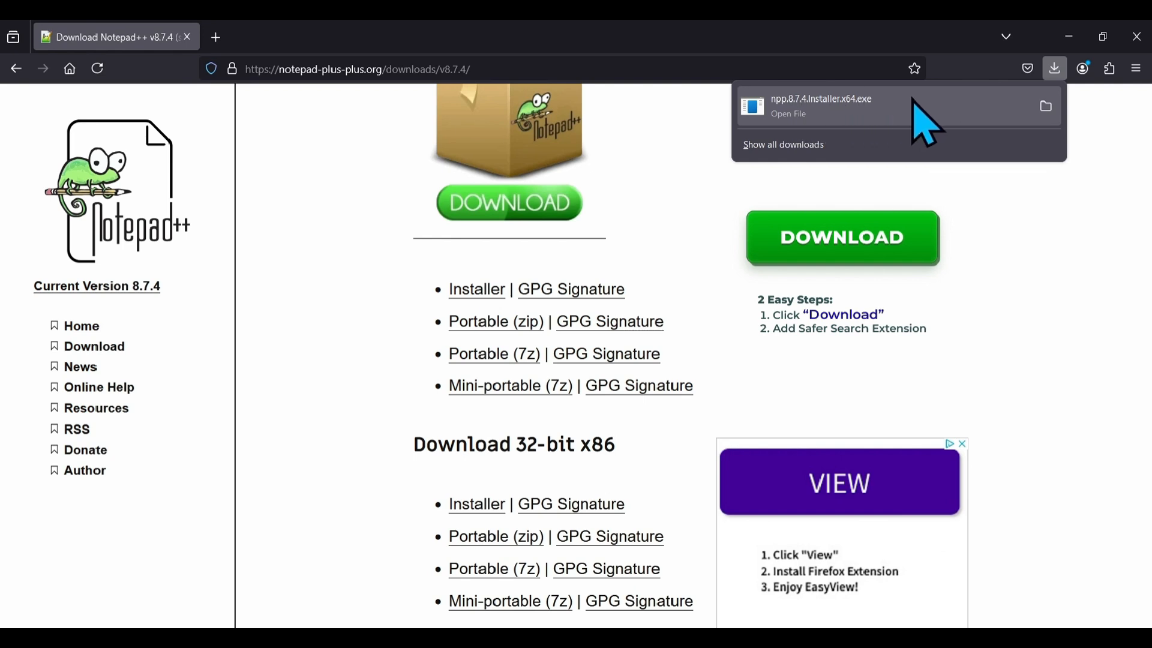
{"action": "mouse_move", "coordinate": [889, 125]}
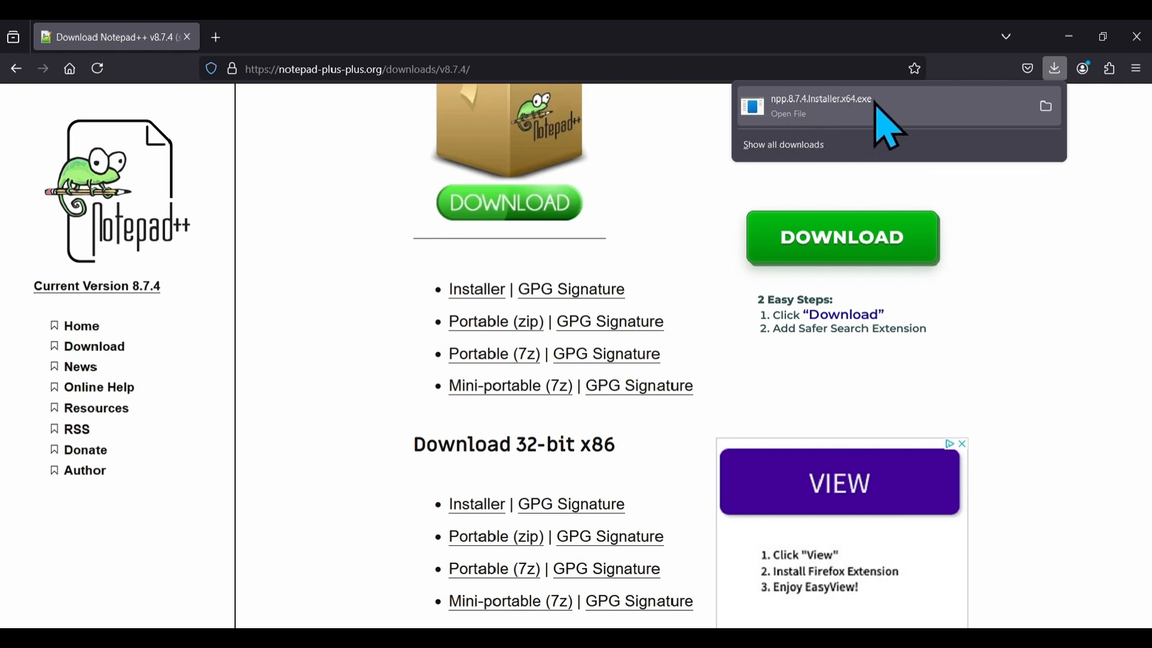
{"action": "mouse_move", "coordinate": [793, 117]}
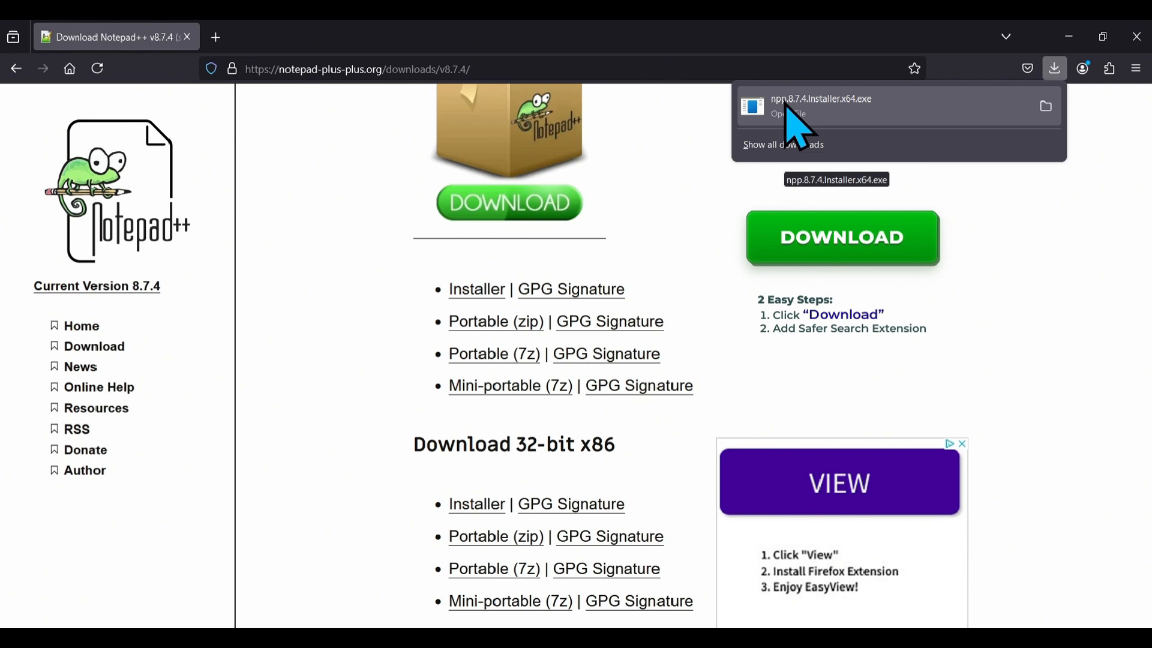
{"action": "mouse_move", "coordinate": [900, 121]}
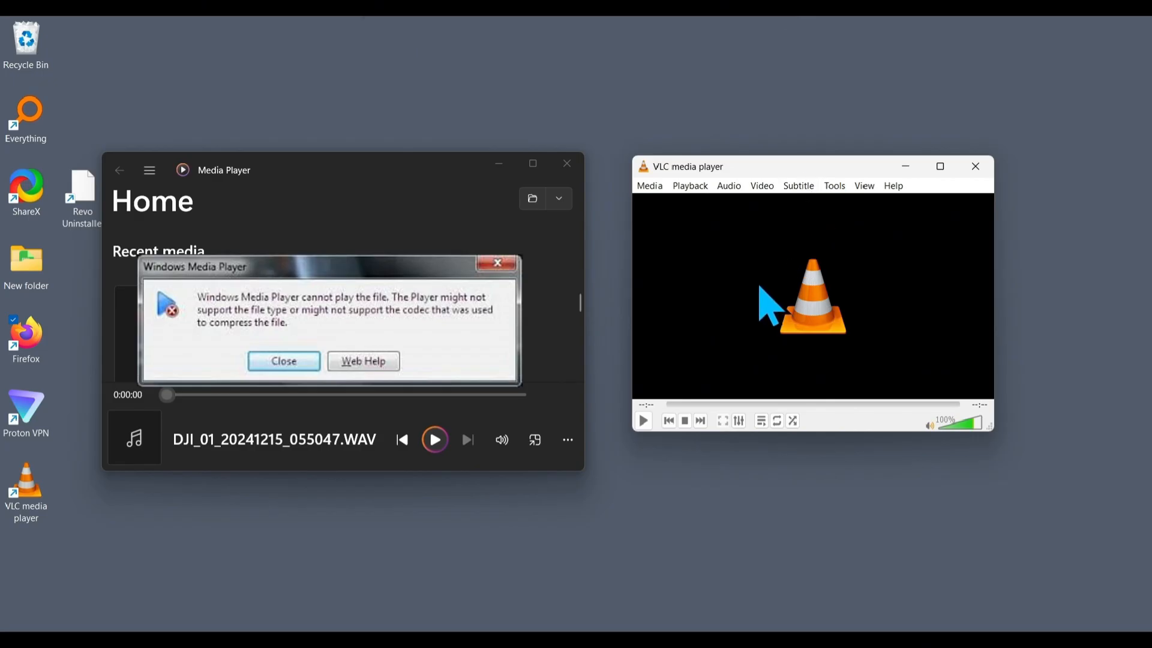
{"action": "mouse_move", "coordinate": [799, 316]}
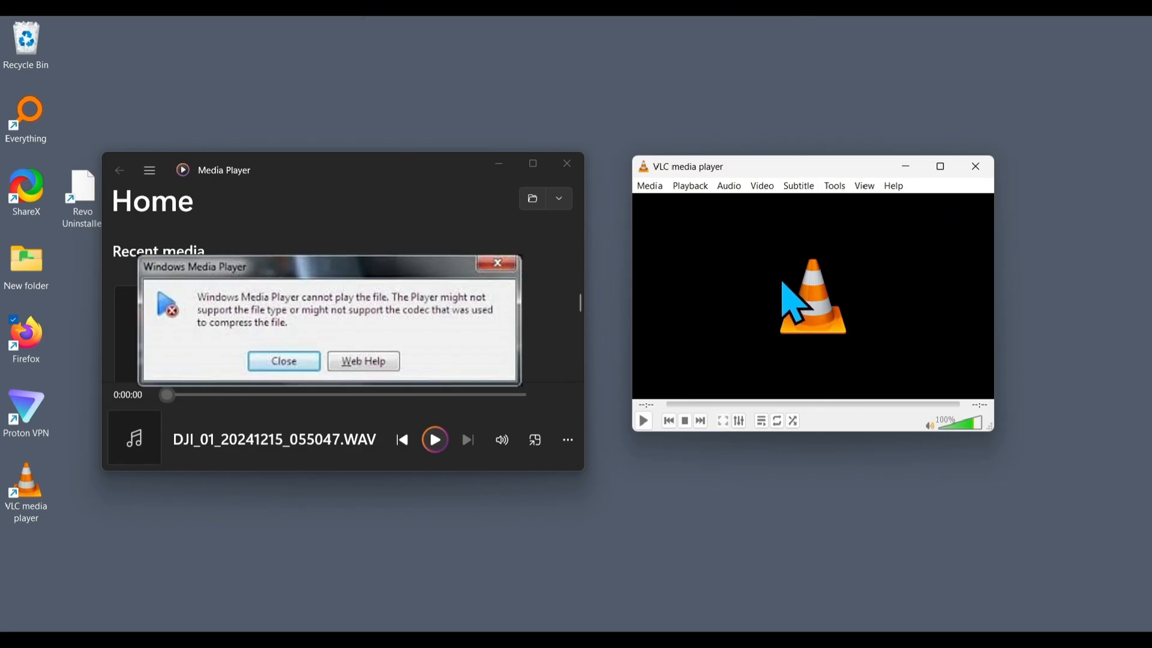
Step: Dismiss the 'cannot play the file' error for DJI_01_20241215_055047.WAV
{"action": "left_click", "coordinate": [642, 420]}
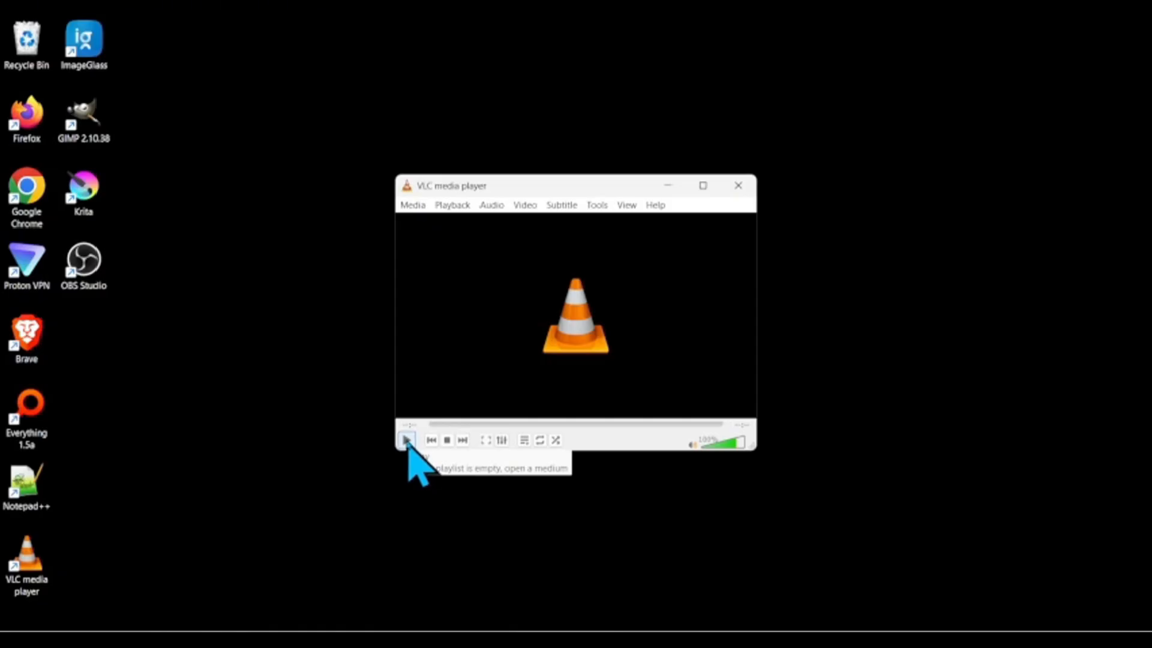
{"action": "mouse_move", "coordinate": [415, 463]}
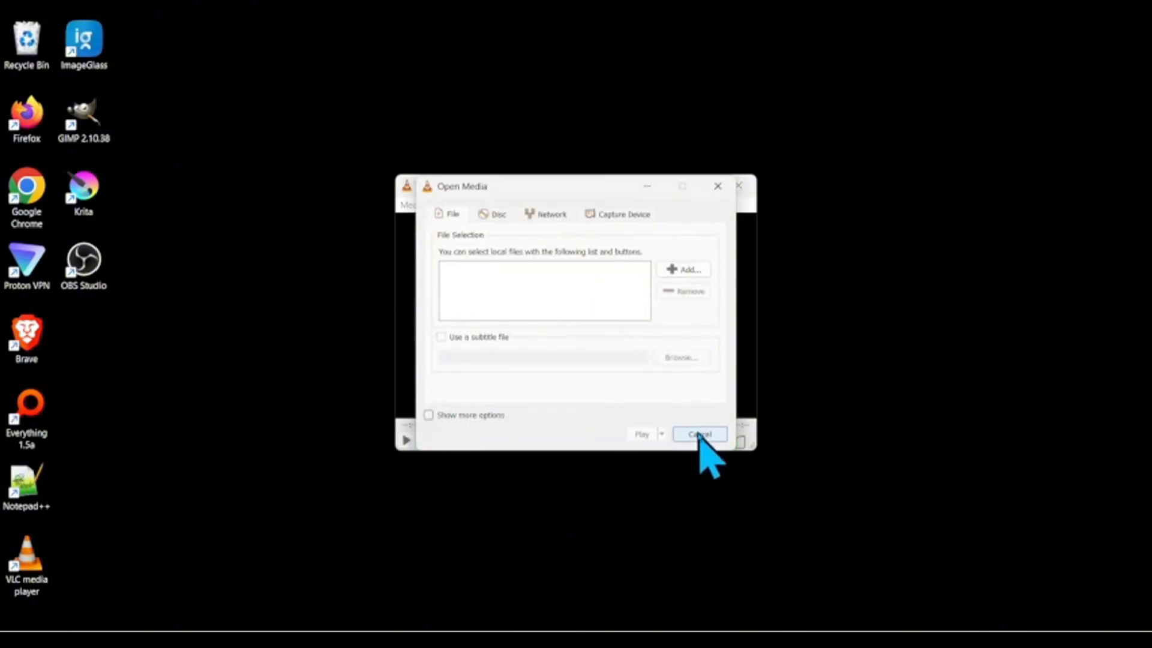
Step: Cancel VLC's empty Open Media dialog, then close the playing Linux beginners' guide video
{"action": "left_click", "coordinate": [697, 433]}
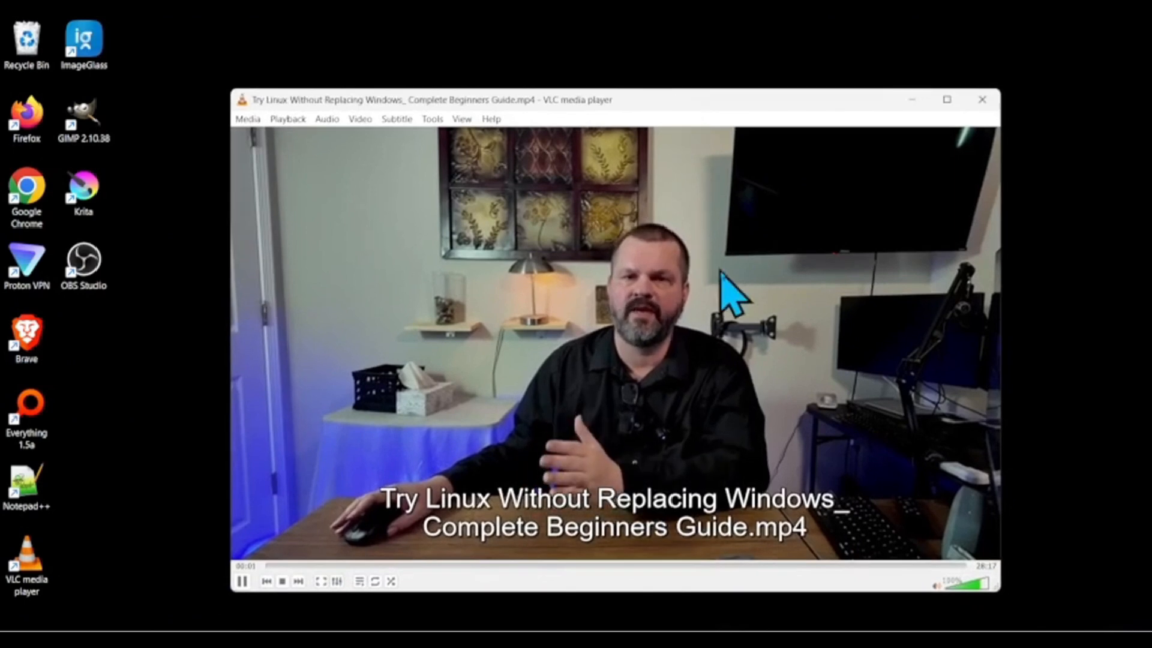
{"action": "mouse_move", "coordinate": [775, 342]}
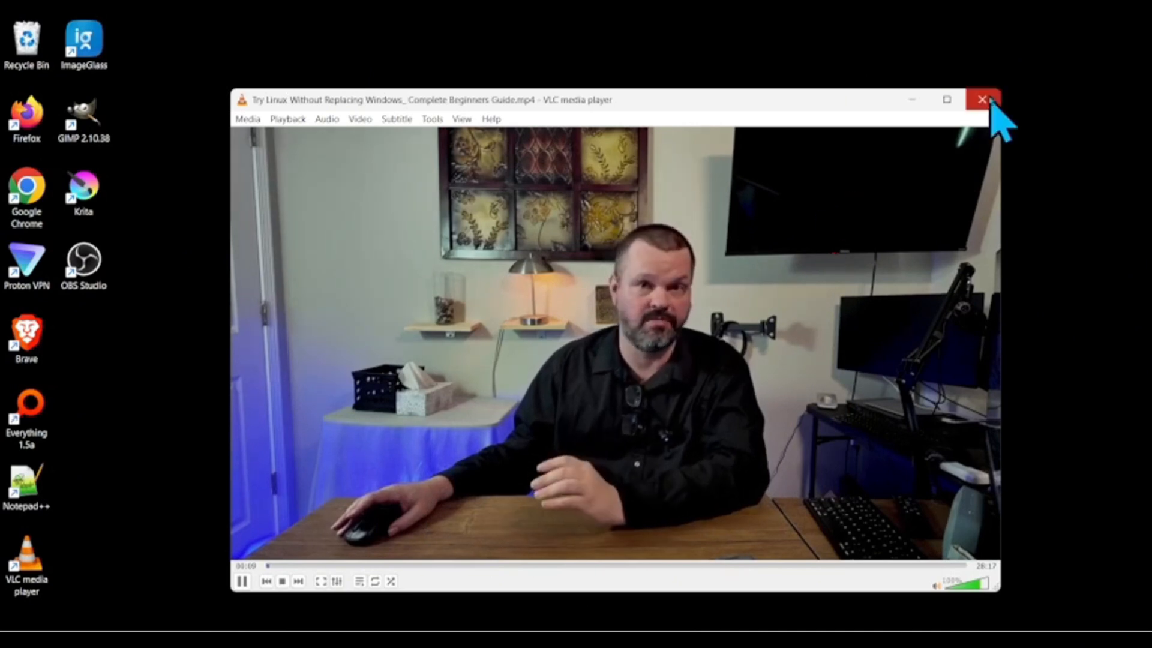
{"action": "left_click", "coordinate": [981, 99]}
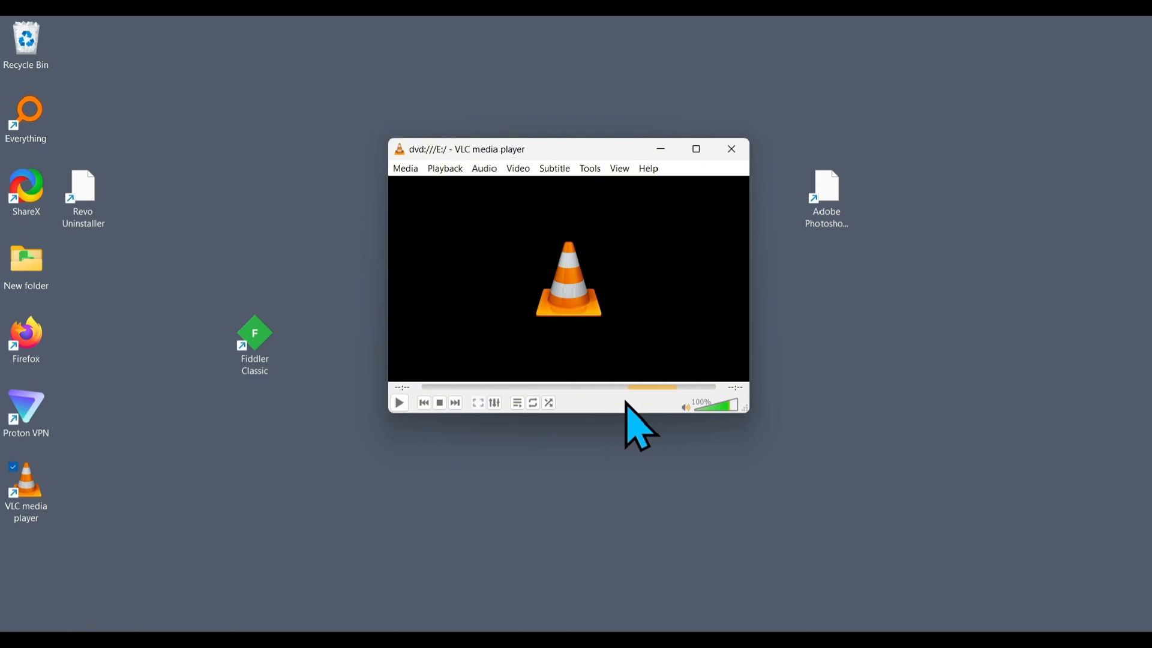
{"action": "left_click", "coordinate": [399, 403]}
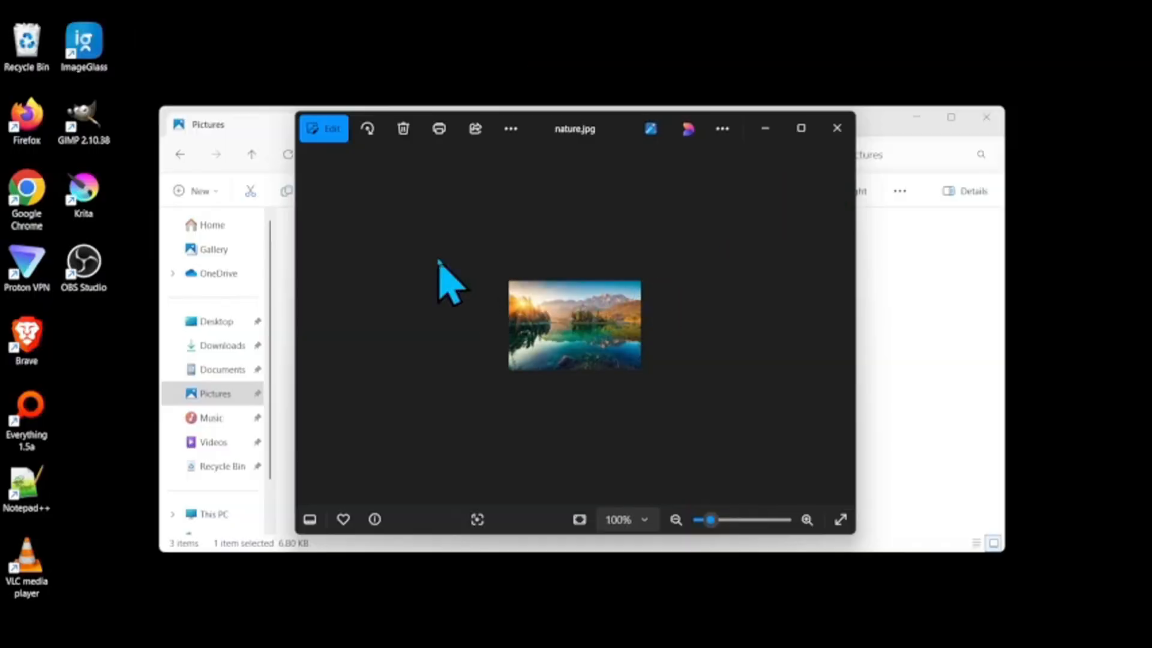
{"action": "mouse_move", "coordinate": [837, 128]}
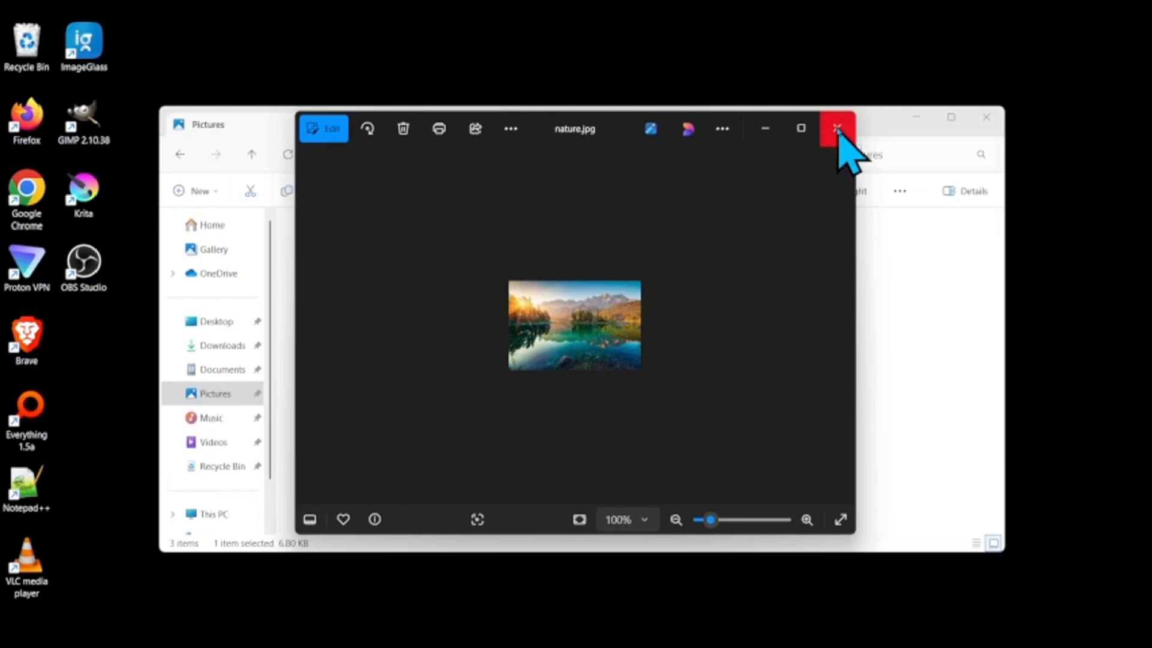
Step: Close the nature.jpg Photos viewer and open default.webp in ImageGlass
{"action": "left_click", "coordinate": [836, 127]}
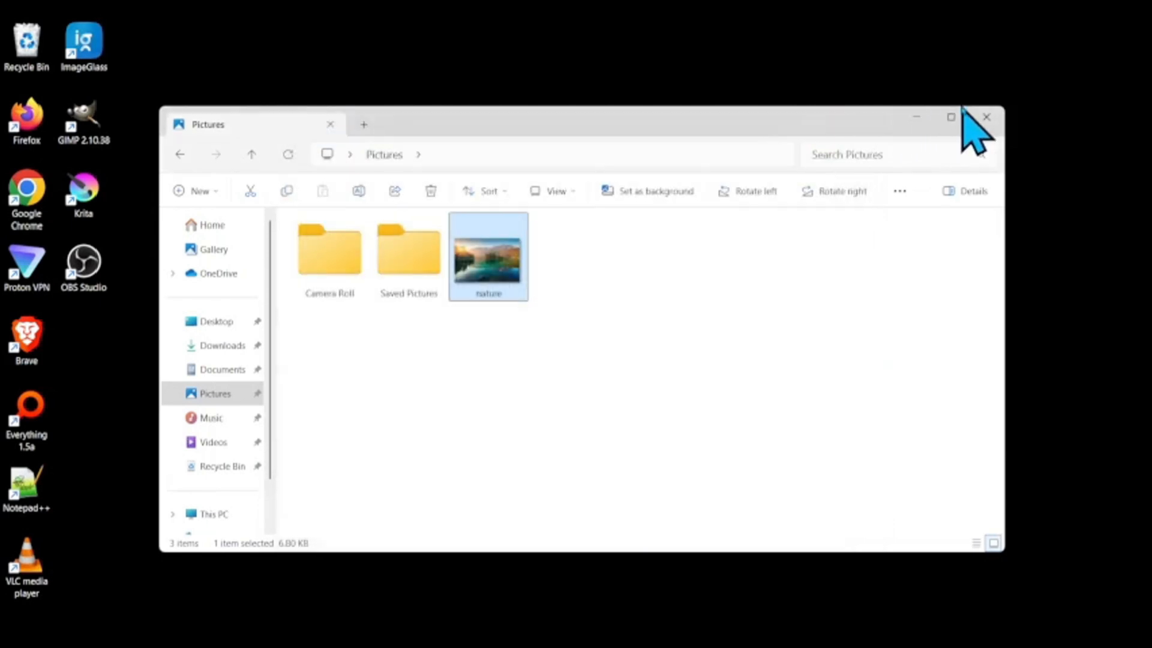
{"action": "double_click", "coordinate": [488, 250]}
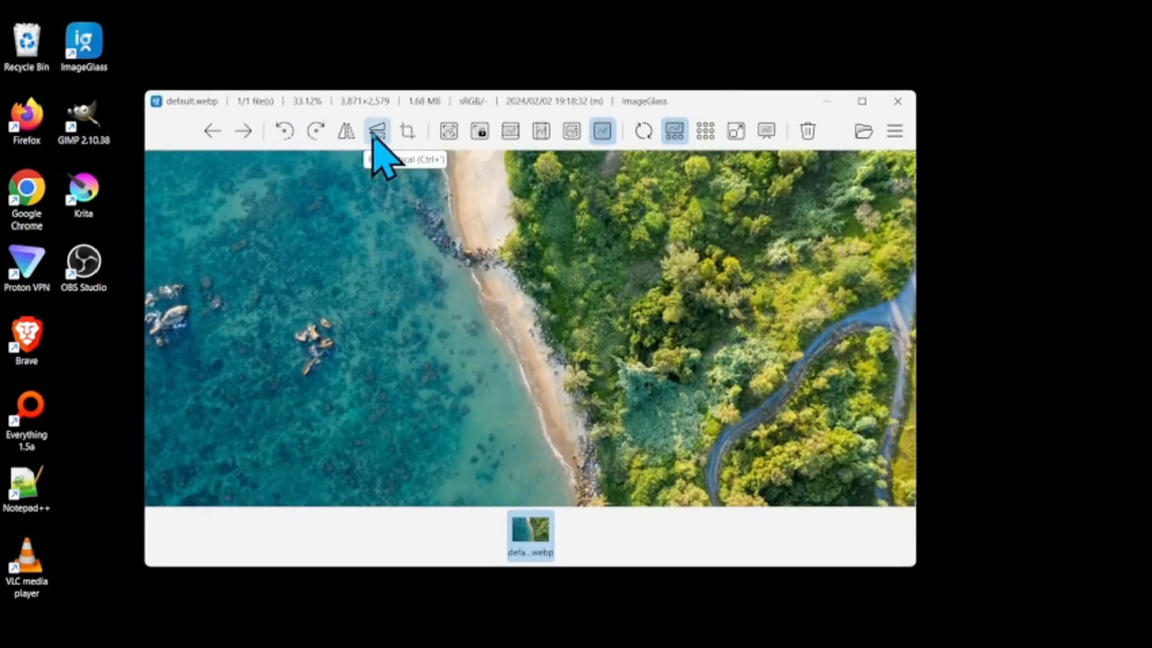
{"action": "mouse_move", "coordinate": [386, 158]}
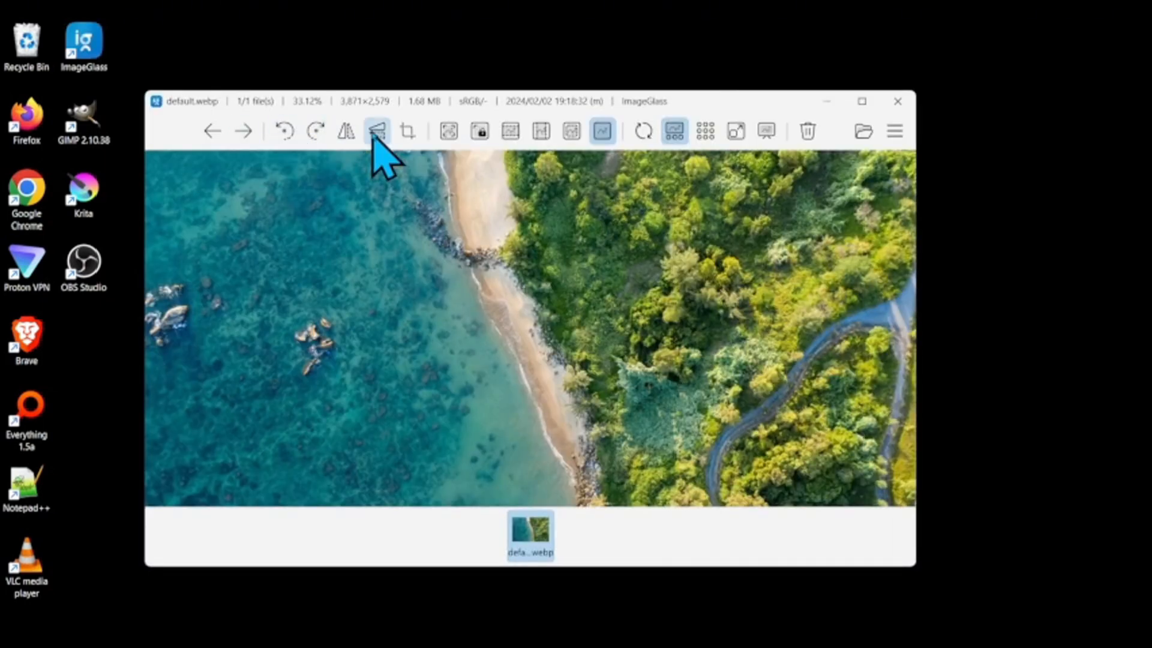
{"action": "mouse_move", "coordinate": [449, 130]}
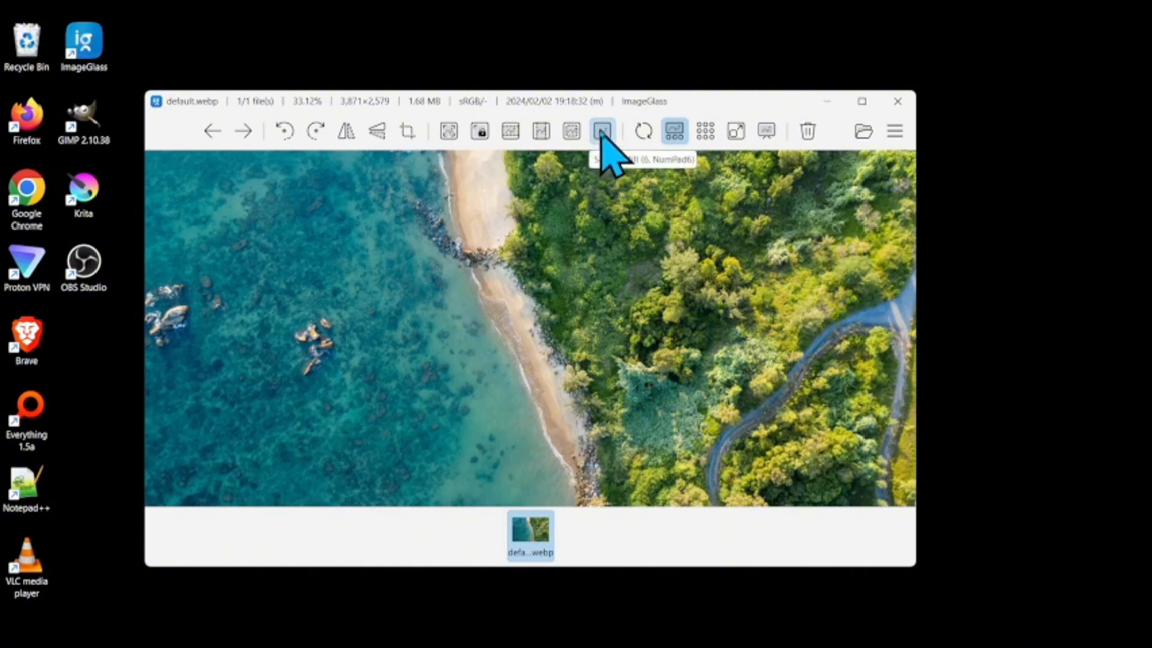
{"action": "mouse_move", "coordinate": [765, 132]}
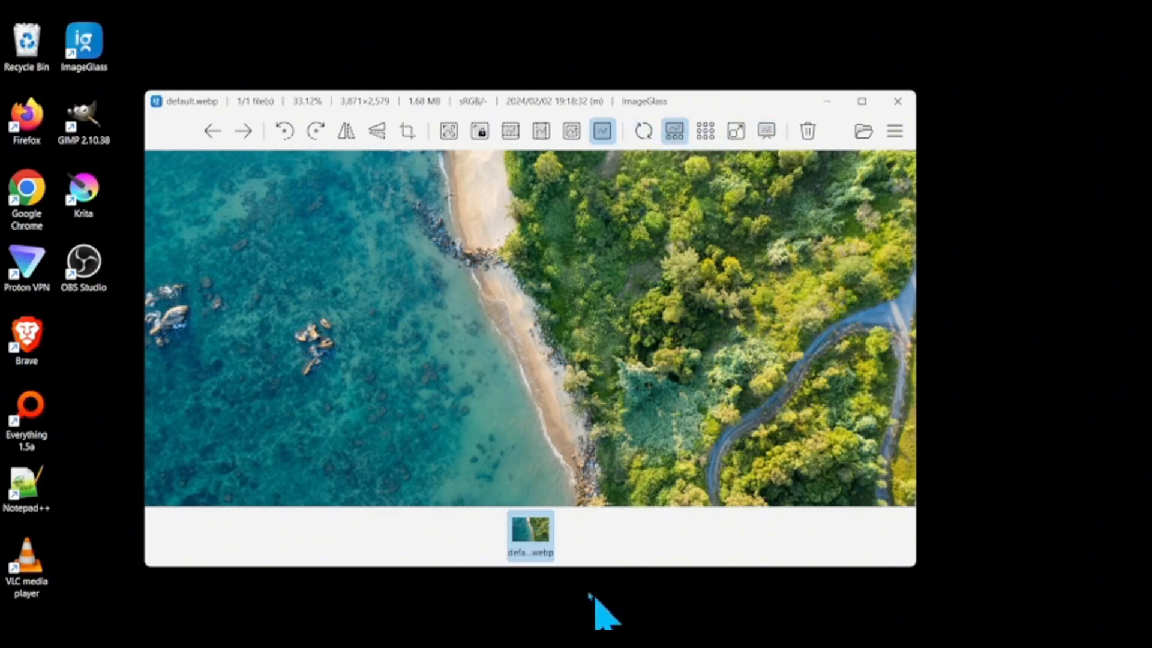
{"action": "mouse_move", "coordinate": [895, 131]}
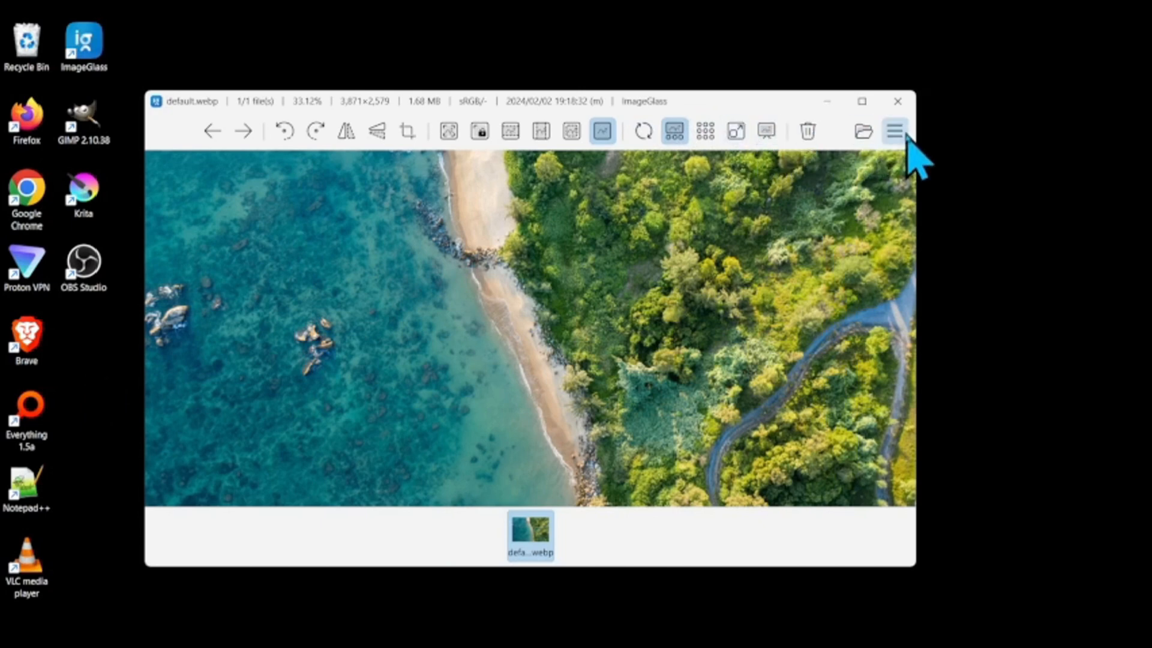
Step: Load nature.jpg from the Pictures folder into ImageGlass in place of default.webp
{"action": "left_click", "coordinate": [864, 130]}
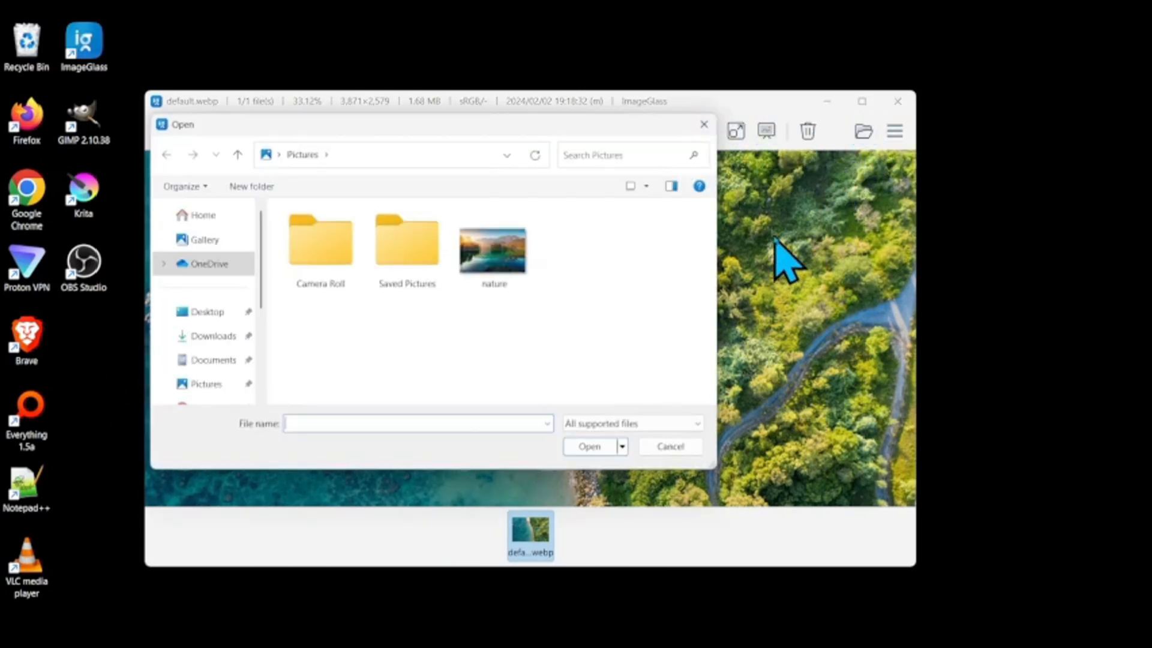
{"action": "double_click", "coordinate": [494, 235]}
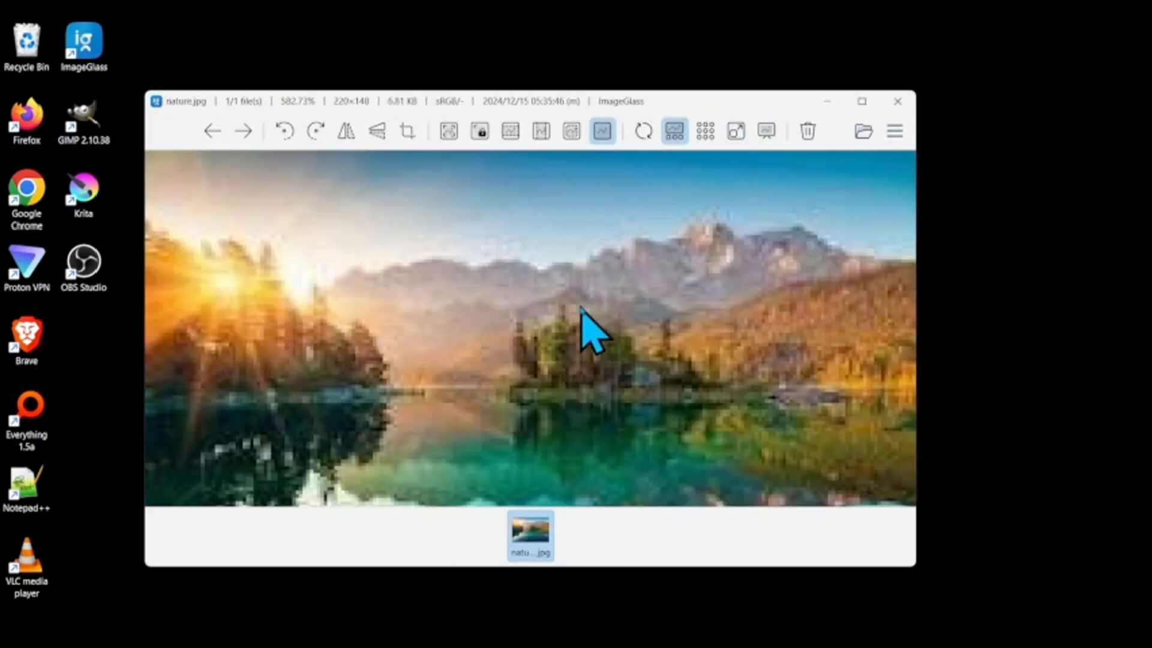
{"action": "mouse_move", "coordinate": [668, 323]}
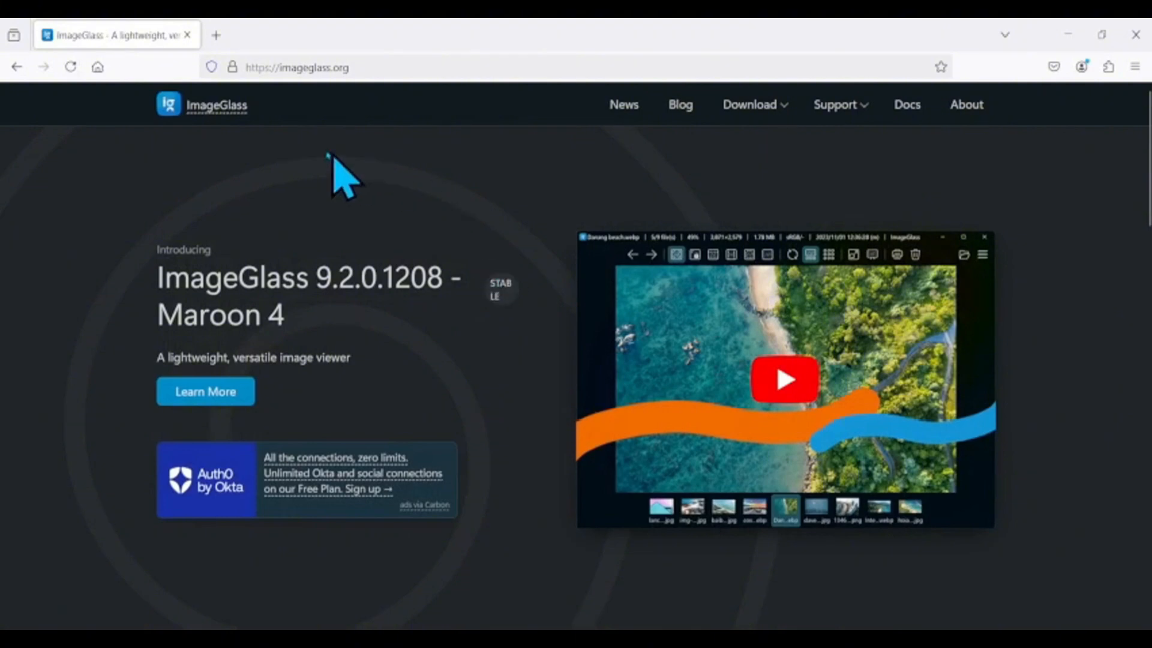
{"action": "mouse_move", "coordinate": [744, 122]}
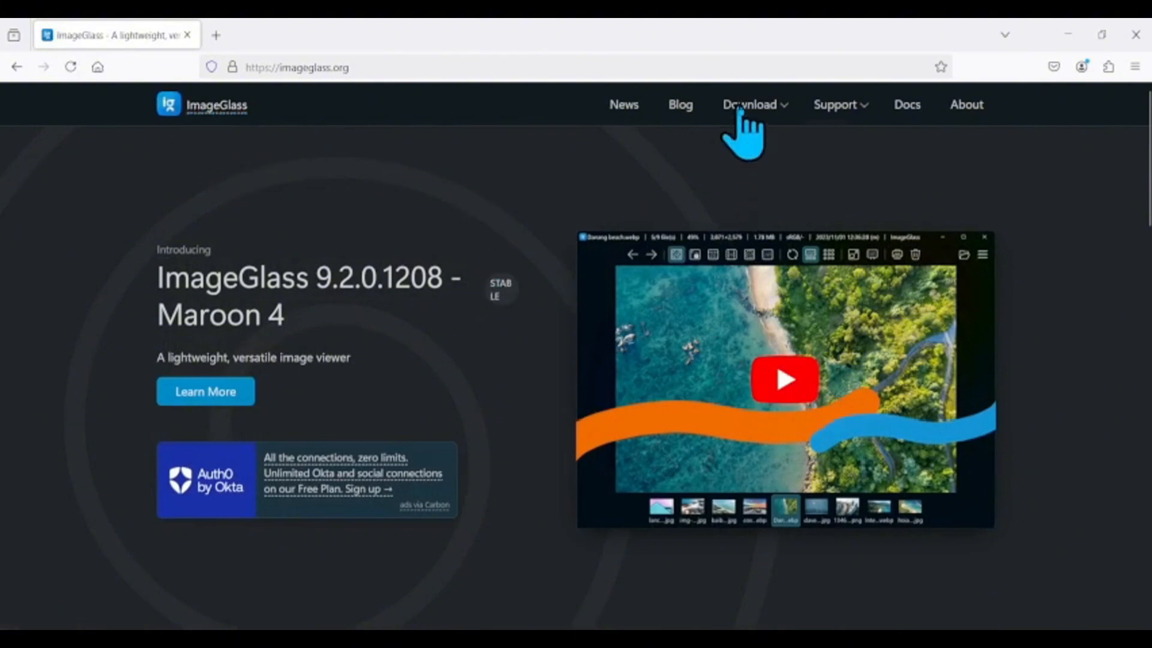
Step: Open the ImageGlass 9.2.0.1208 release page and scroll to its Store and Classic downloads
{"action": "left_click", "coordinate": [205, 390]}
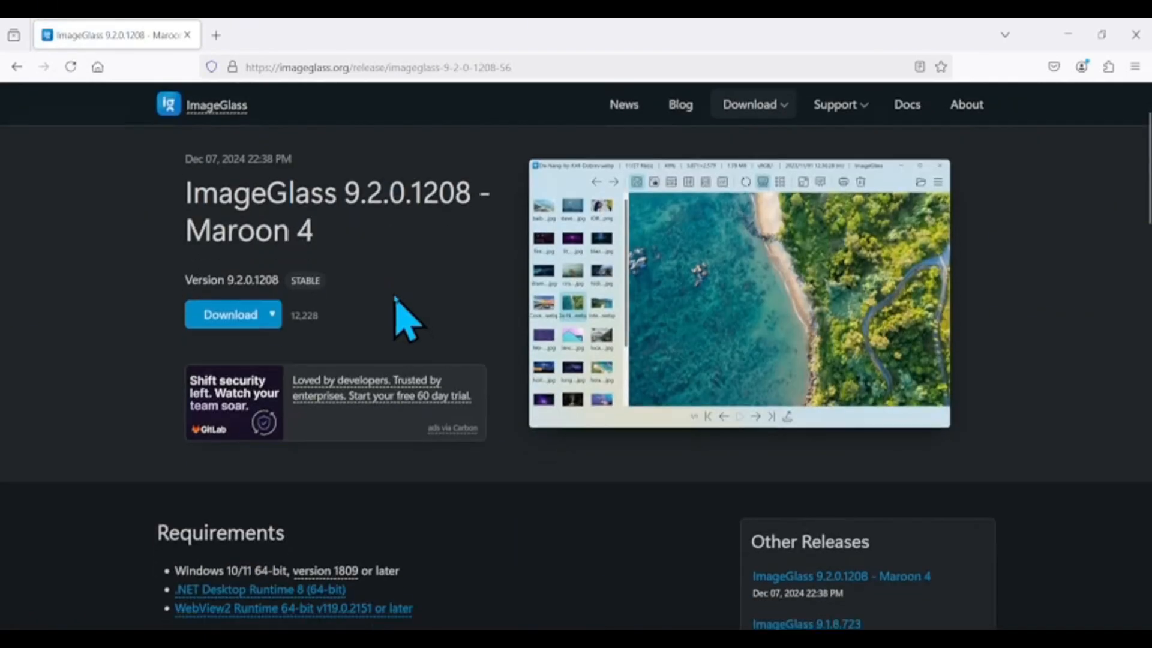
{"action": "scroll", "scroll_direction": "down", "scroll_amount": 3}
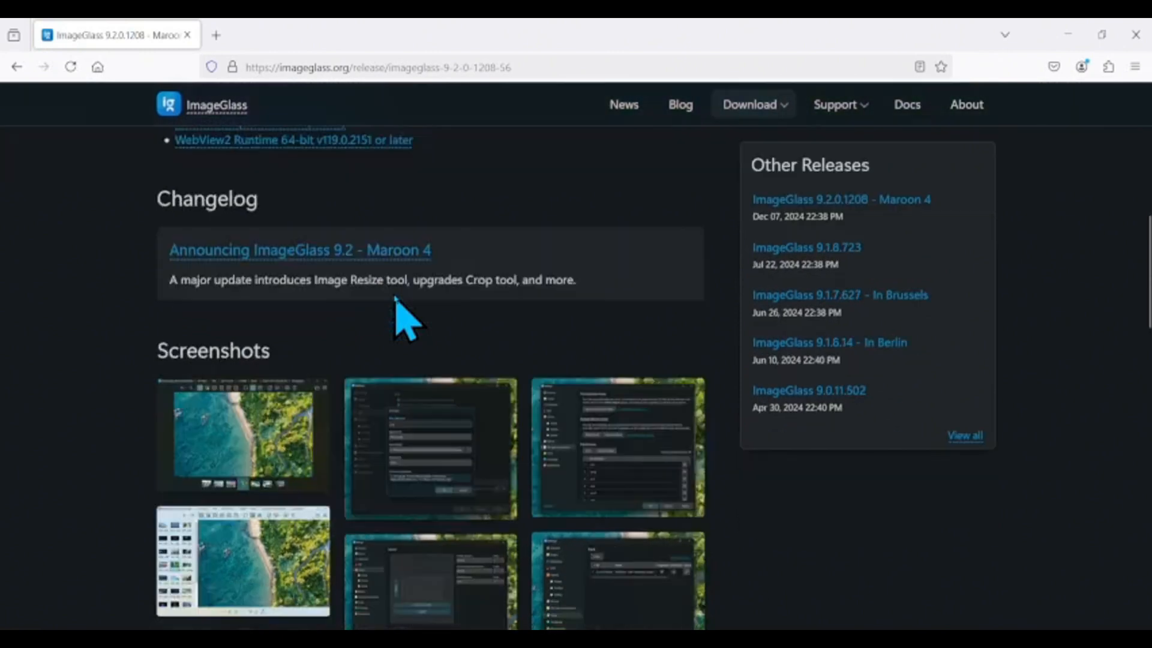
{"action": "scroll", "scroll_direction": "down", "scroll_amount": 3}
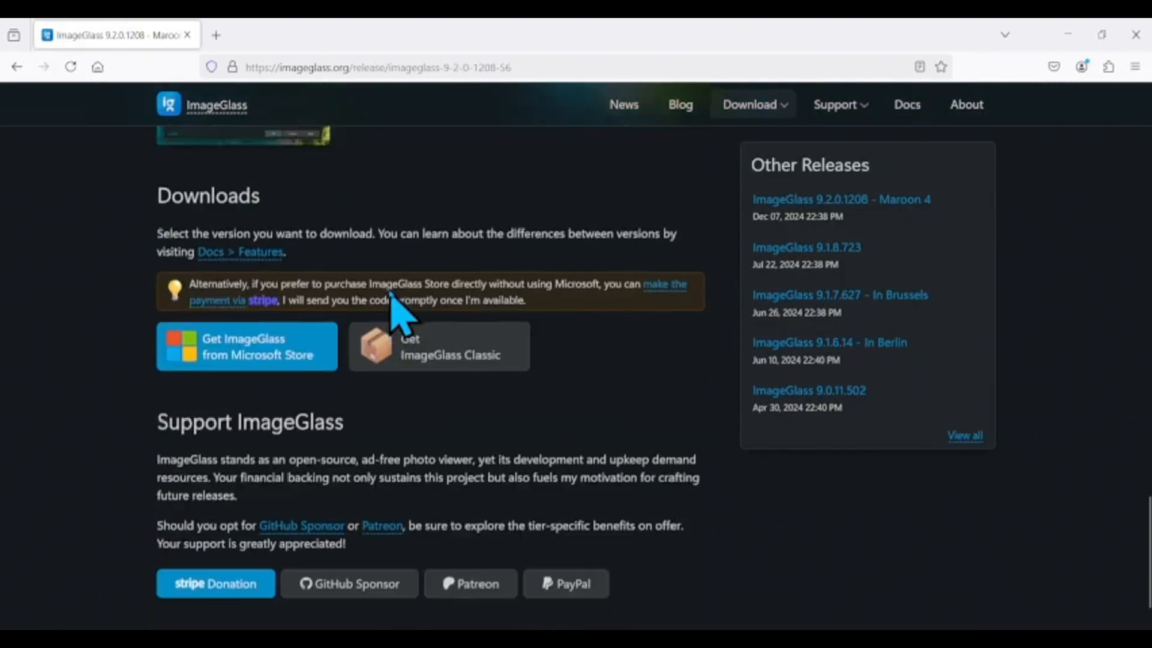
{"action": "scroll", "scroll_direction": "up", "scroll_amount": 3}
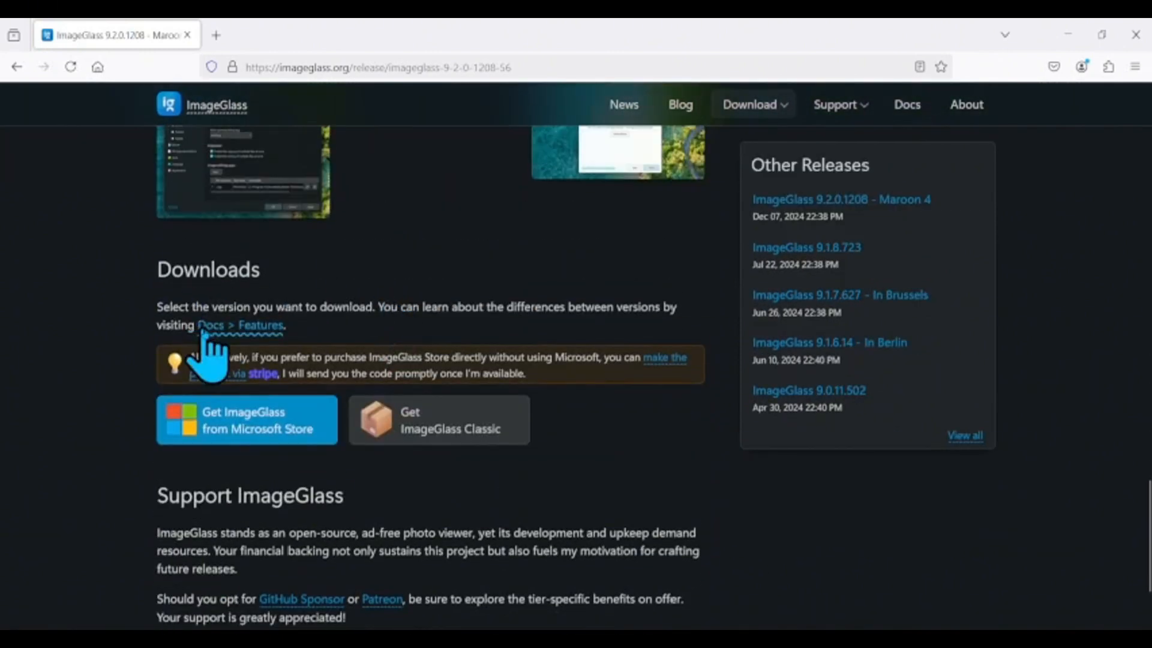
{"action": "mouse_move", "coordinate": [661, 382]}
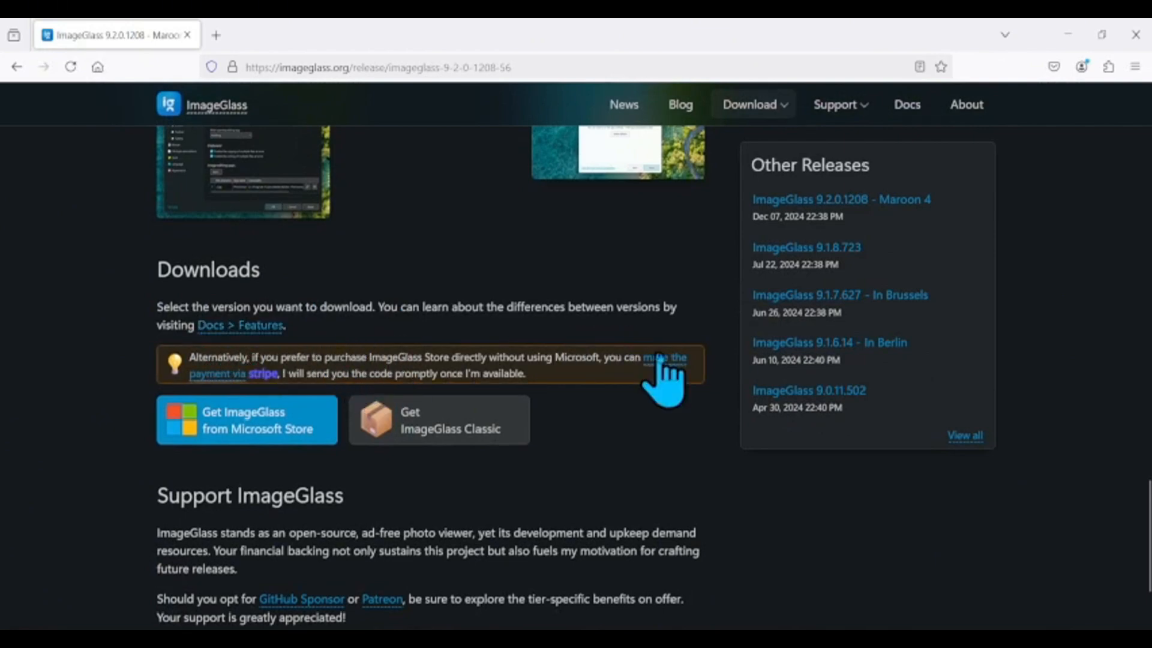
{"action": "mouse_move", "coordinate": [235, 441]}
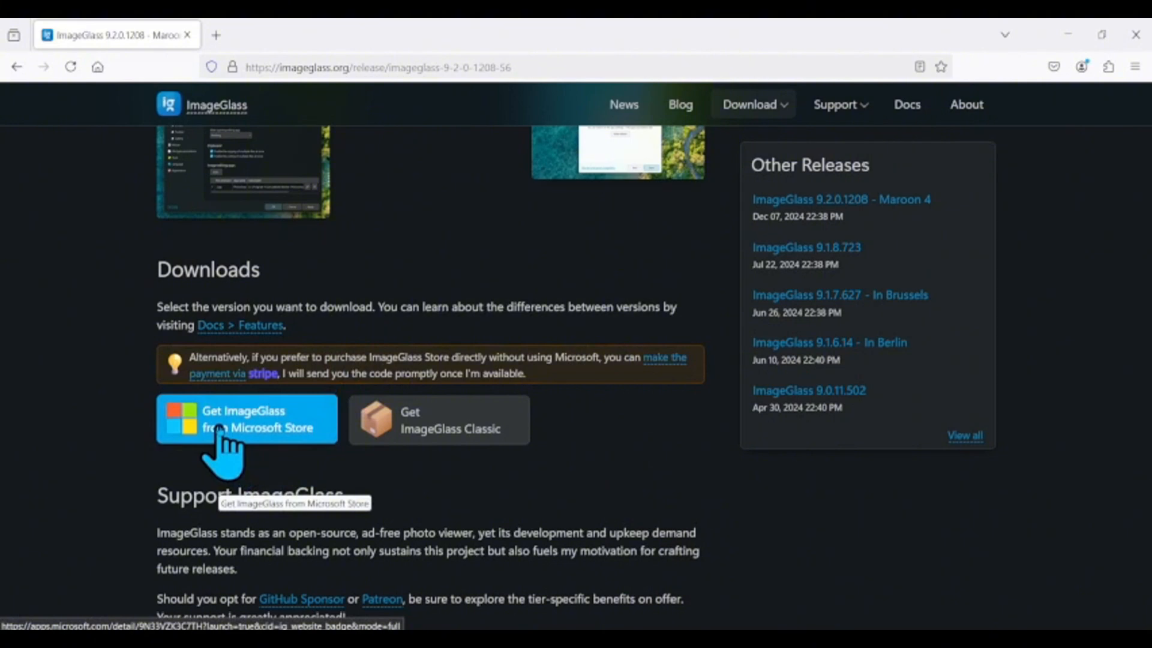
{"action": "mouse_move", "coordinate": [467, 441]}
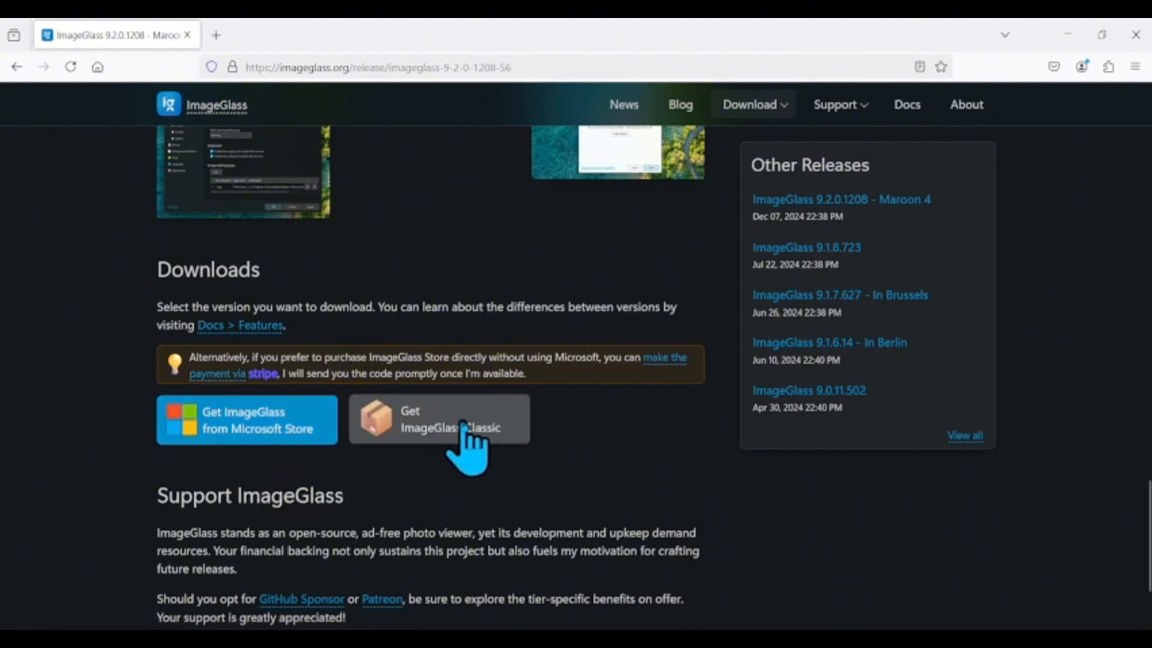
{"action": "mouse_move", "coordinate": [477, 459]}
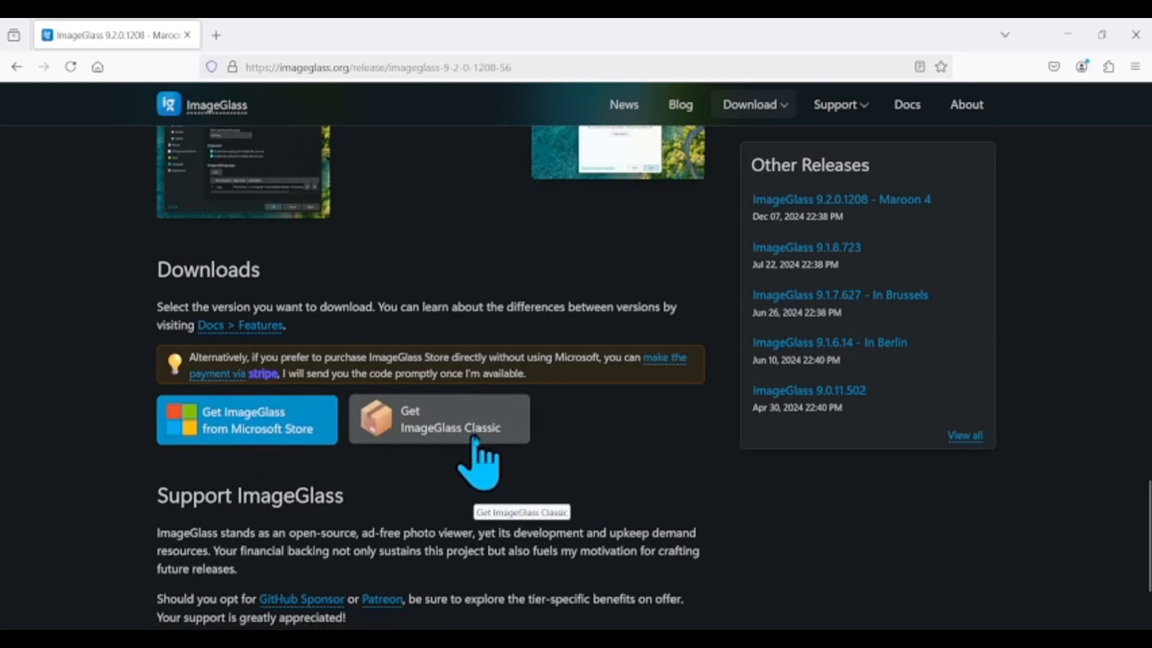
{"action": "mouse_move", "coordinate": [327, 441]}
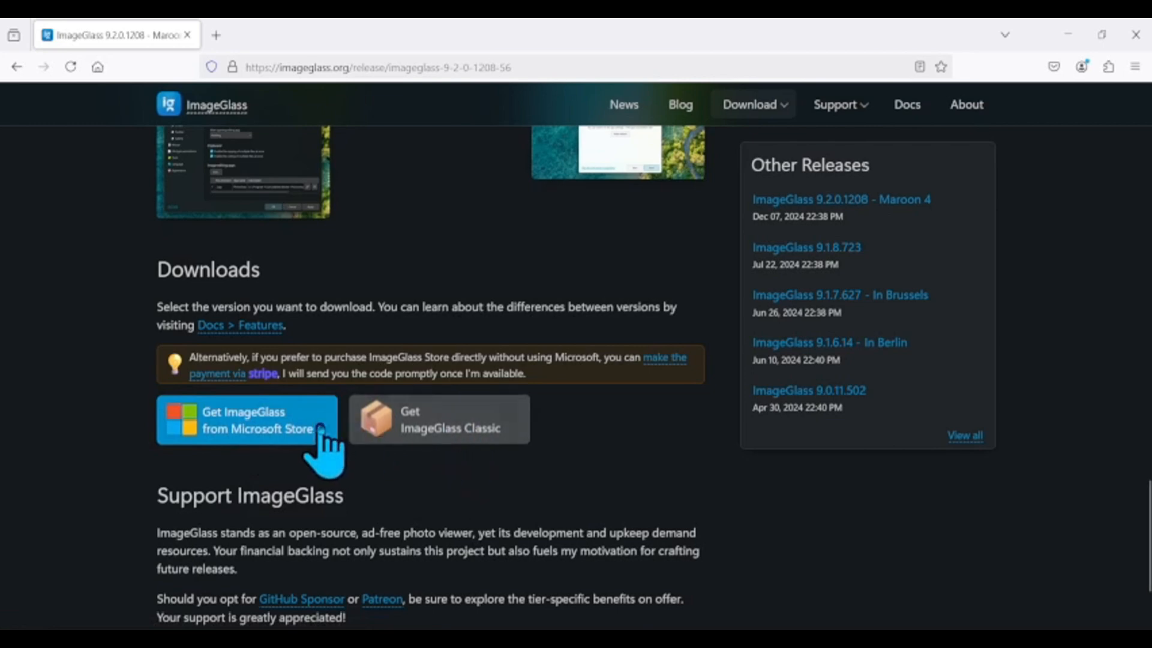
{"action": "mouse_move", "coordinate": [437, 441]}
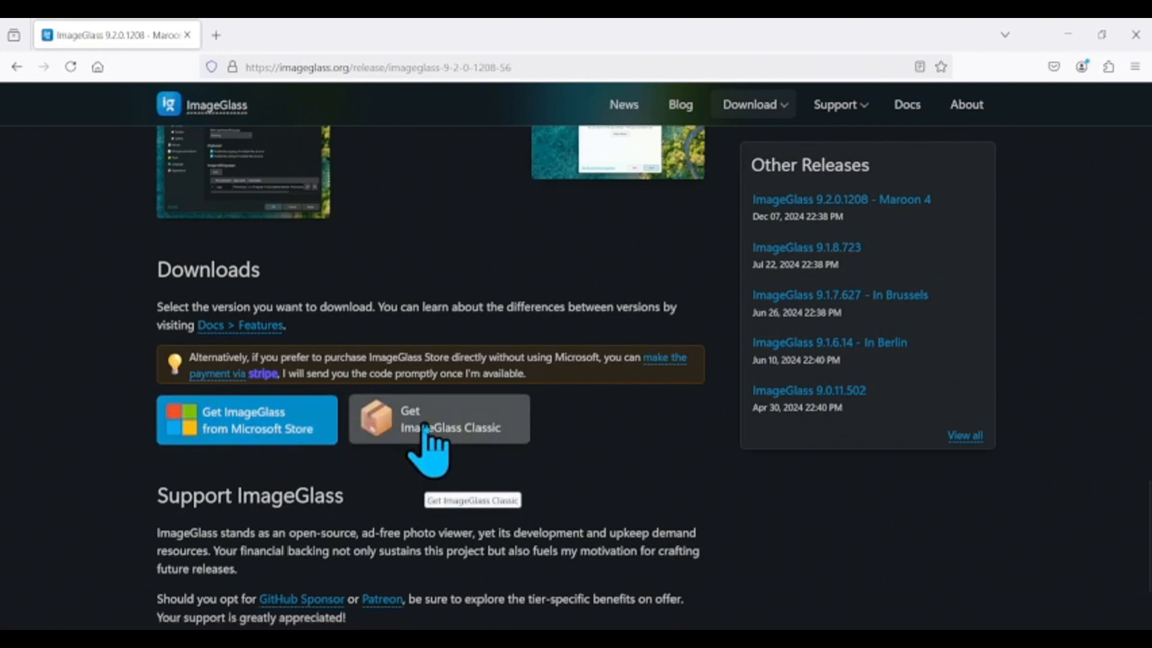
{"action": "mouse_move", "coordinate": [562, 441]}
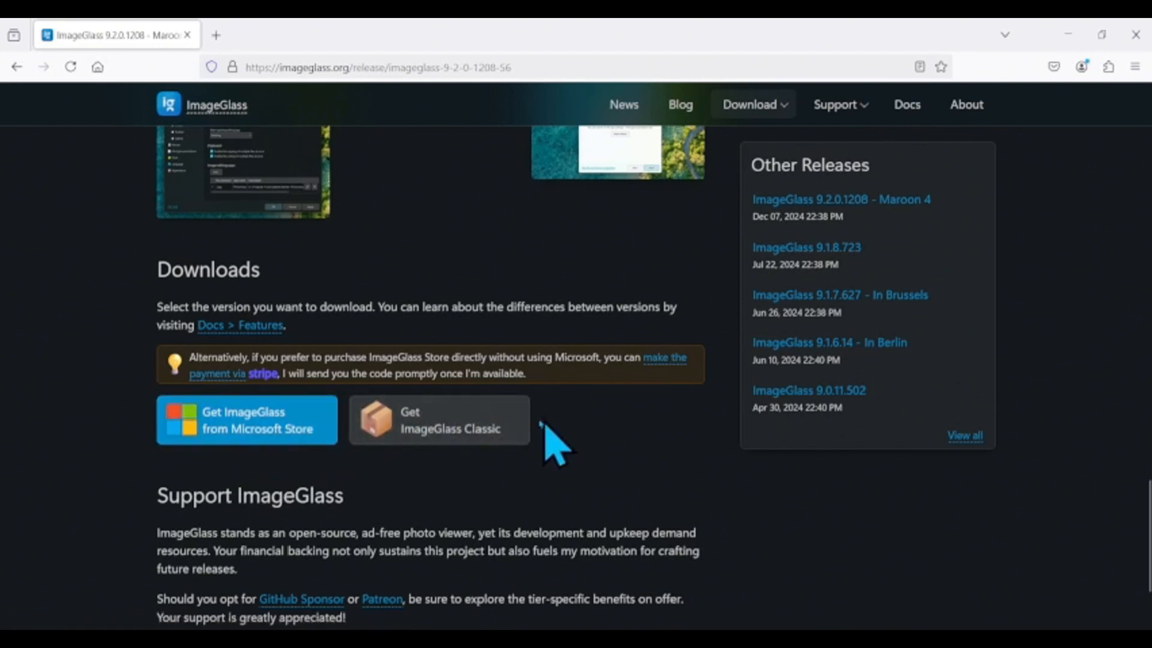
{"action": "mouse_move", "coordinate": [914, 155]}
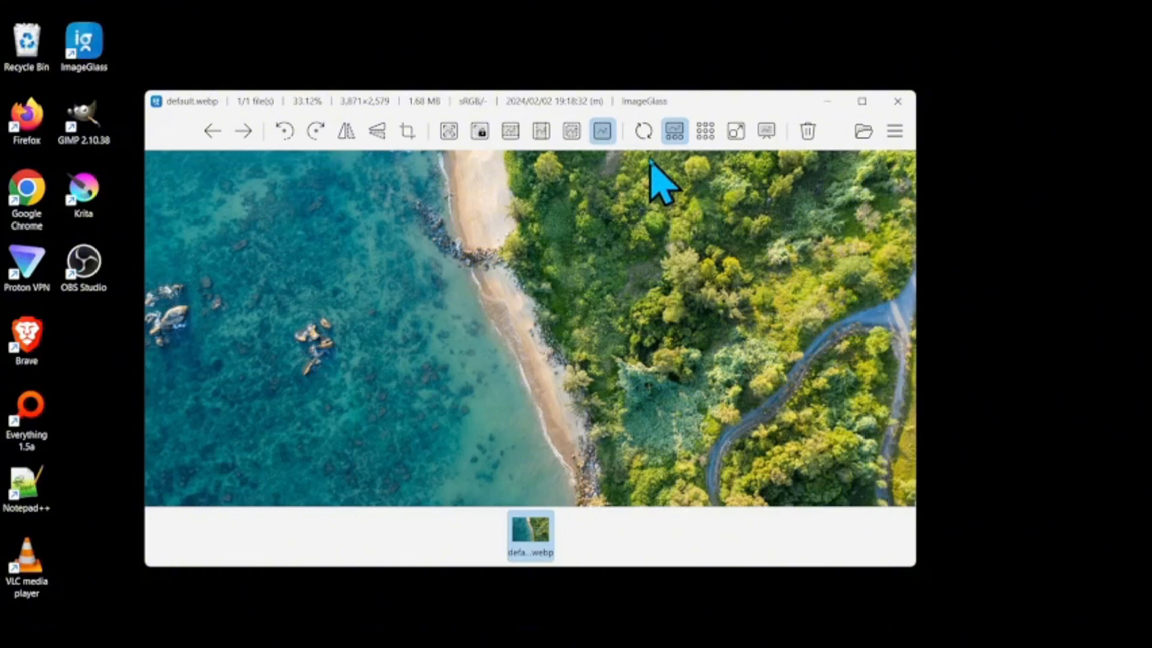
{"action": "mouse_move", "coordinate": [665, 213]}
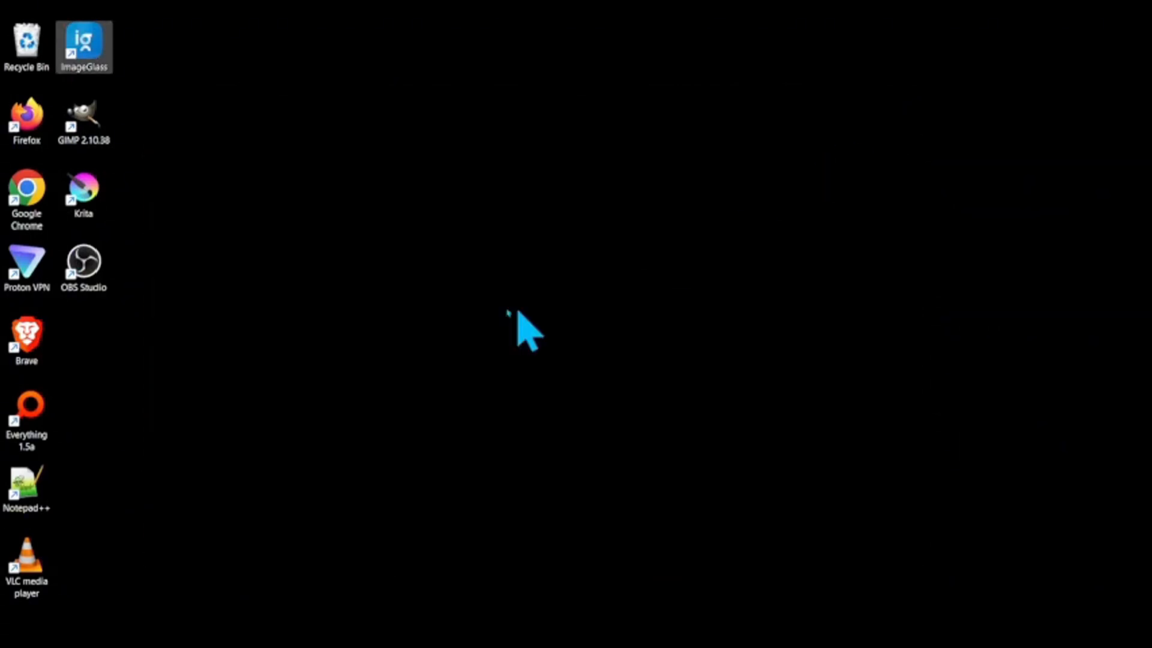
Step: Launch GIMP 2.10.38 from its desktop shortcut
{"action": "double_click", "coordinate": [84, 118]}
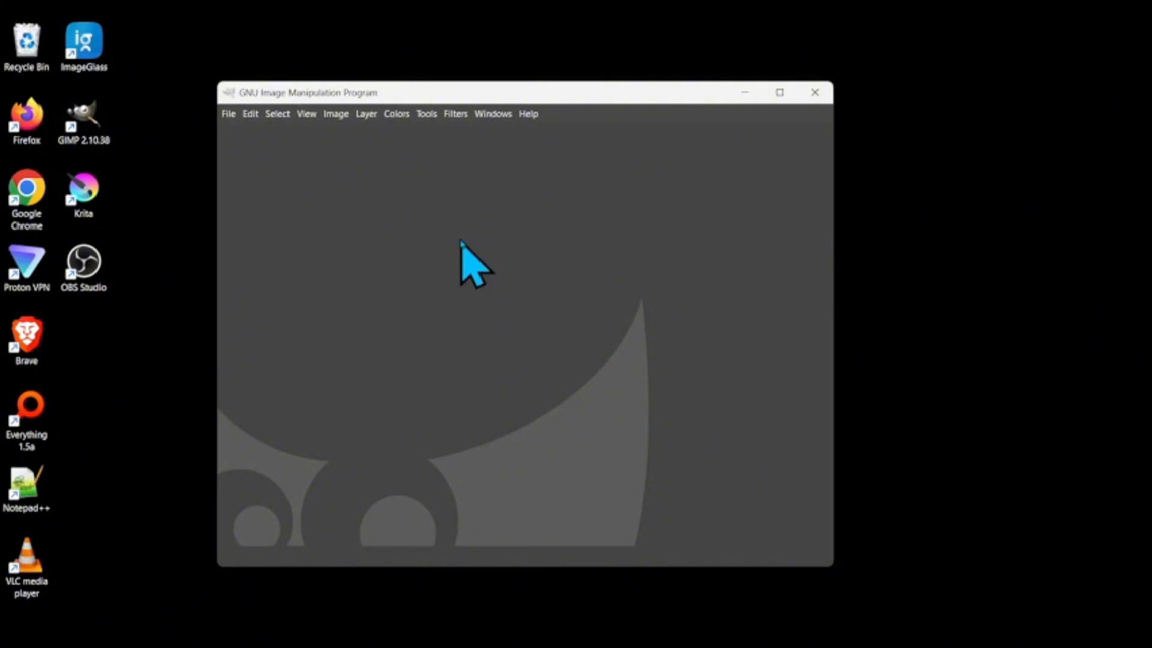
{"action": "mouse_move", "coordinate": [439, 199]}
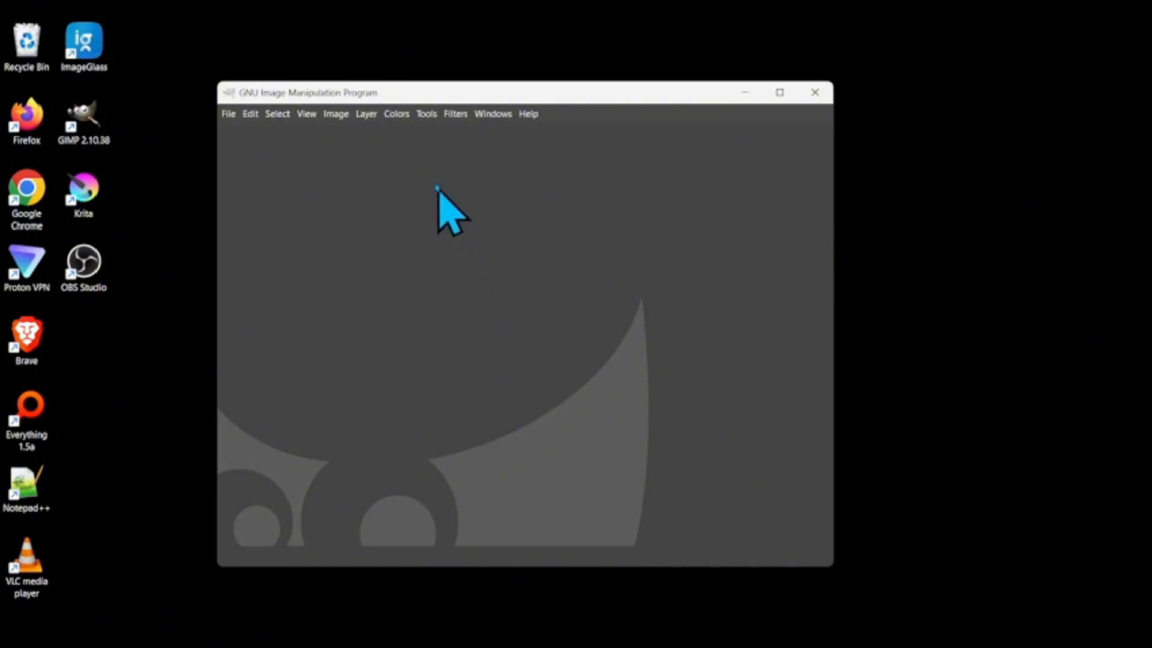
{"action": "mouse_move", "coordinate": [374, 235]}
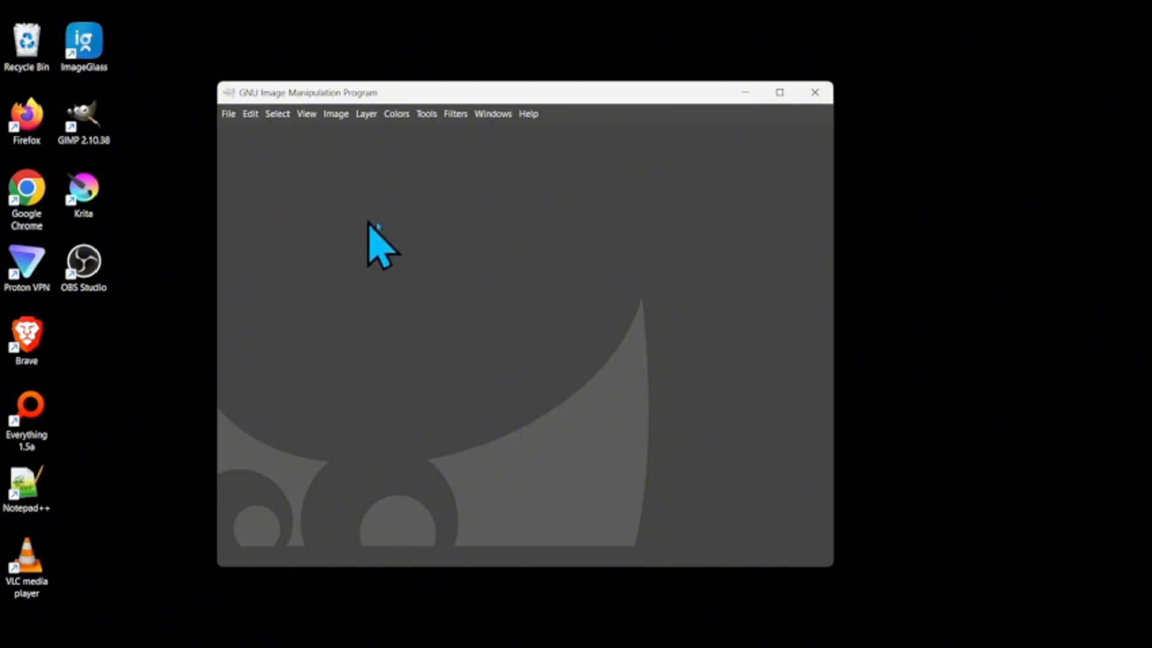
{"action": "mouse_move", "coordinate": [665, 224]}
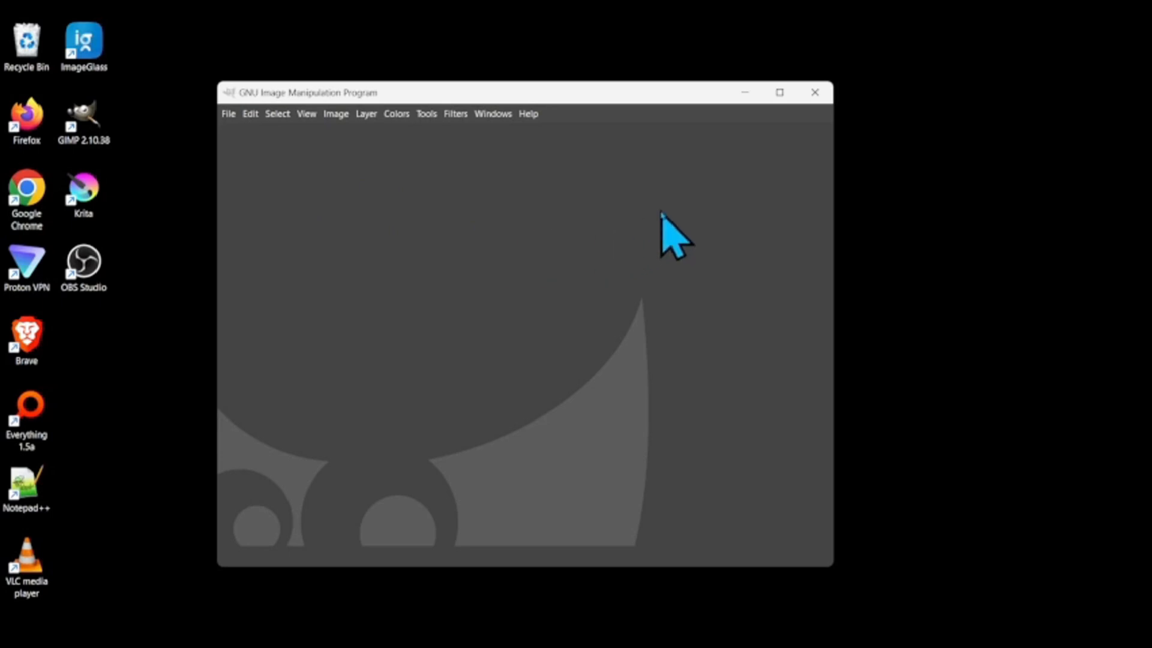
{"action": "mouse_move", "coordinate": [228, 114]}
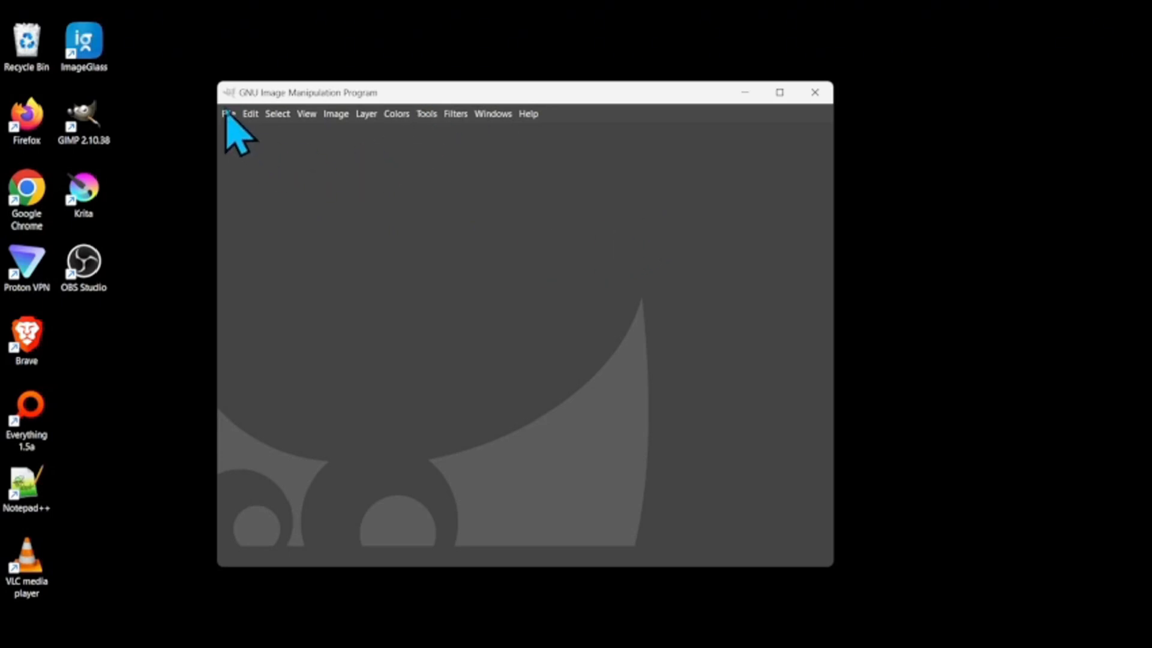
Step: Browse the Pictures folder in the Open Image dialog and open nature2.webp
{"action": "left_click", "coordinate": [227, 113]}
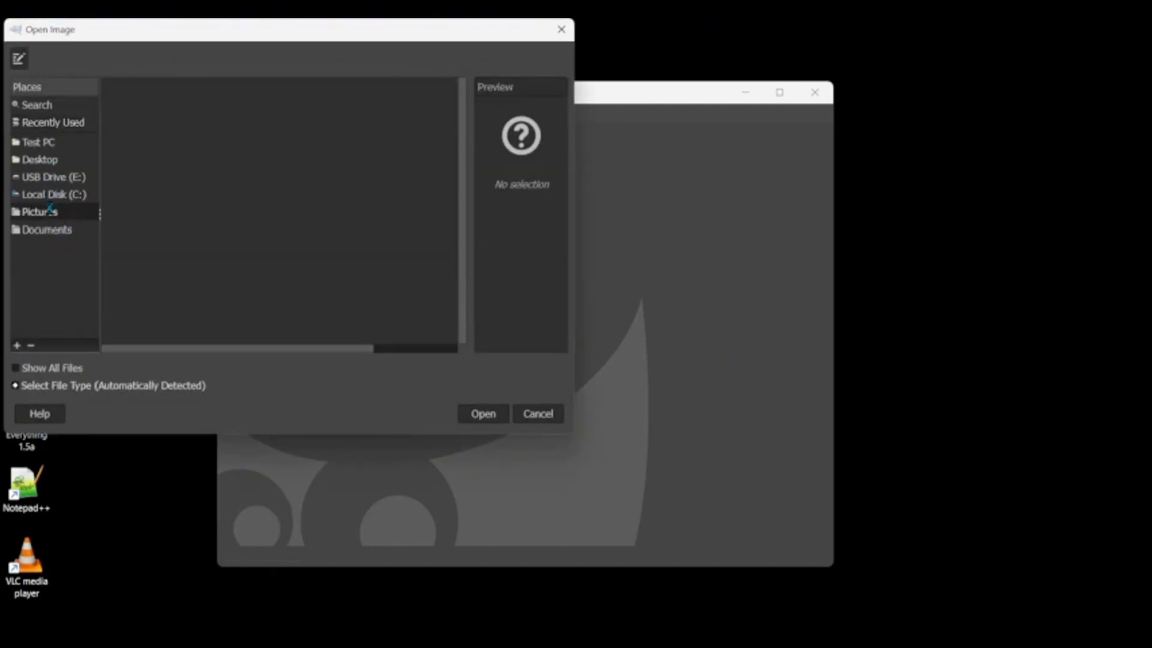
{"action": "left_click", "coordinate": [40, 211]}
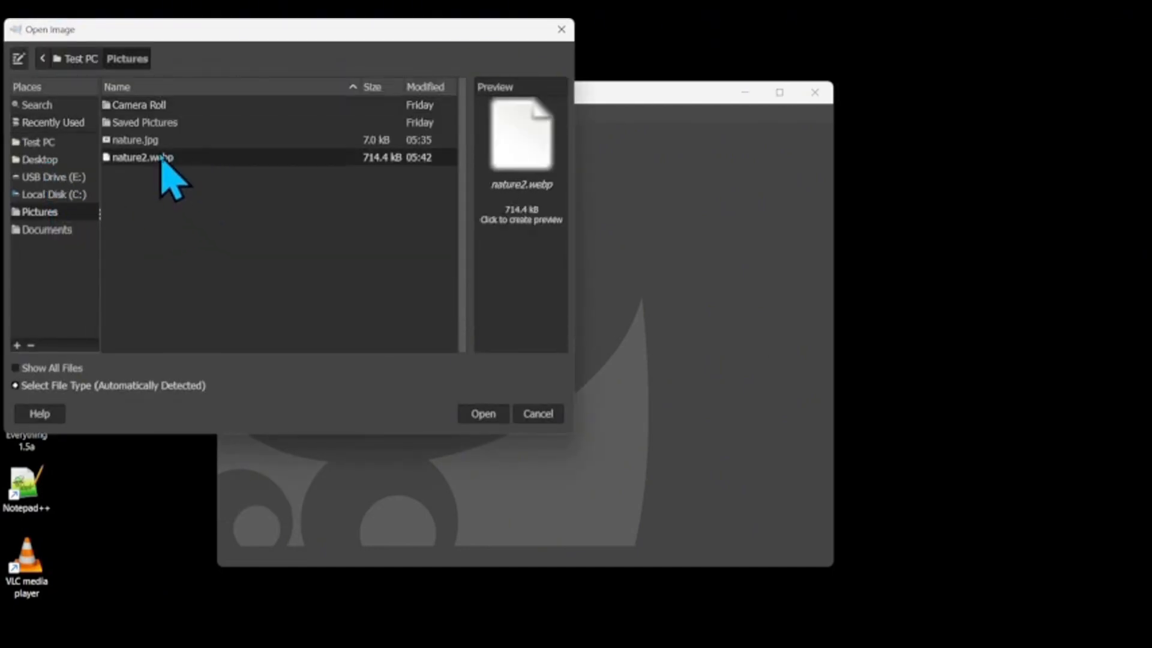
{"action": "left_click", "coordinate": [142, 156]}
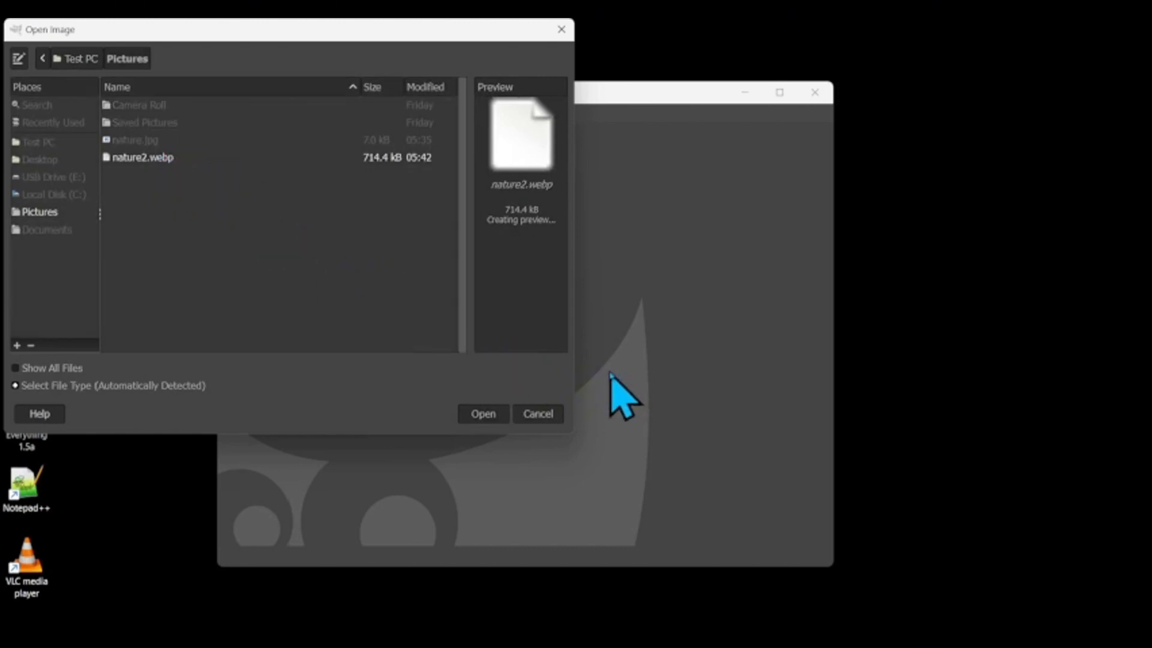
{"action": "left_click", "coordinate": [482, 413]}
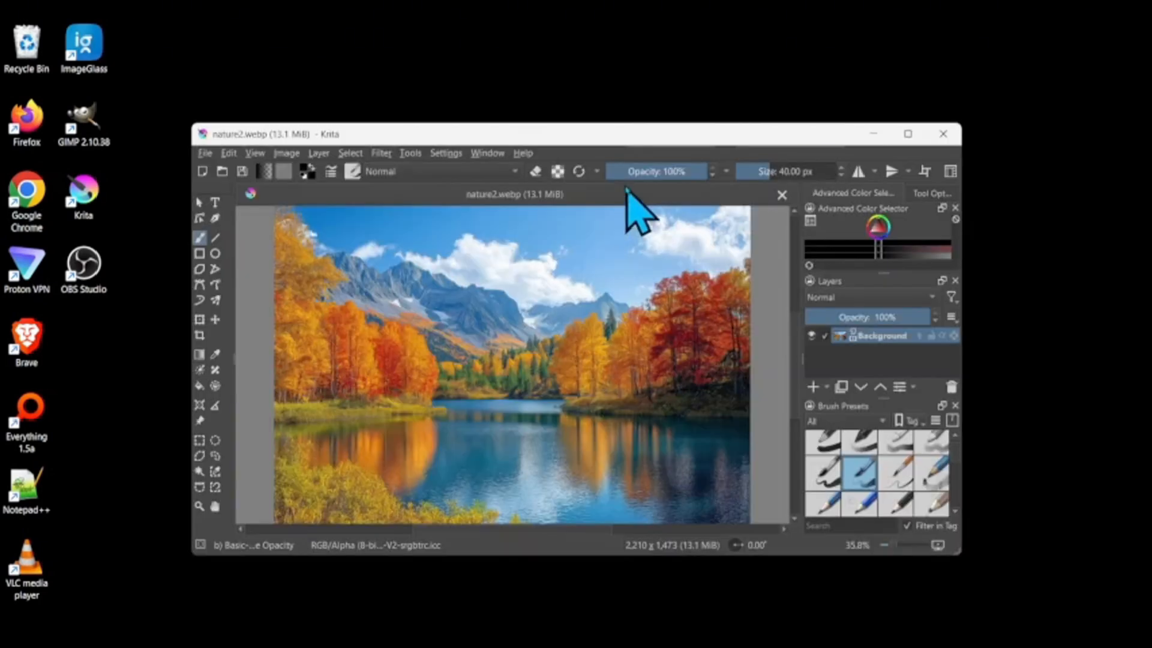
{"action": "mouse_move", "coordinate": [356, 147]}
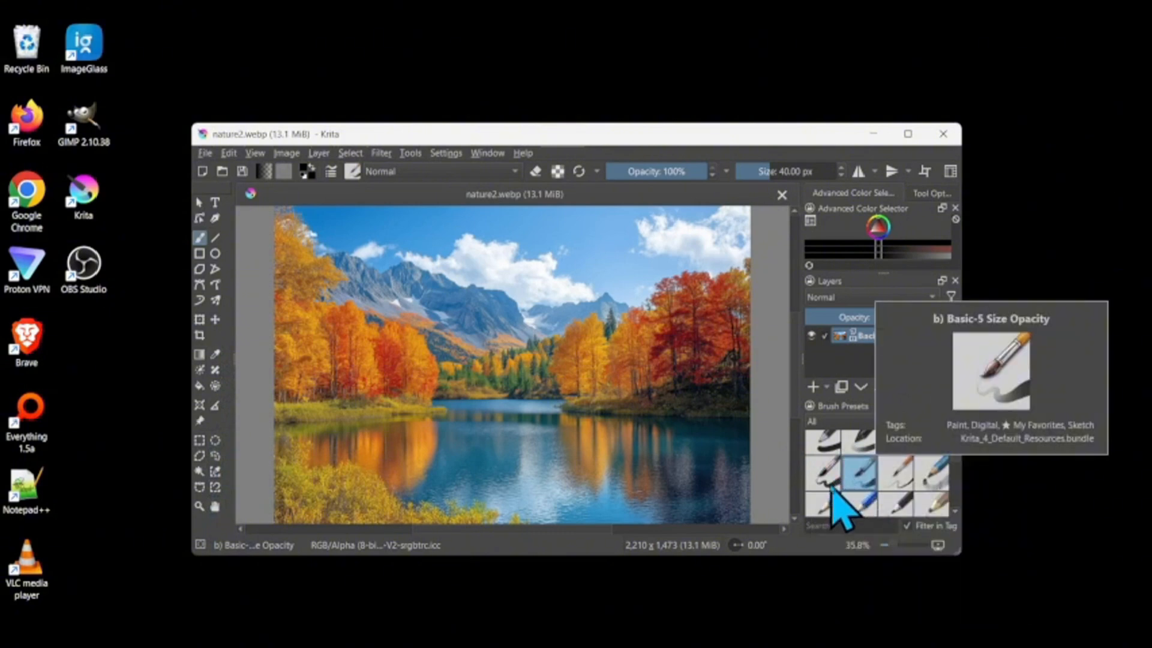
{"action": "mouse_move", "coordinate": [947, 514]}
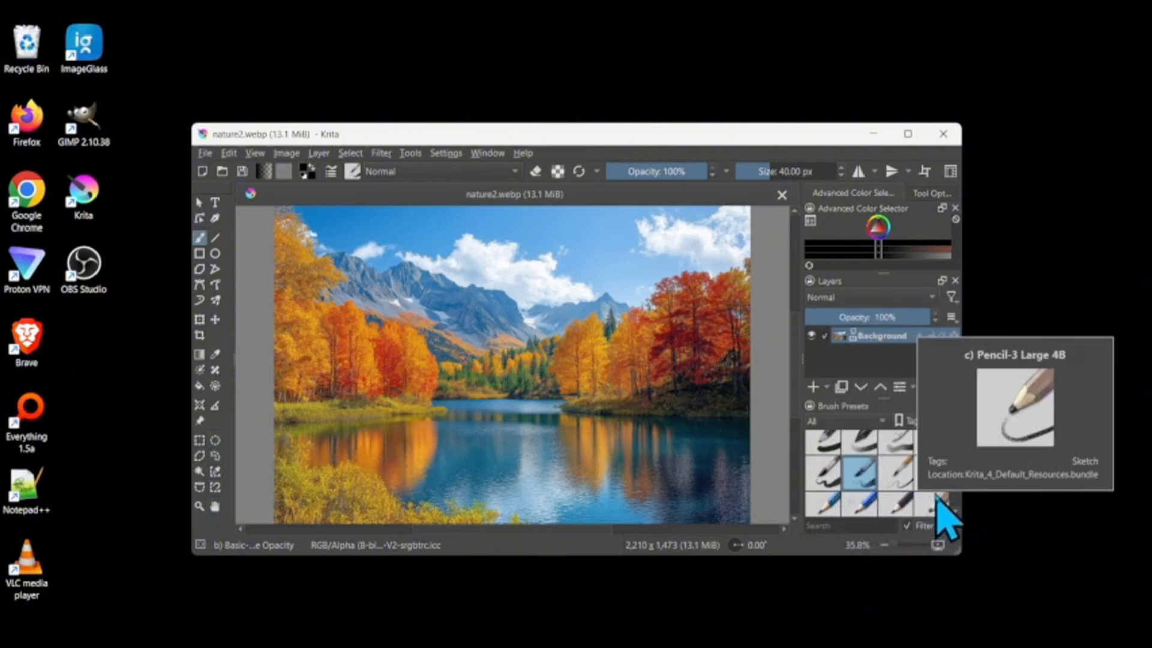
{"action": "mouse_move", "coordinate": [864, 477]}
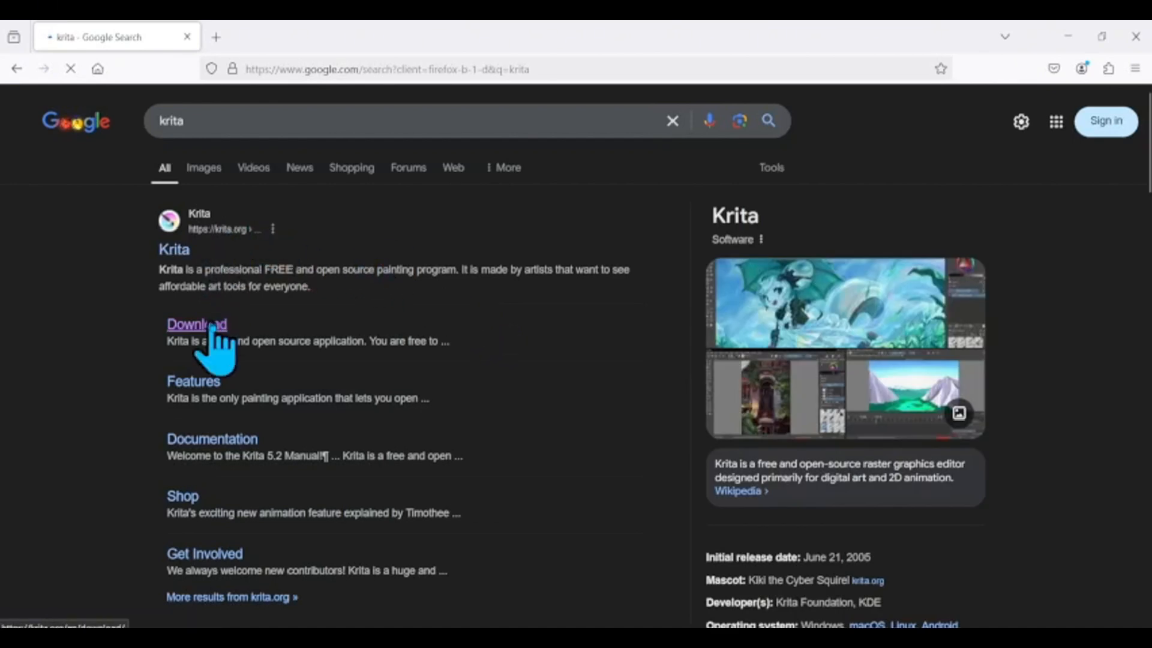
Step: Follow the krita.org Download sitelink in the Google results for 'krita'
{"action": "left_click", "coordinate": [196, 324]}
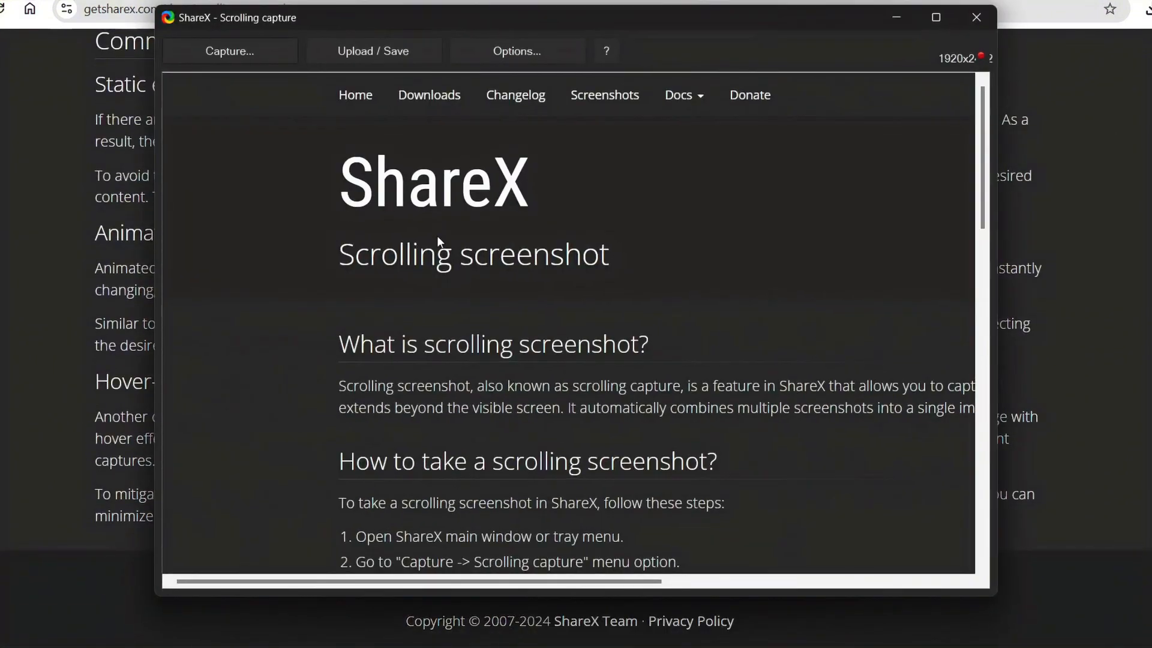
Step: Scroll down through the ShareX scrolling-capture docs page
{"action": "scroll", "scroll_direction": "down", "scroll_amount": 3}
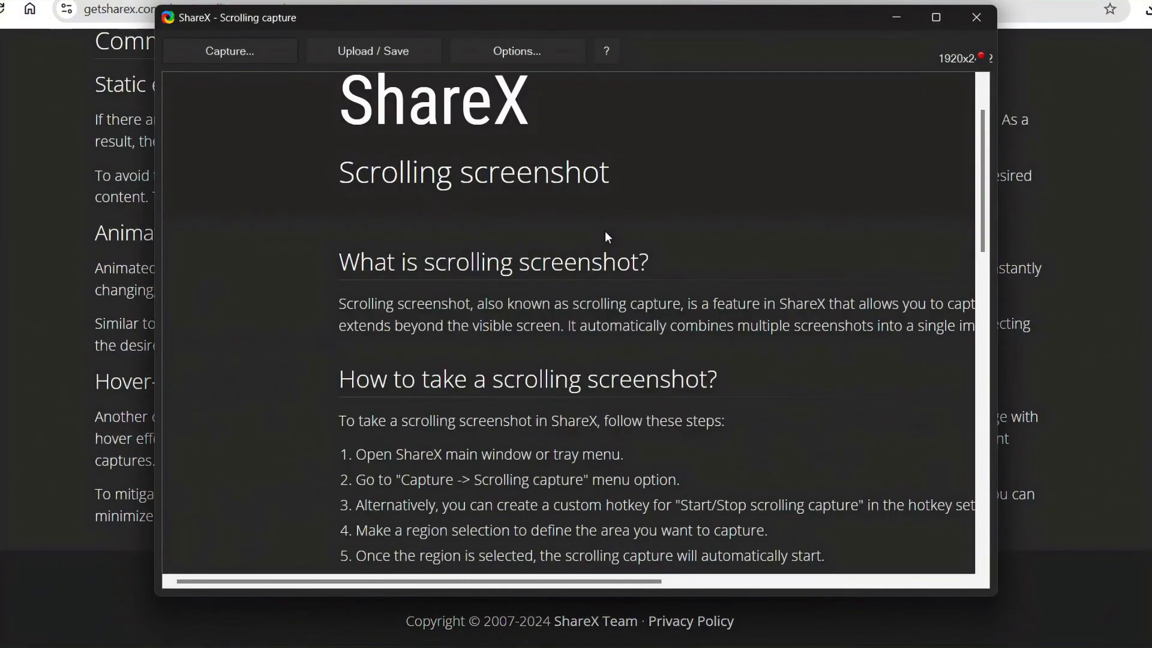
{"action": "scroll", "scroll_direction": "down", "scroll_amount": 3}
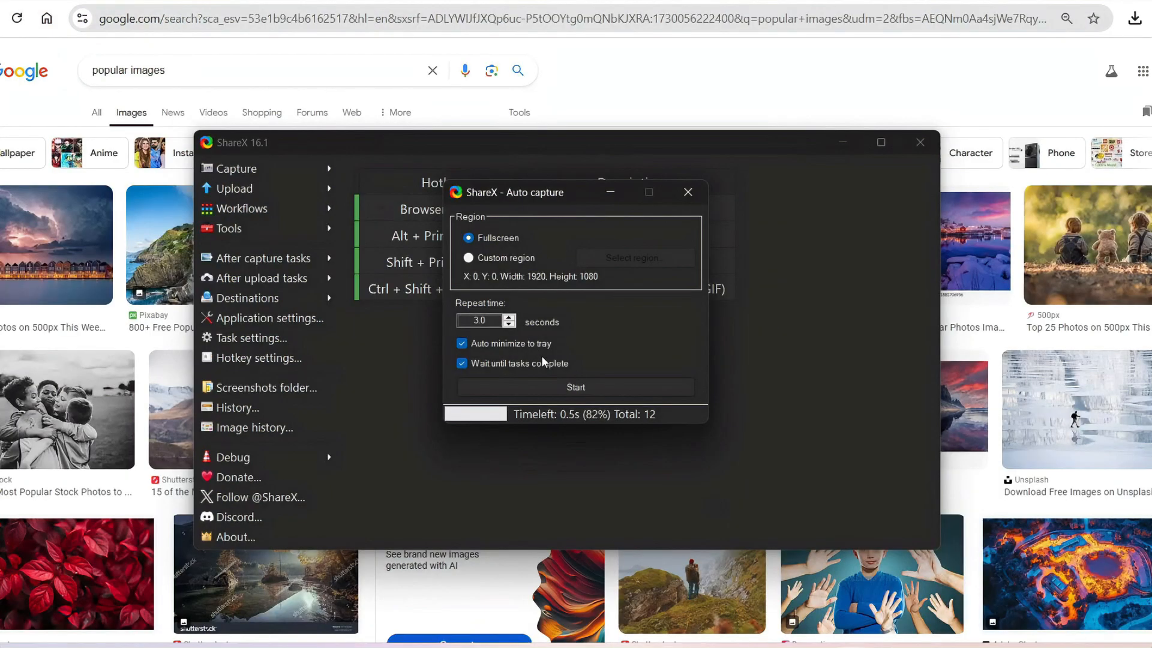
Step: Stop the repeating auto capture and return to the ShareX capture list
{"action": "left_click", "coordinate": [687, 191]}
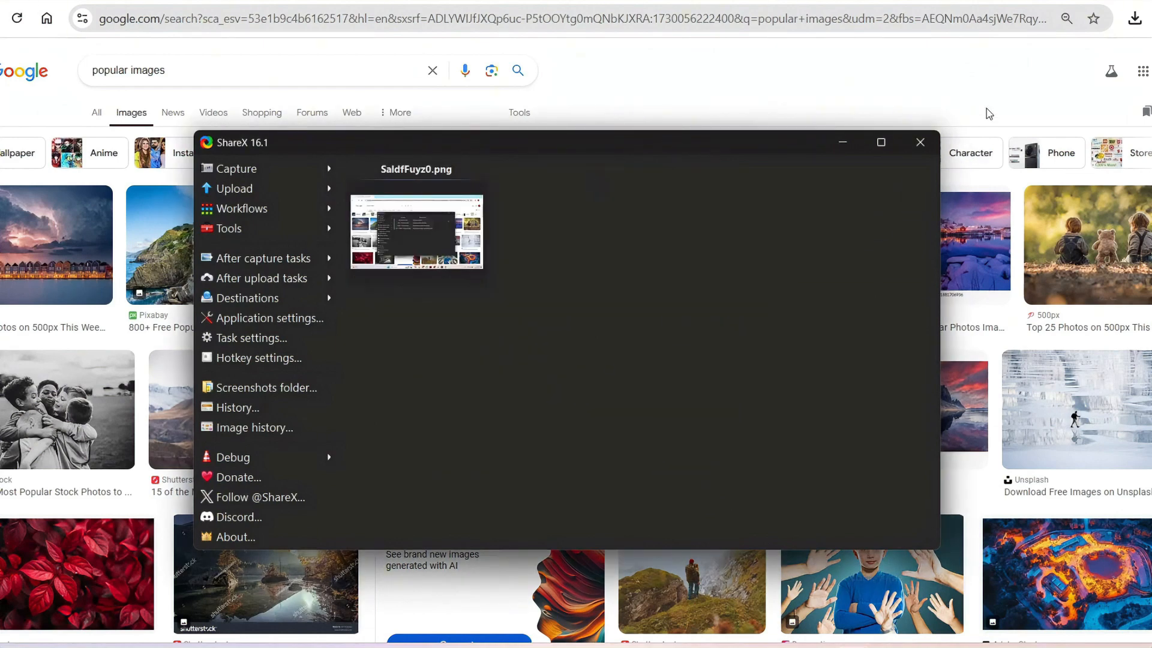
{"action": "left_click", "coordinate": [918, 142]}
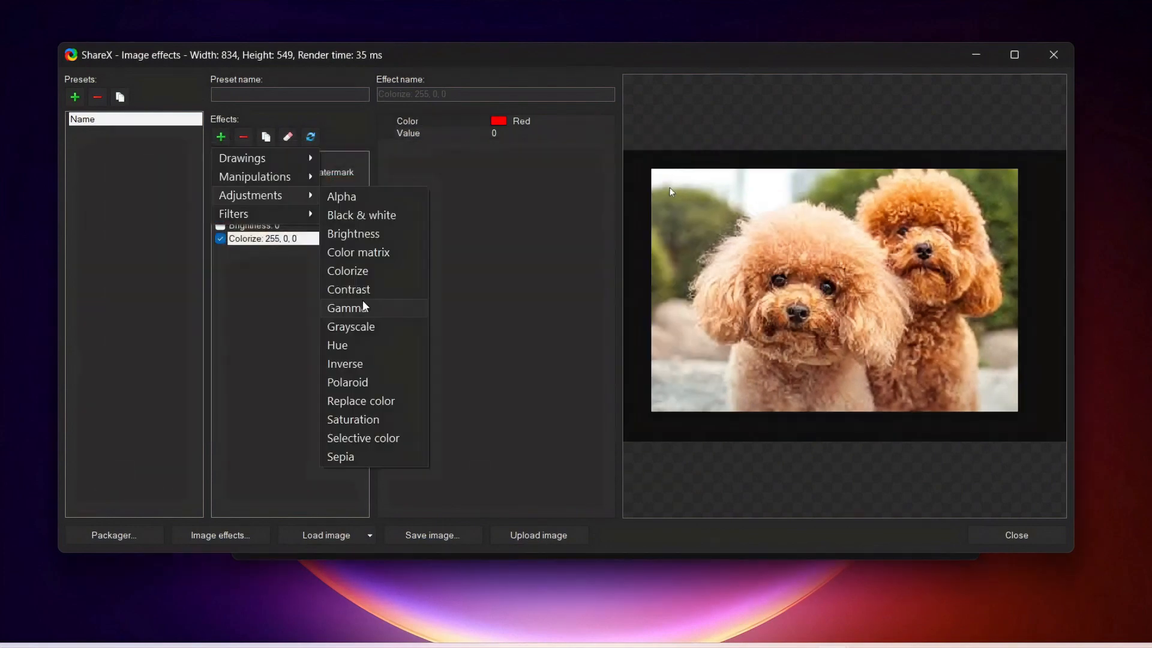
Step: Add a Colorize adjustment effect to the poodle photo
{"action": "left_click", "coordinate": [350, 327]}
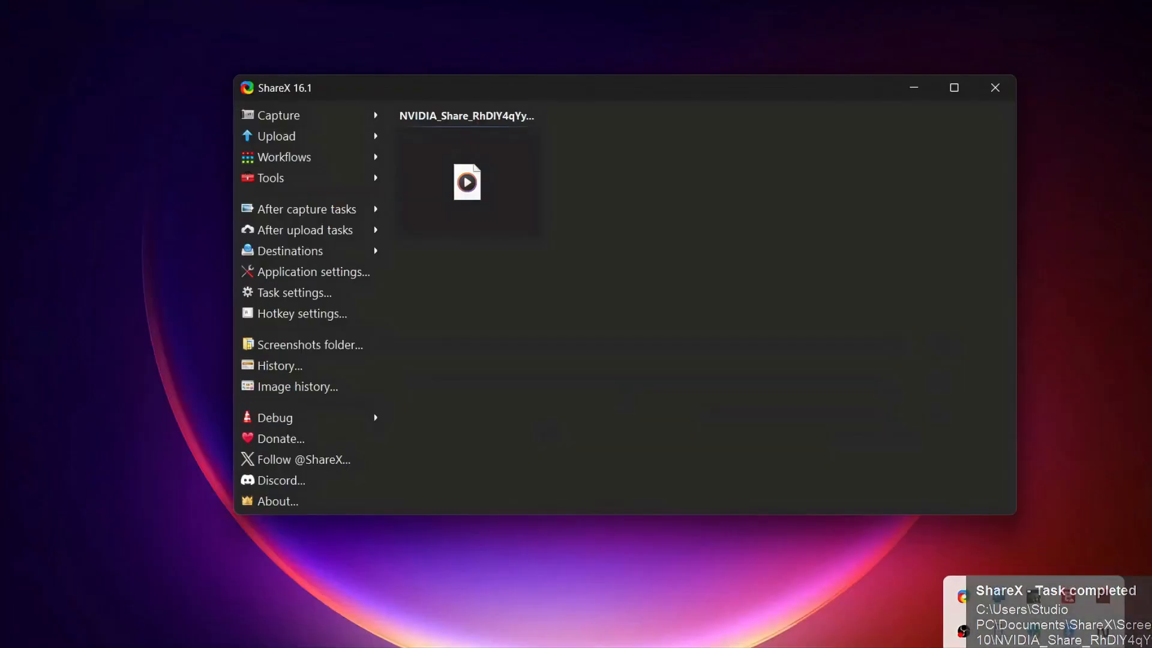
Step: Capture the 'Z (259×194) - Google Chrome' puppy image window via Capture > Window
{"action": "left_click", "coordinate": [278, 114]}
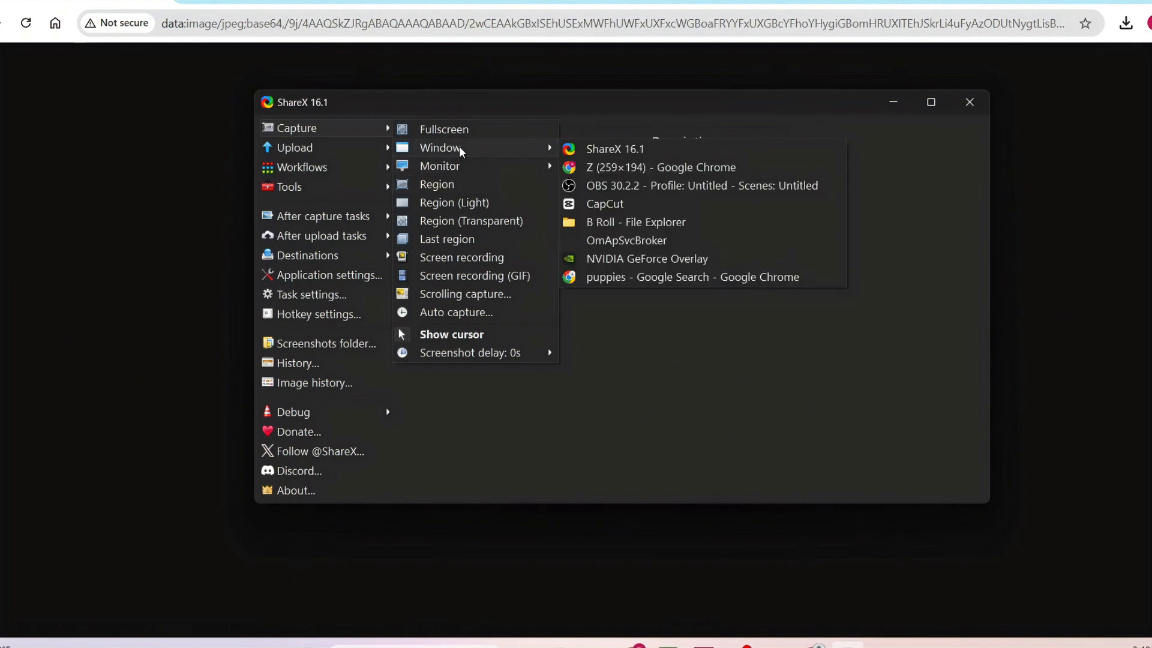
{"action": "left_click", "coordinate": [661, 167]}
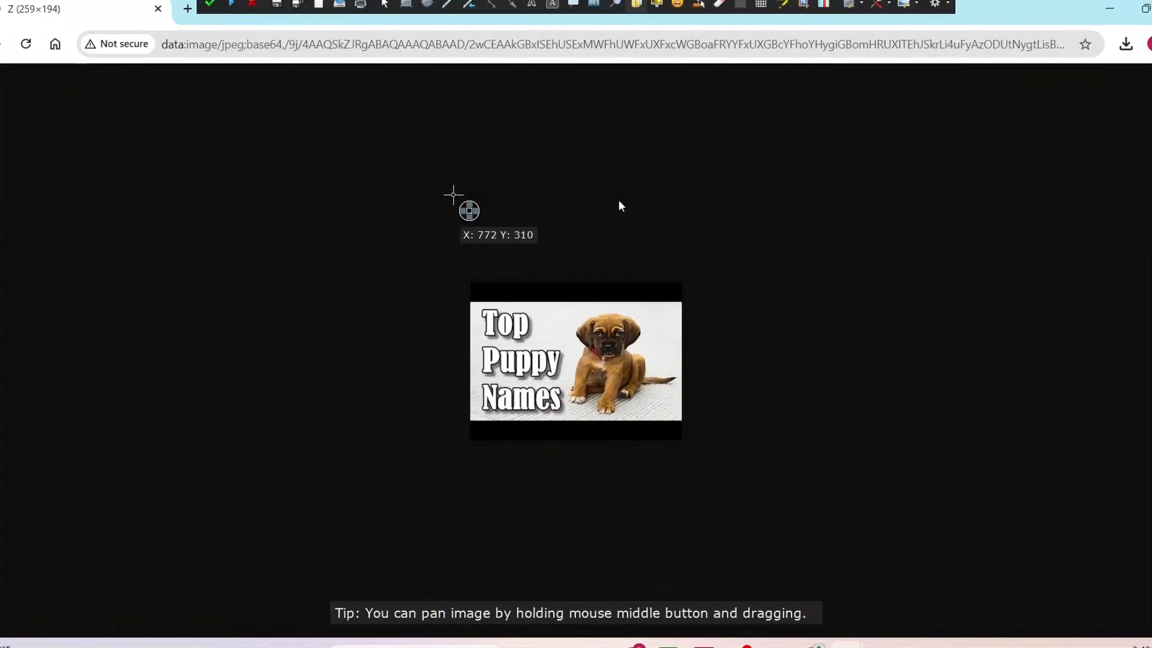
{"action": "left_click", "coordinate": [157, 8]}
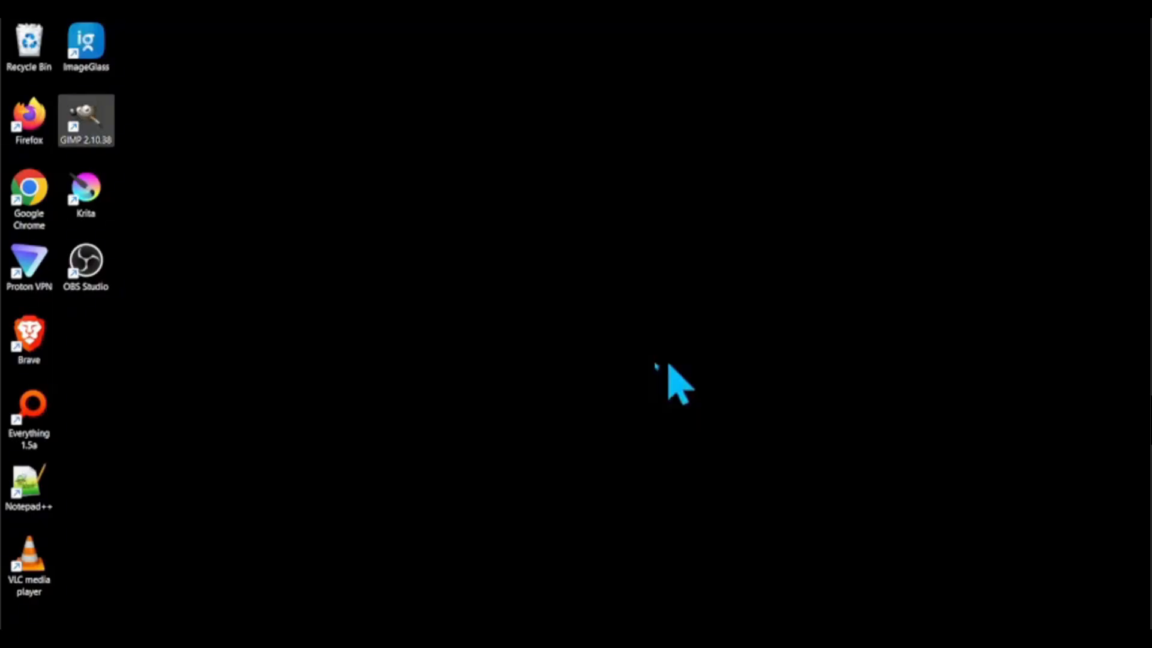